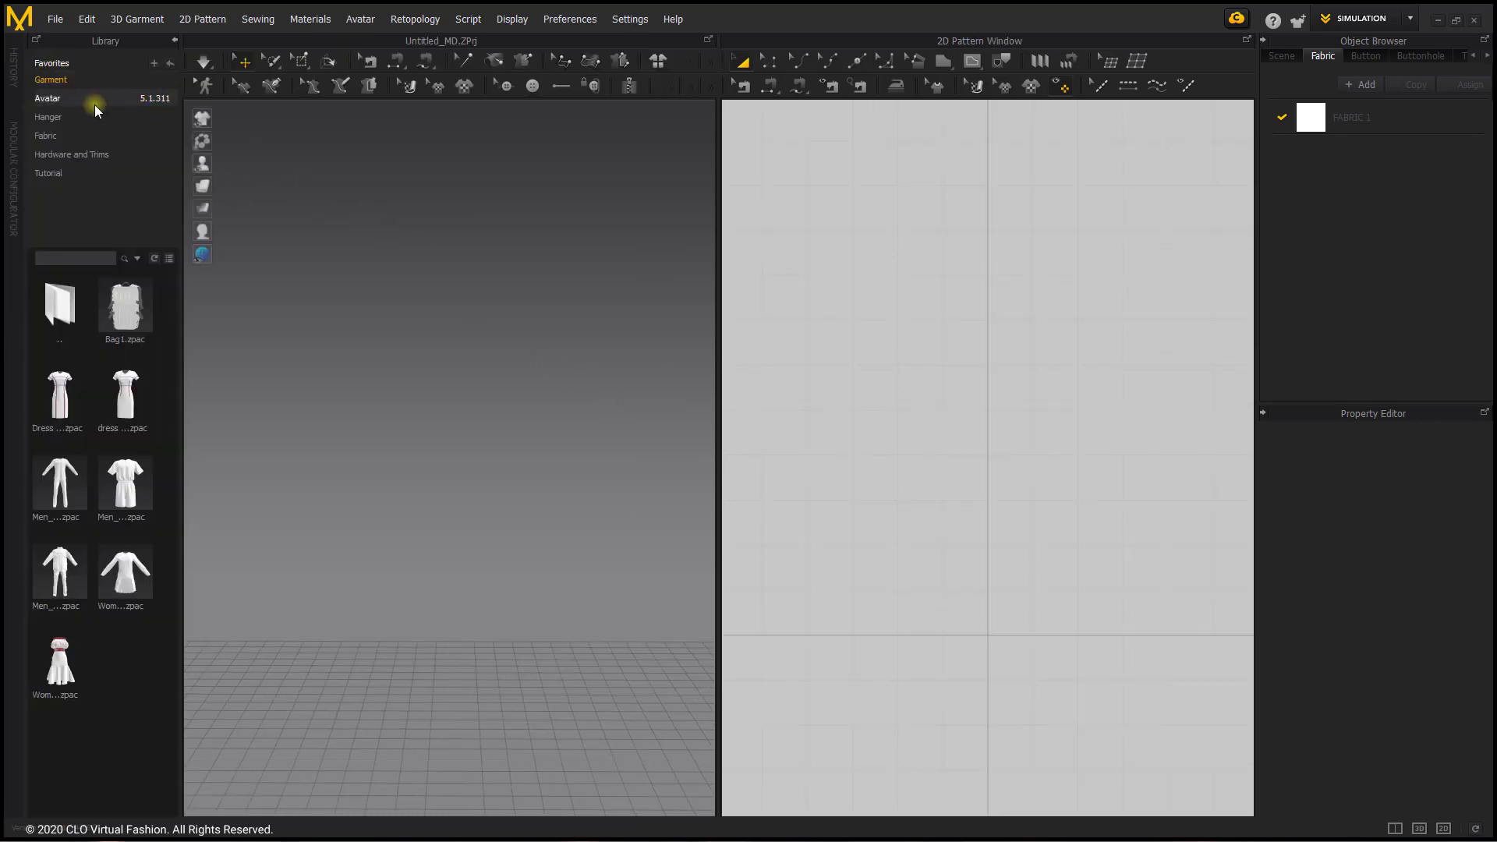
Load the Female avatar from the Library's Avatar collection into the empty scene
{"action": "left_click", "coordinate": [47, 97]}
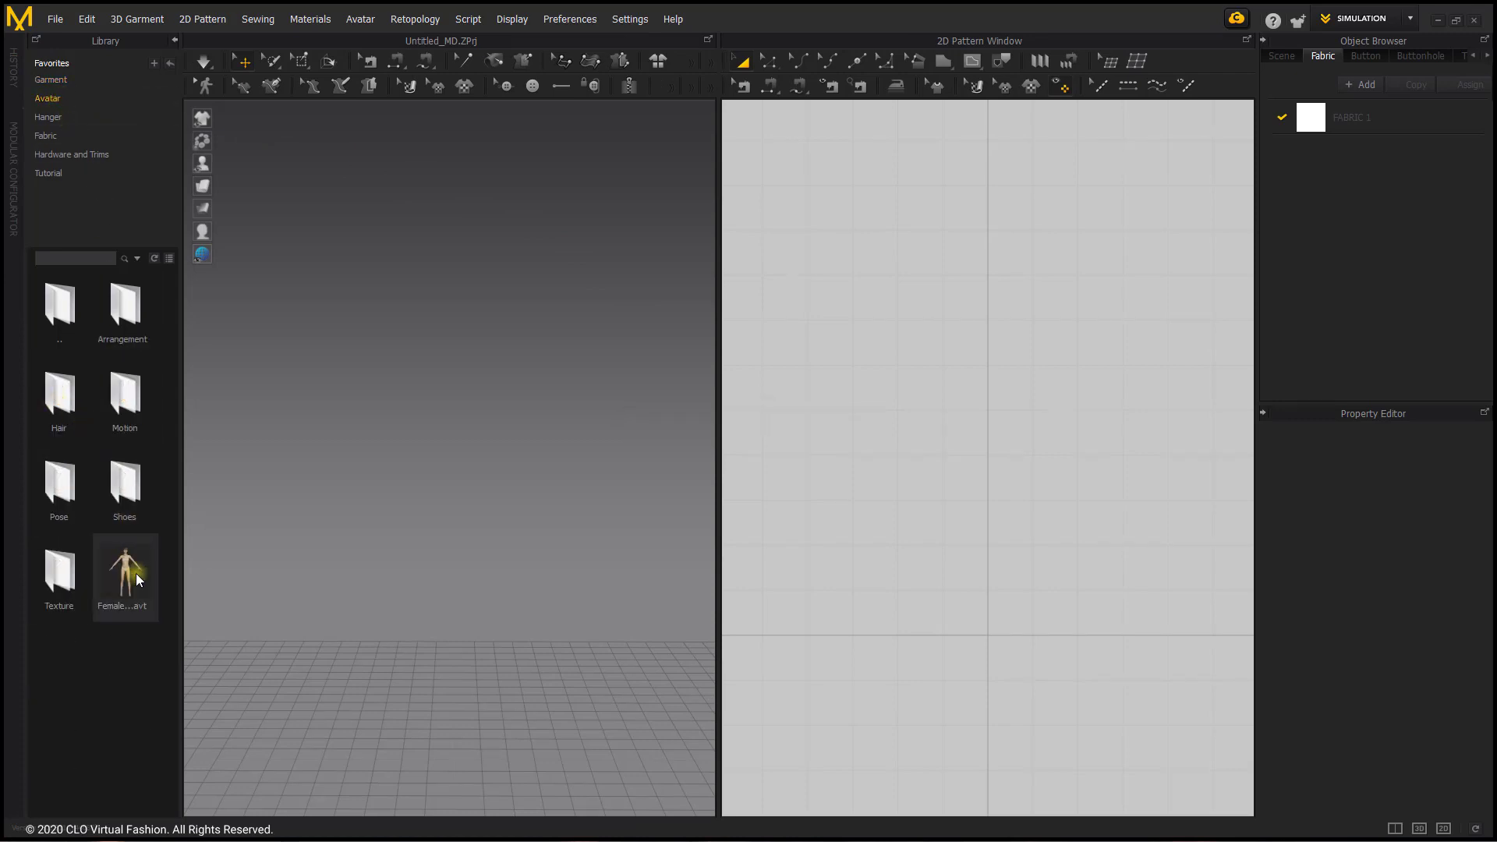
{"action": "double_click", "coordinate": [123, 563]}
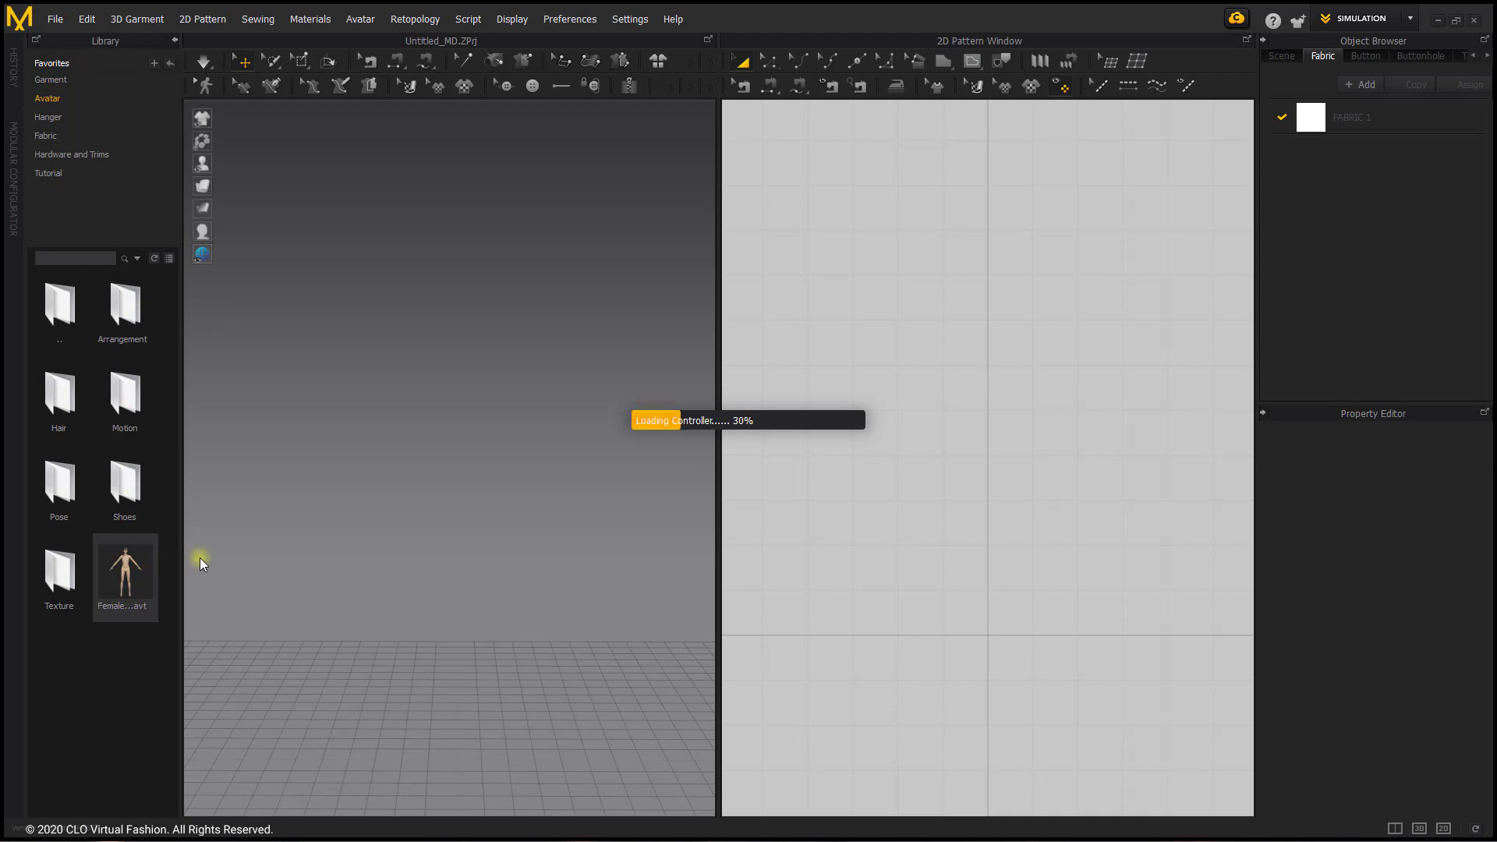
{"action": "double_click", "coordinate": [124, 563]}
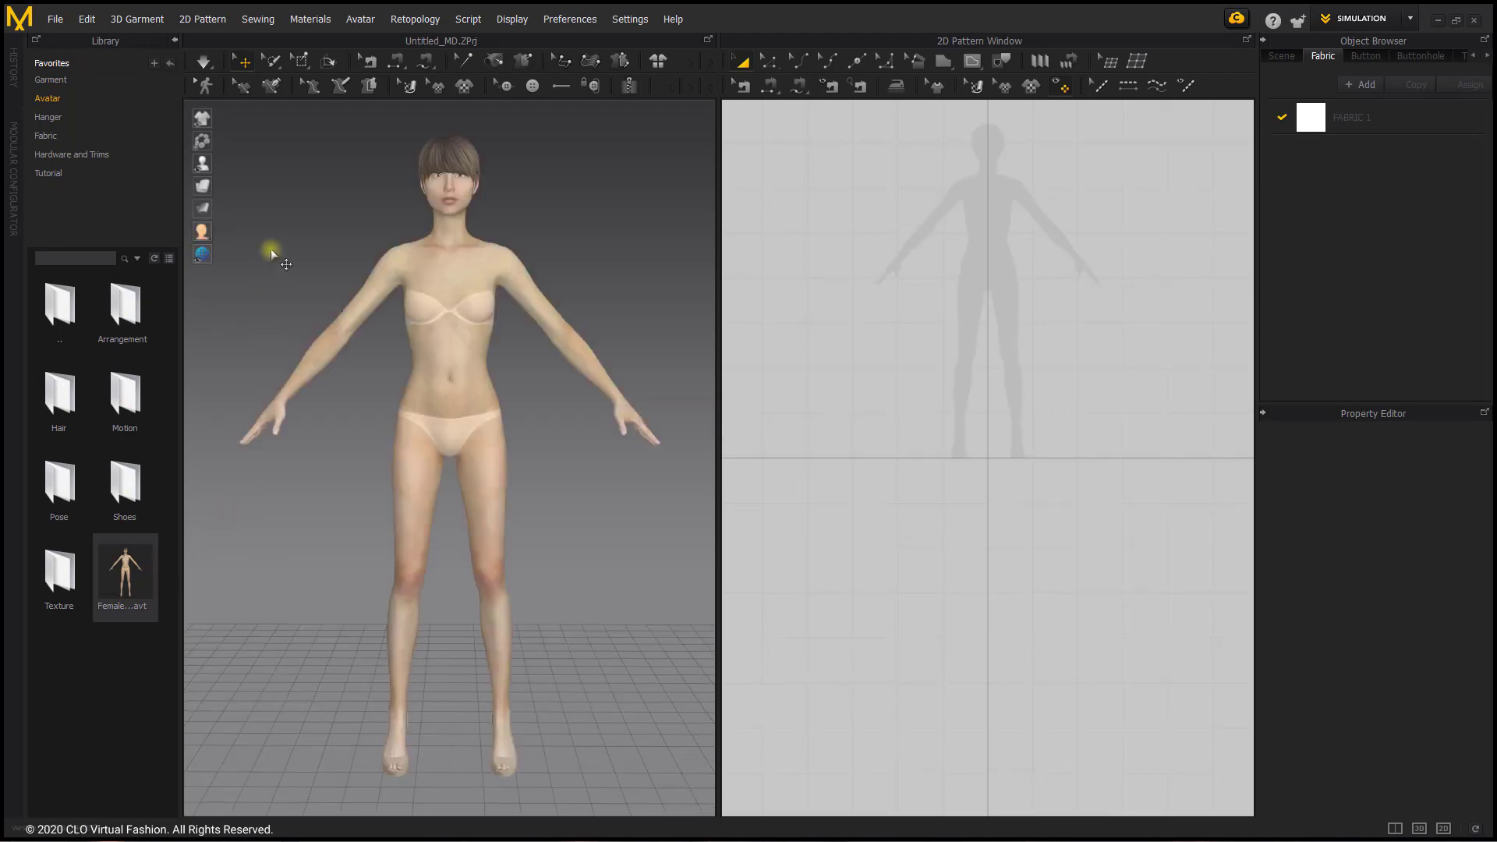
{"action": "mouse_move", "coordinate": [274, 207]}
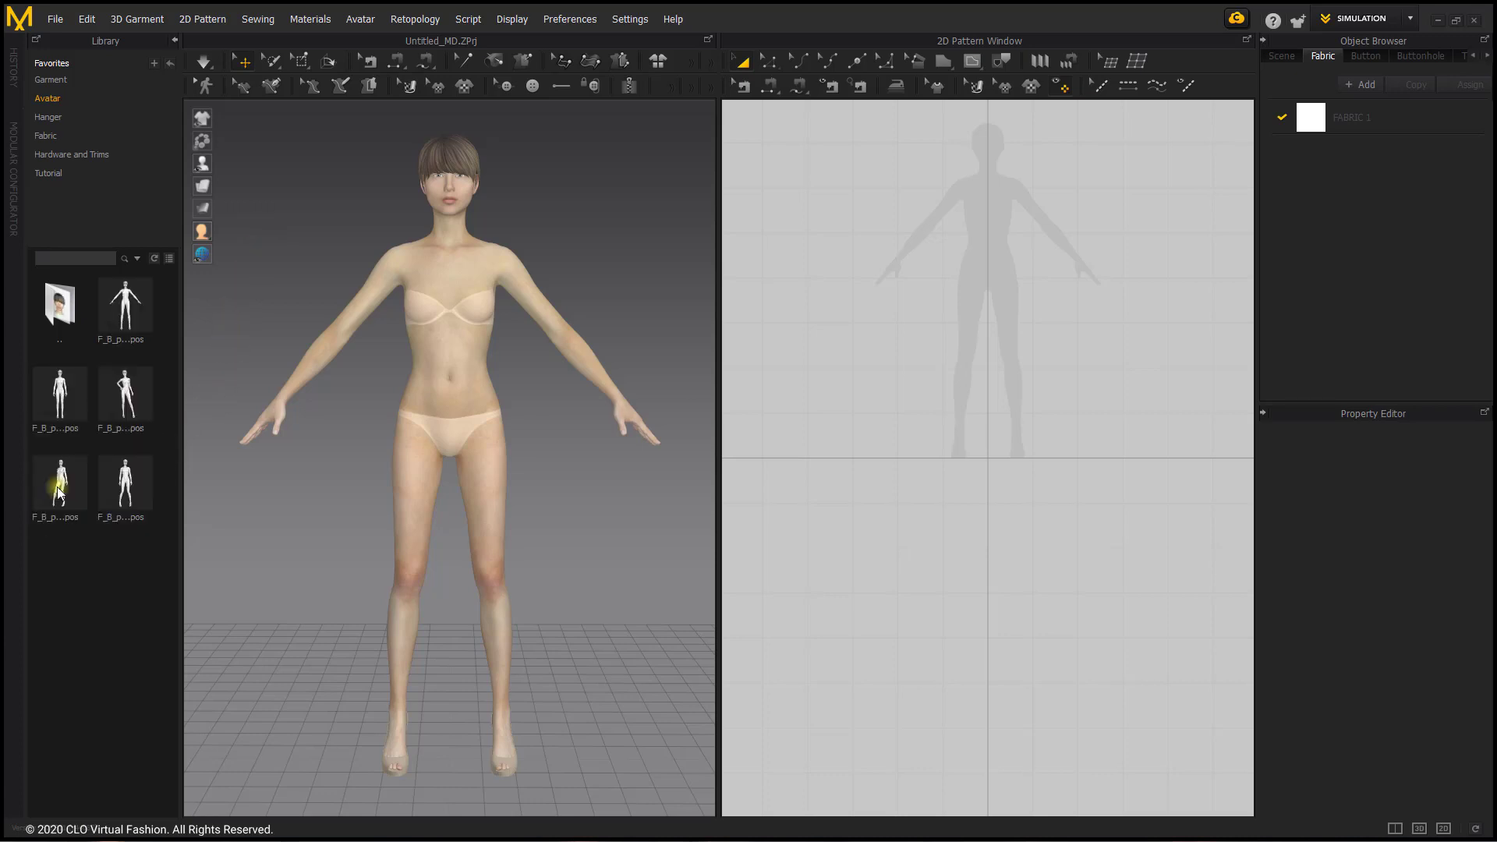
{"action": "mouse_move", "coordinate": [59, 396]}
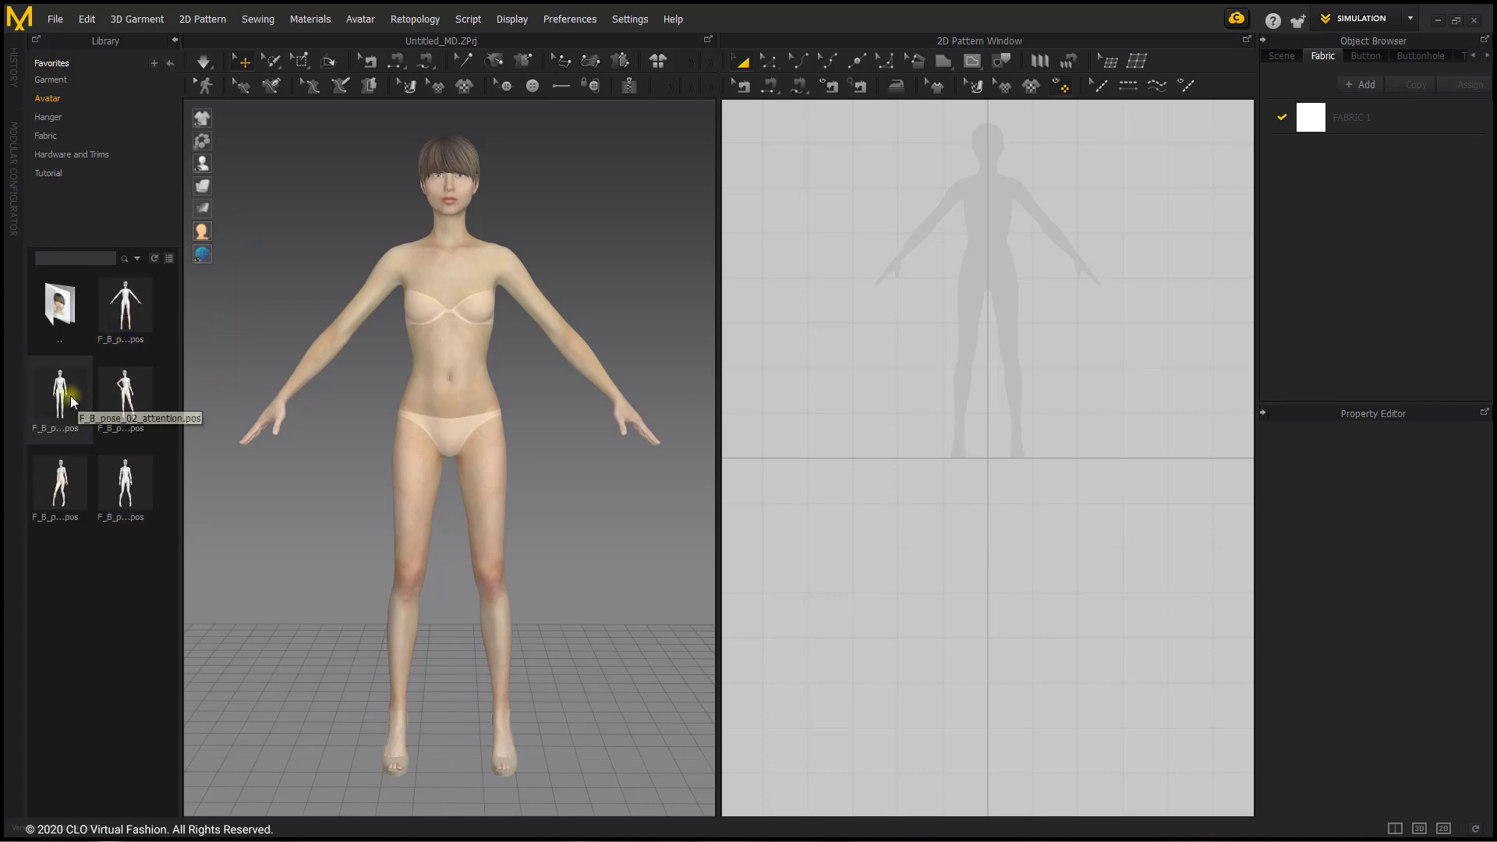
Apply the F_B_pose_02_attention pose to the avatar with Pose & Joint Translation
{"action": "double_click", "coordinate": [59, 387]}
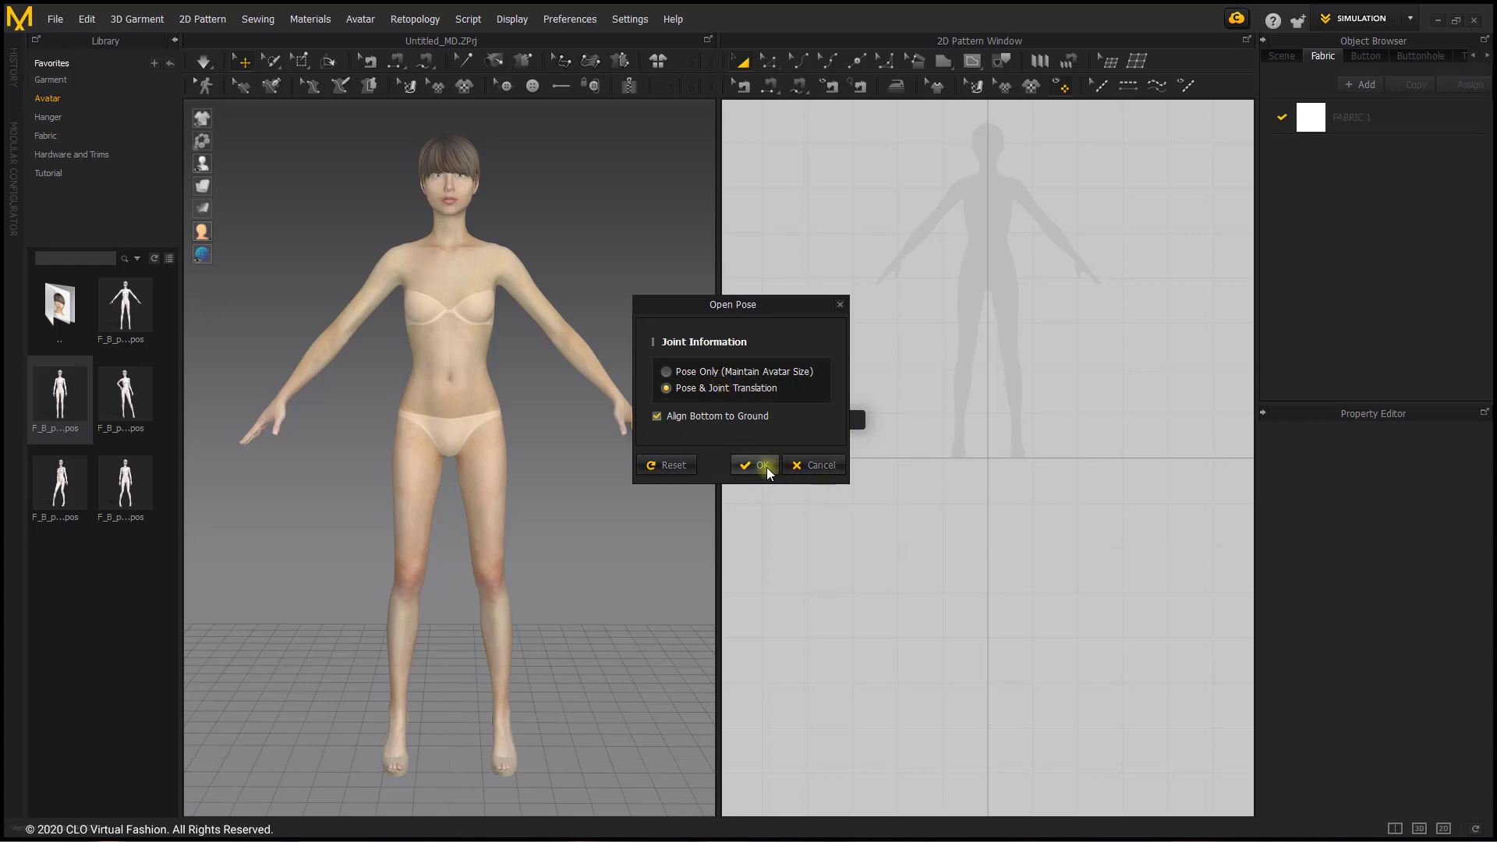
{"action": "left_click", "coordinate": [754, 465]}
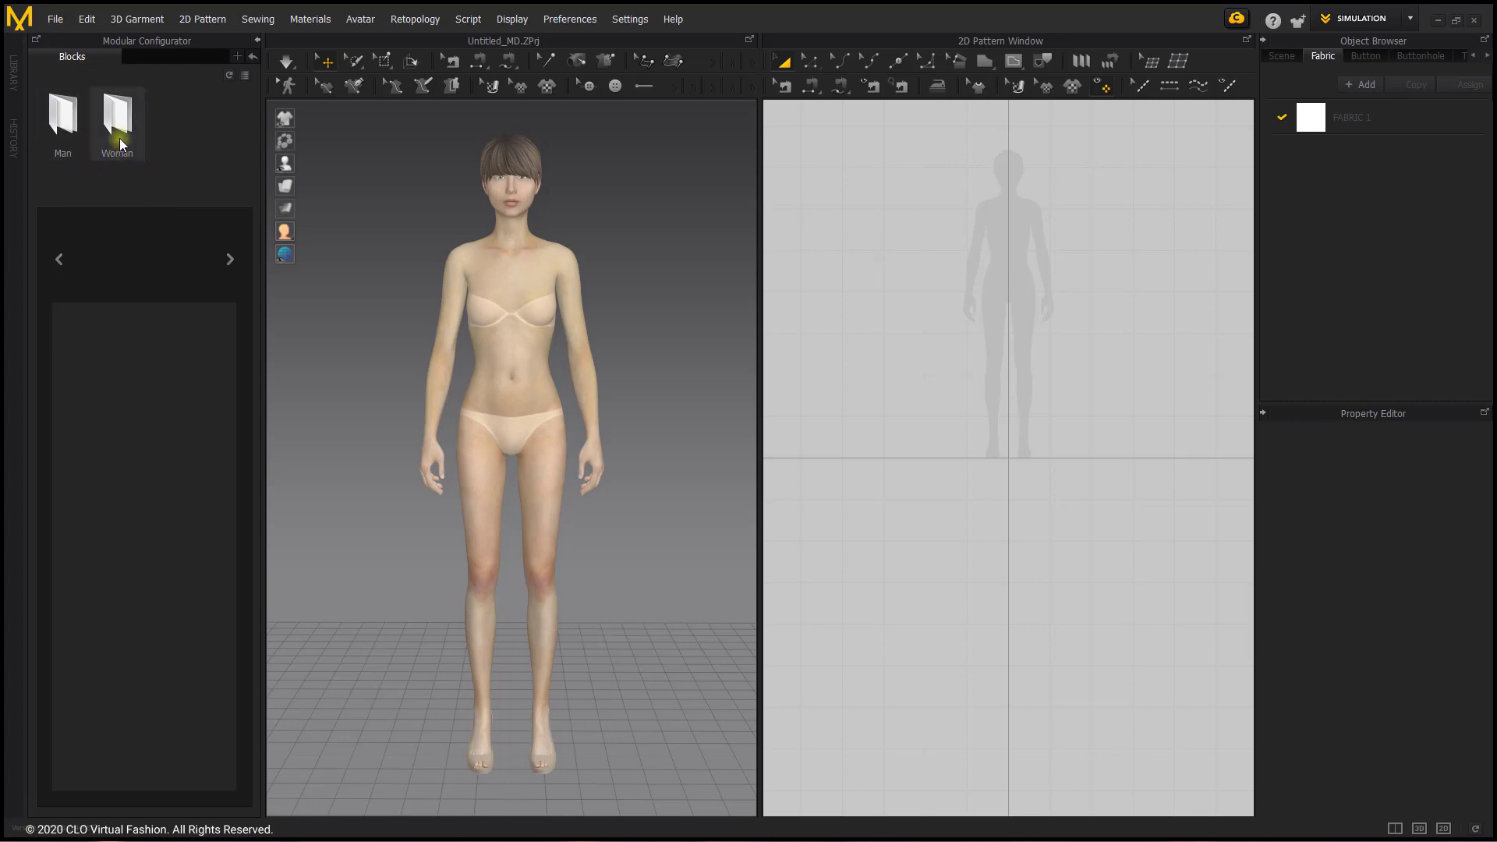
Dress the avatar in a women's Set-In T-shirt with V-neck body and short sleeves
{"action": "double_click", "coordinate": [116, 114]}
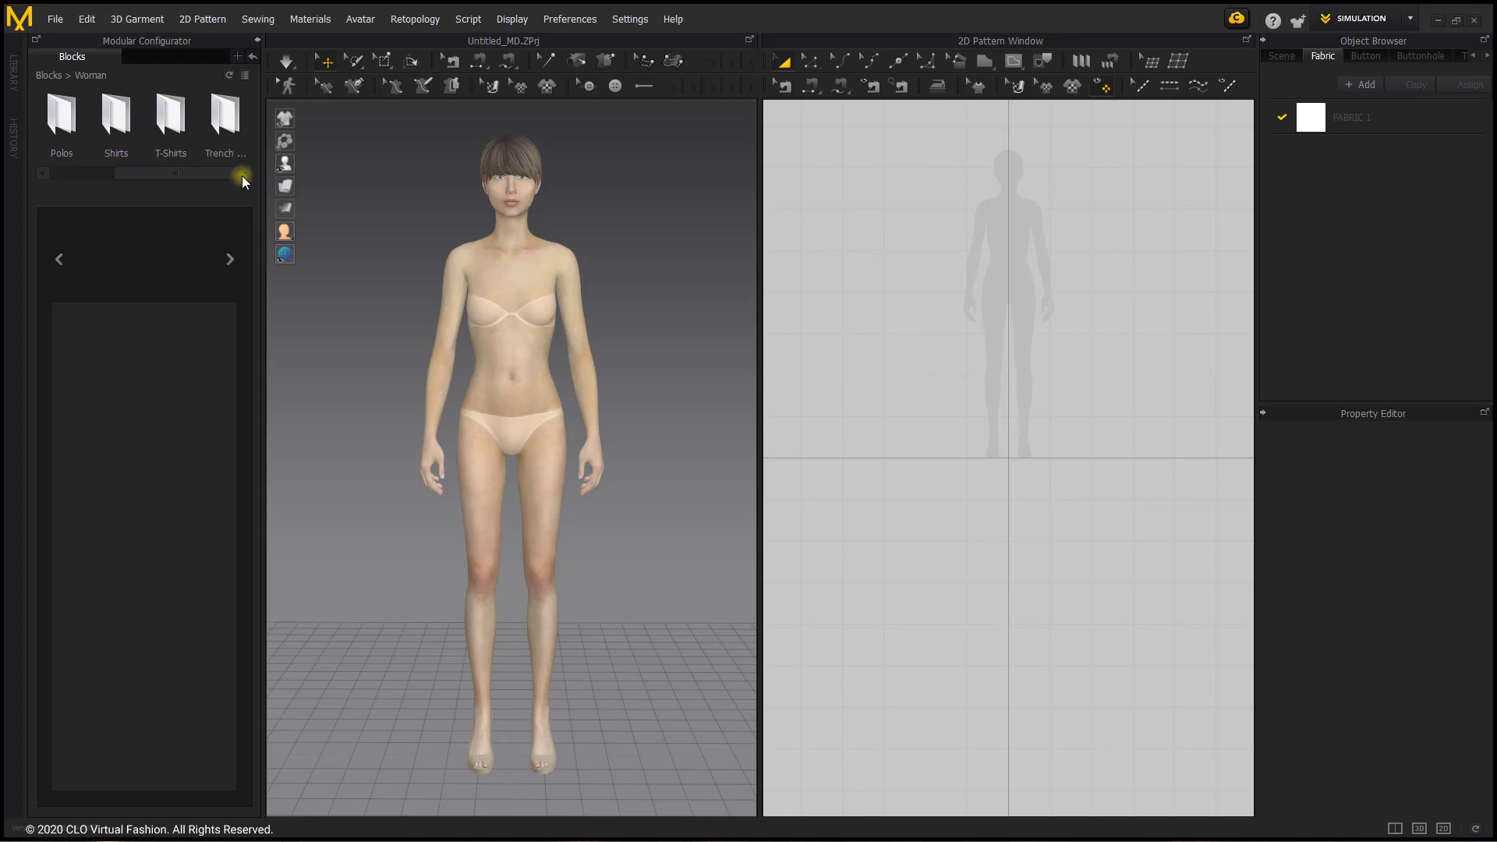
{"action": "mouse_move", "coordinate": [170, 114]}
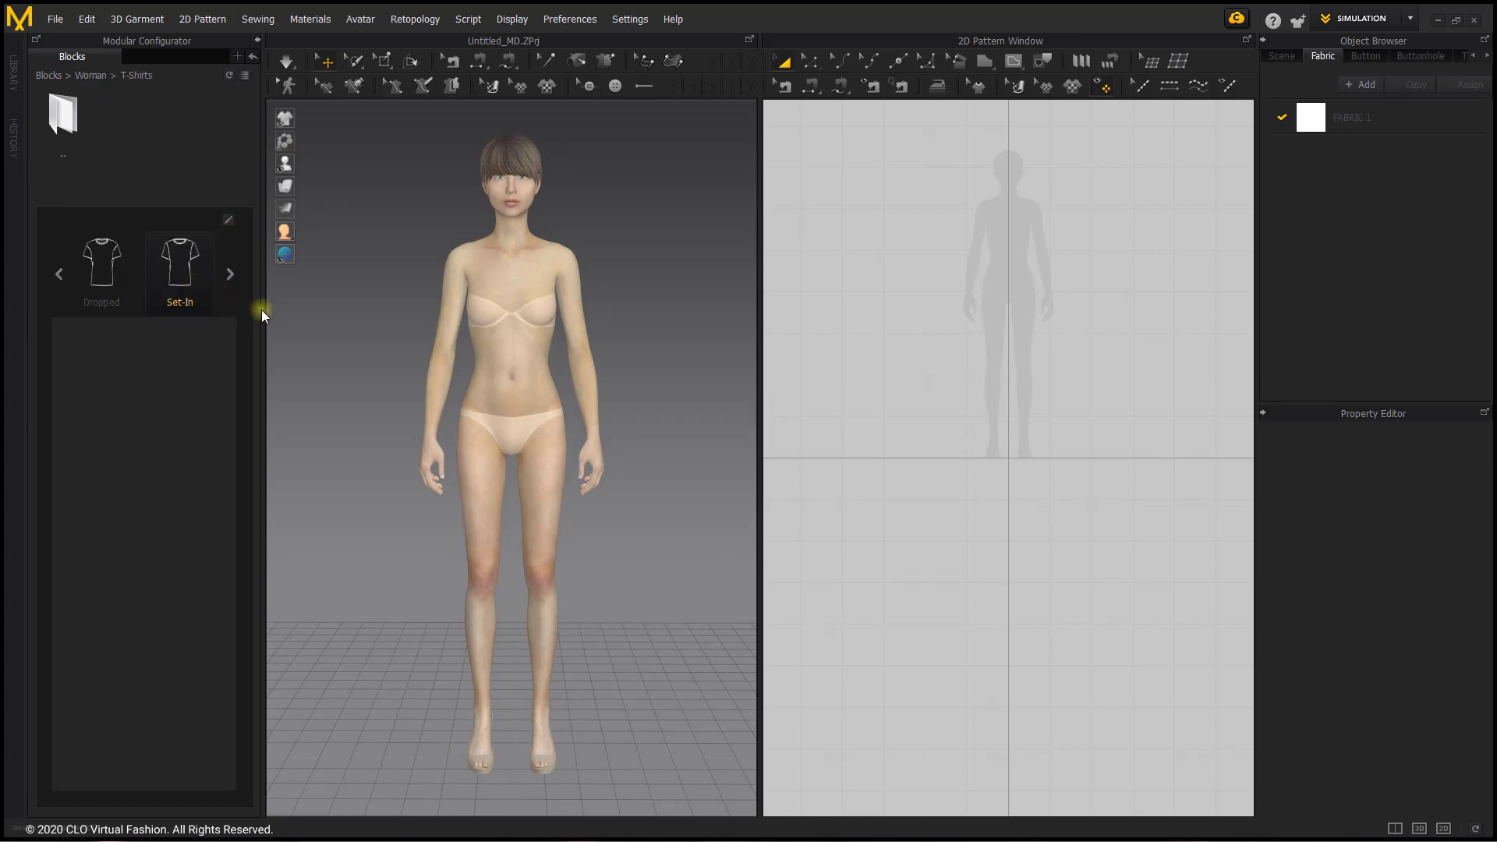
{"action": "left_click", "coordinate": [178, 260]}
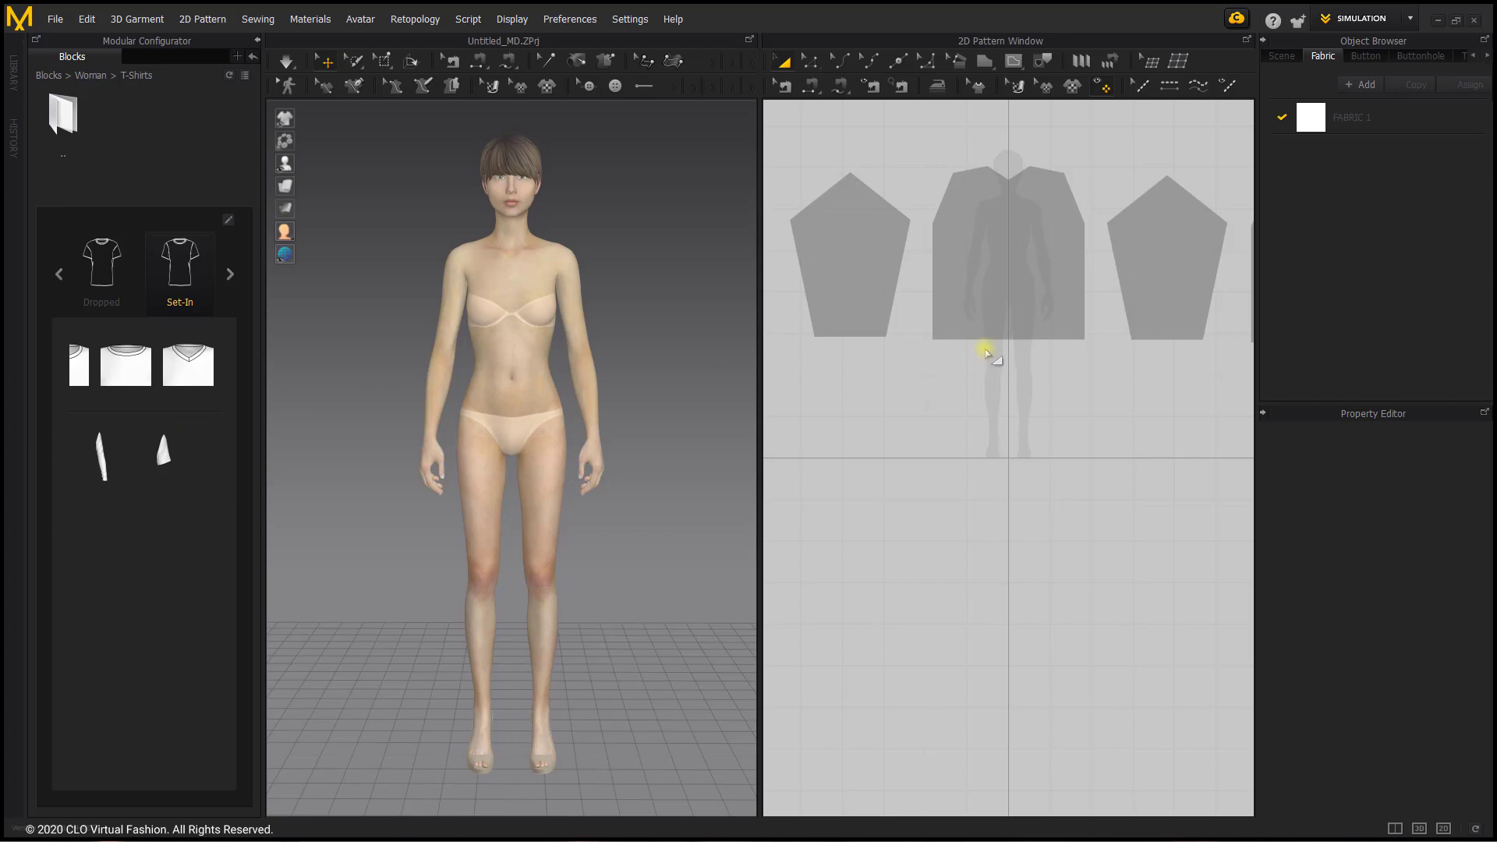
{"action": "mouse_move", "coordinate": [1003, 327]}
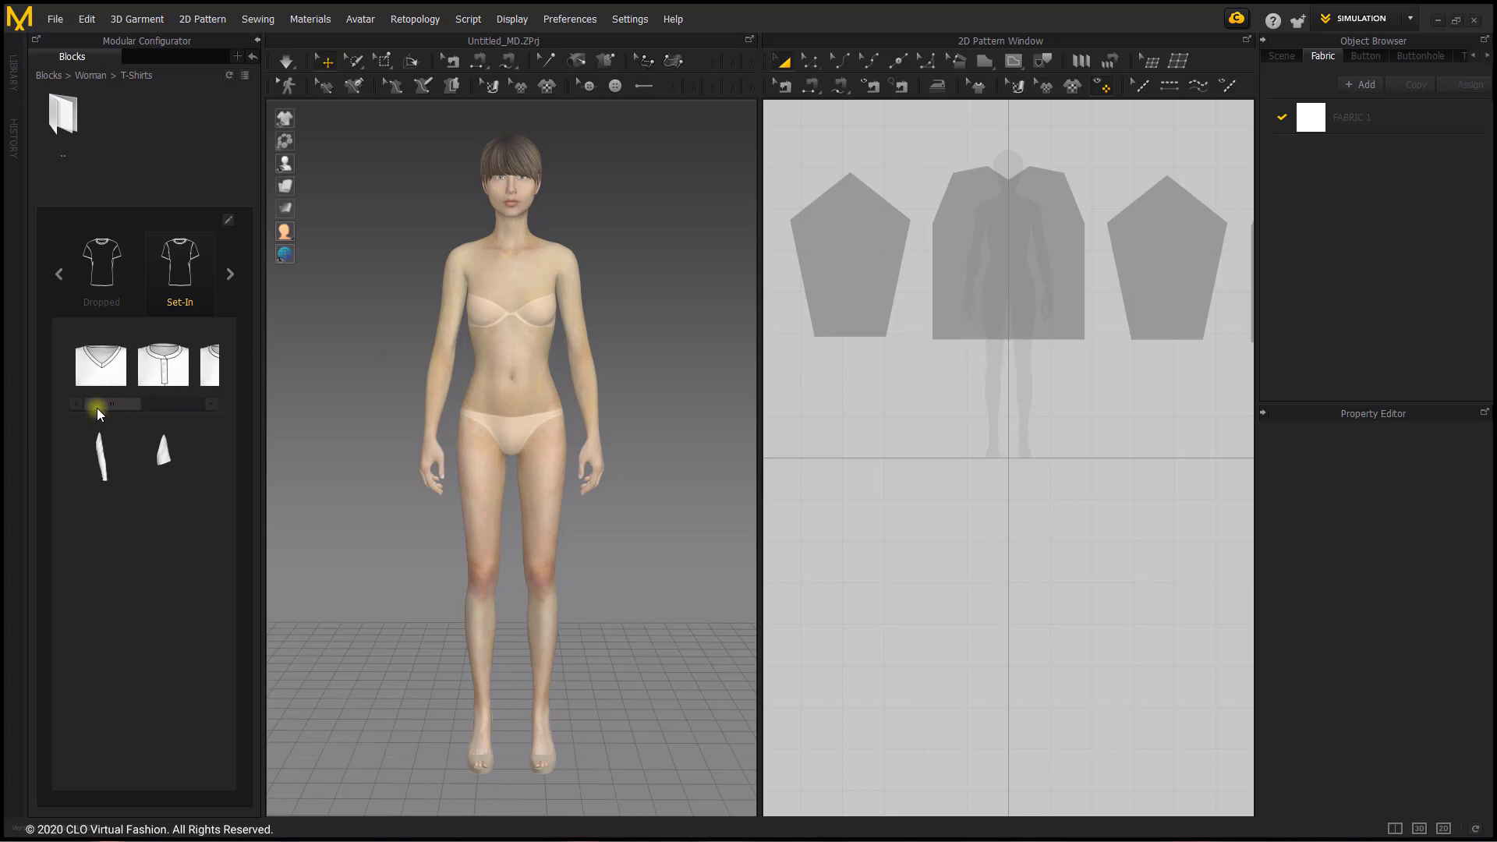
{"action": "left_click", "coordinate": [99, 361]}
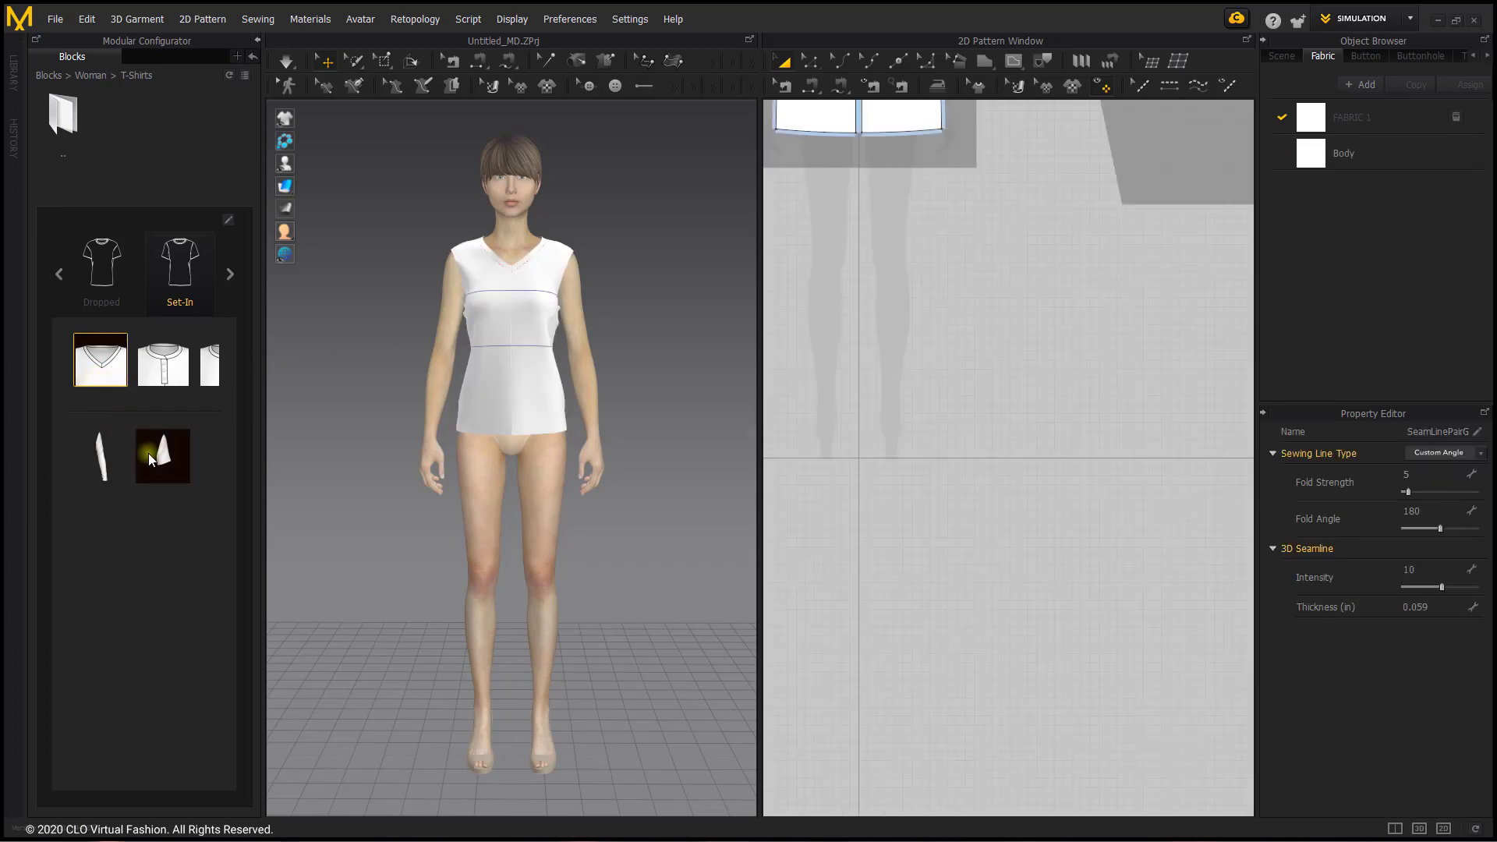
{"action": "left_click", "coordinate": [161, 456]}
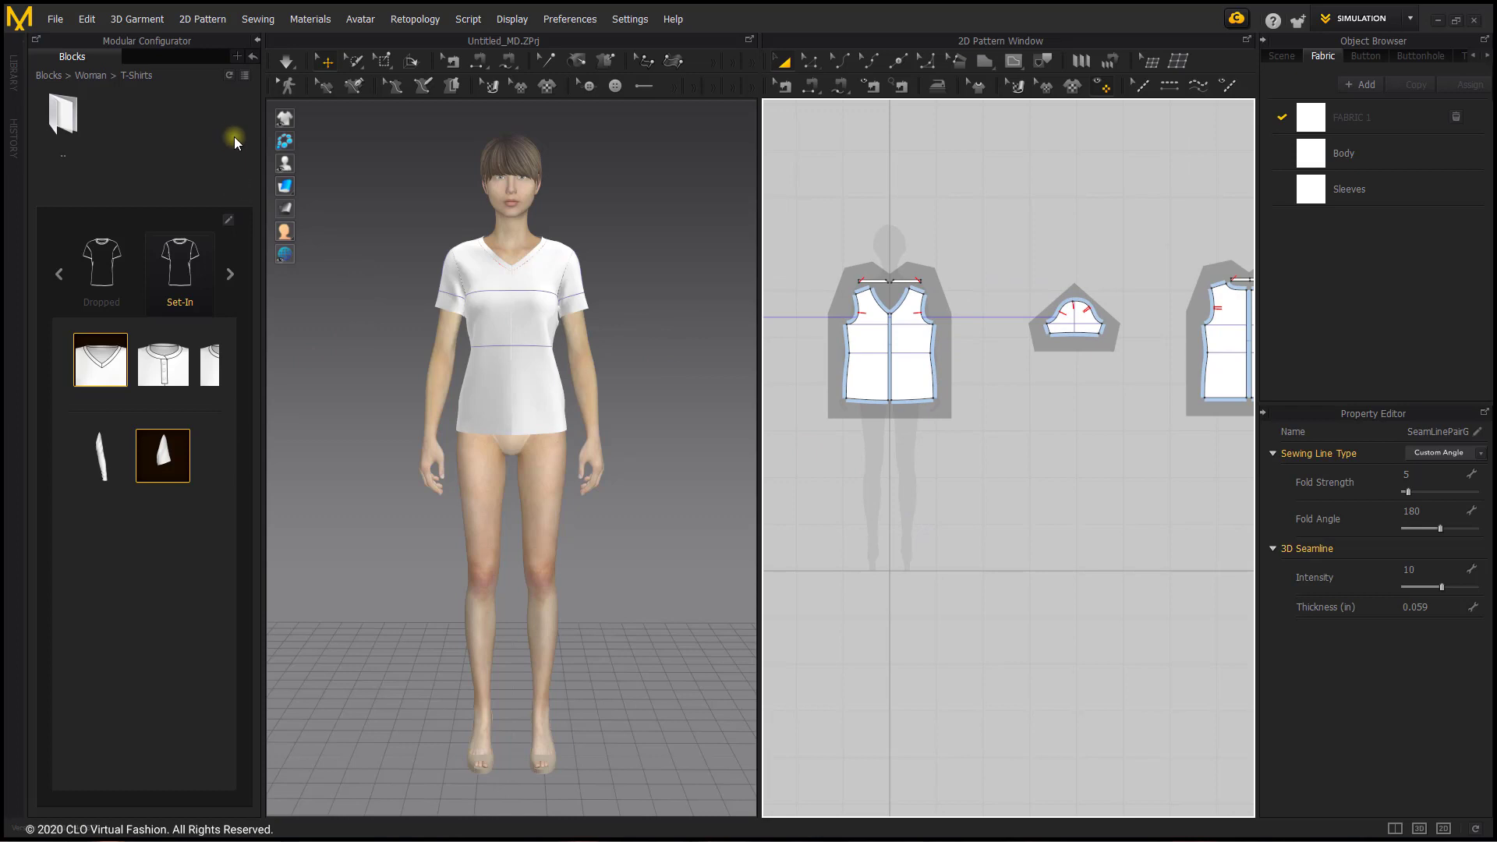
{"action": "mouse_move", "coordinate": [258, 42]}
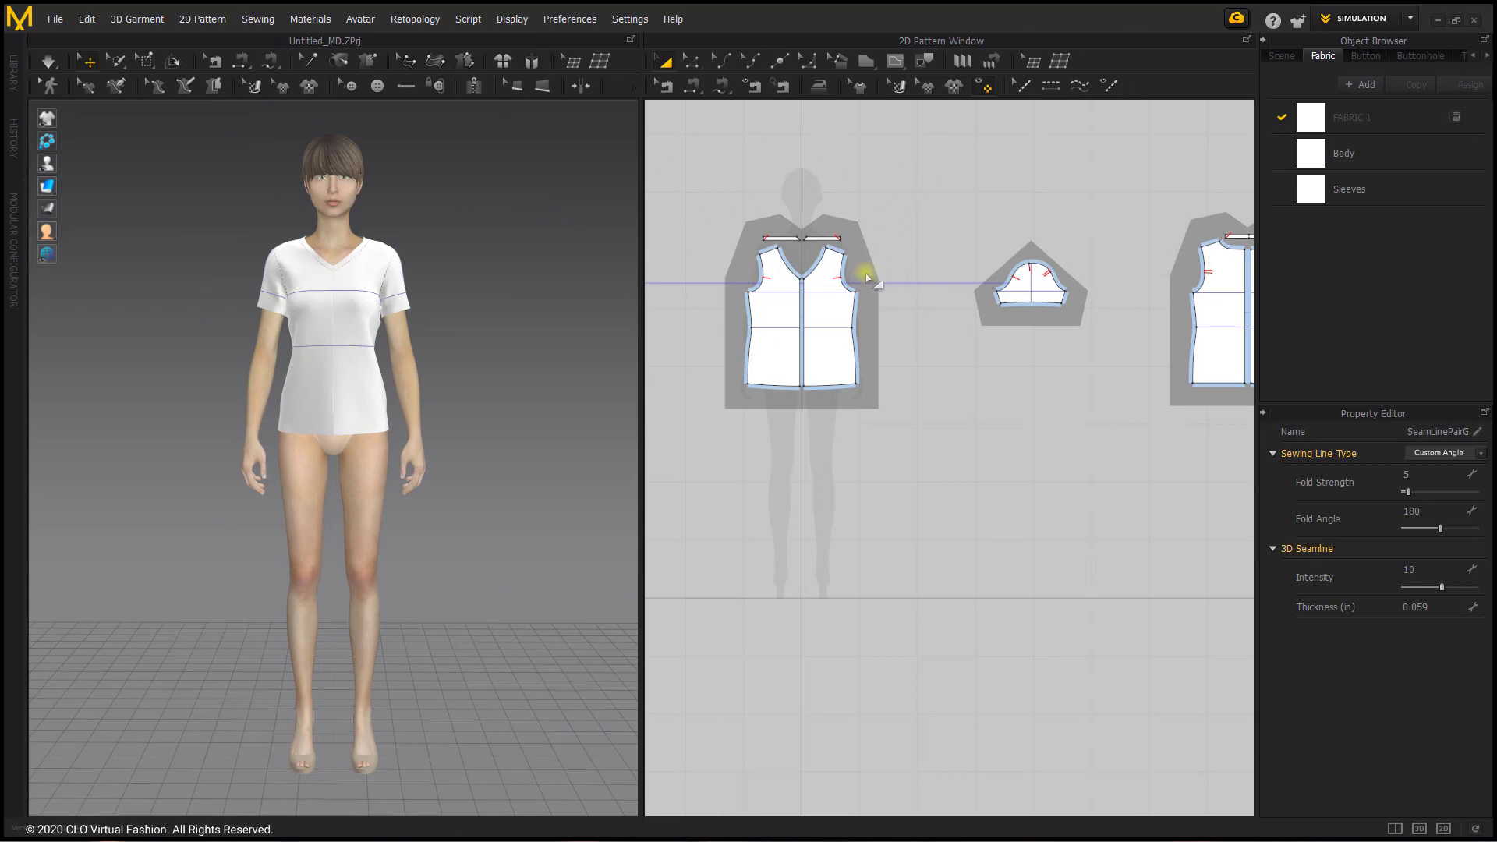
Delete the T-shirt's Modular Frame, keeping the draped garment and patterns
{"action": "right_click", "coordinate": [864, 277]}
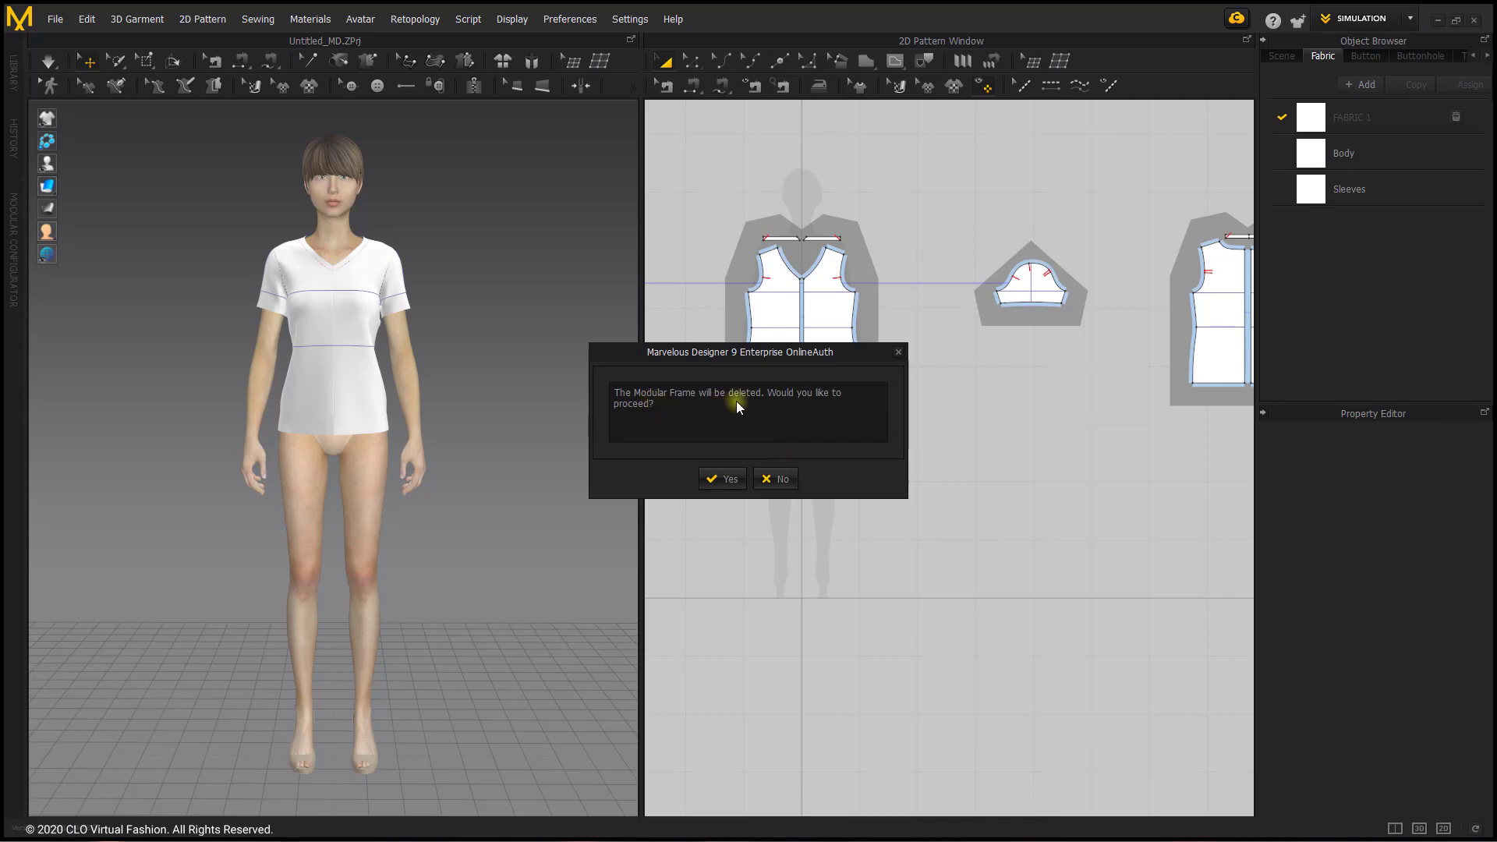
{"action": "left_click", "coordinate": [722, 478]}
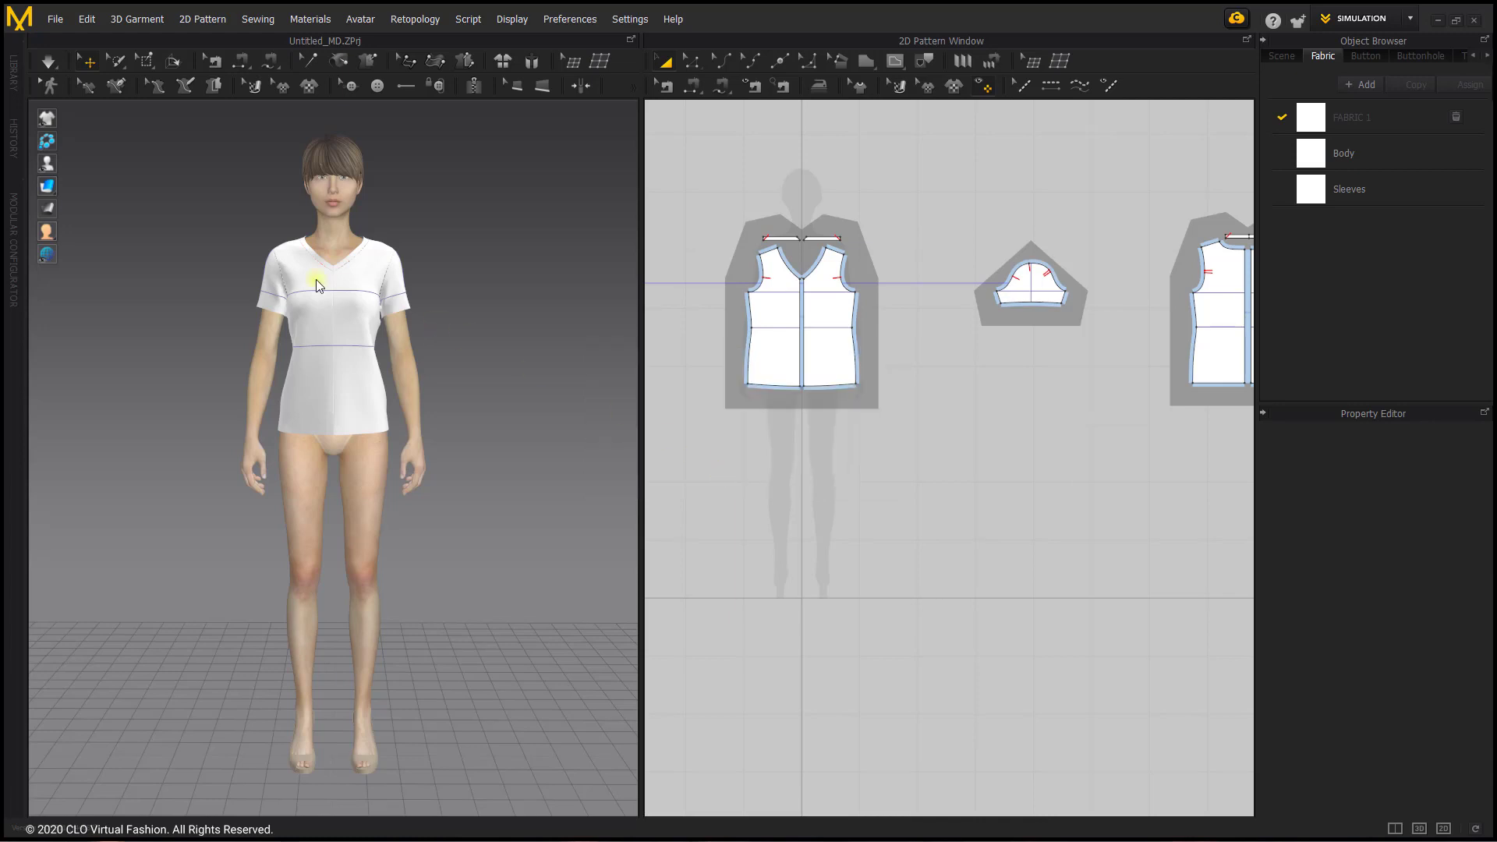
{"action": "mouse_move", "coordinate": [175, 222]}
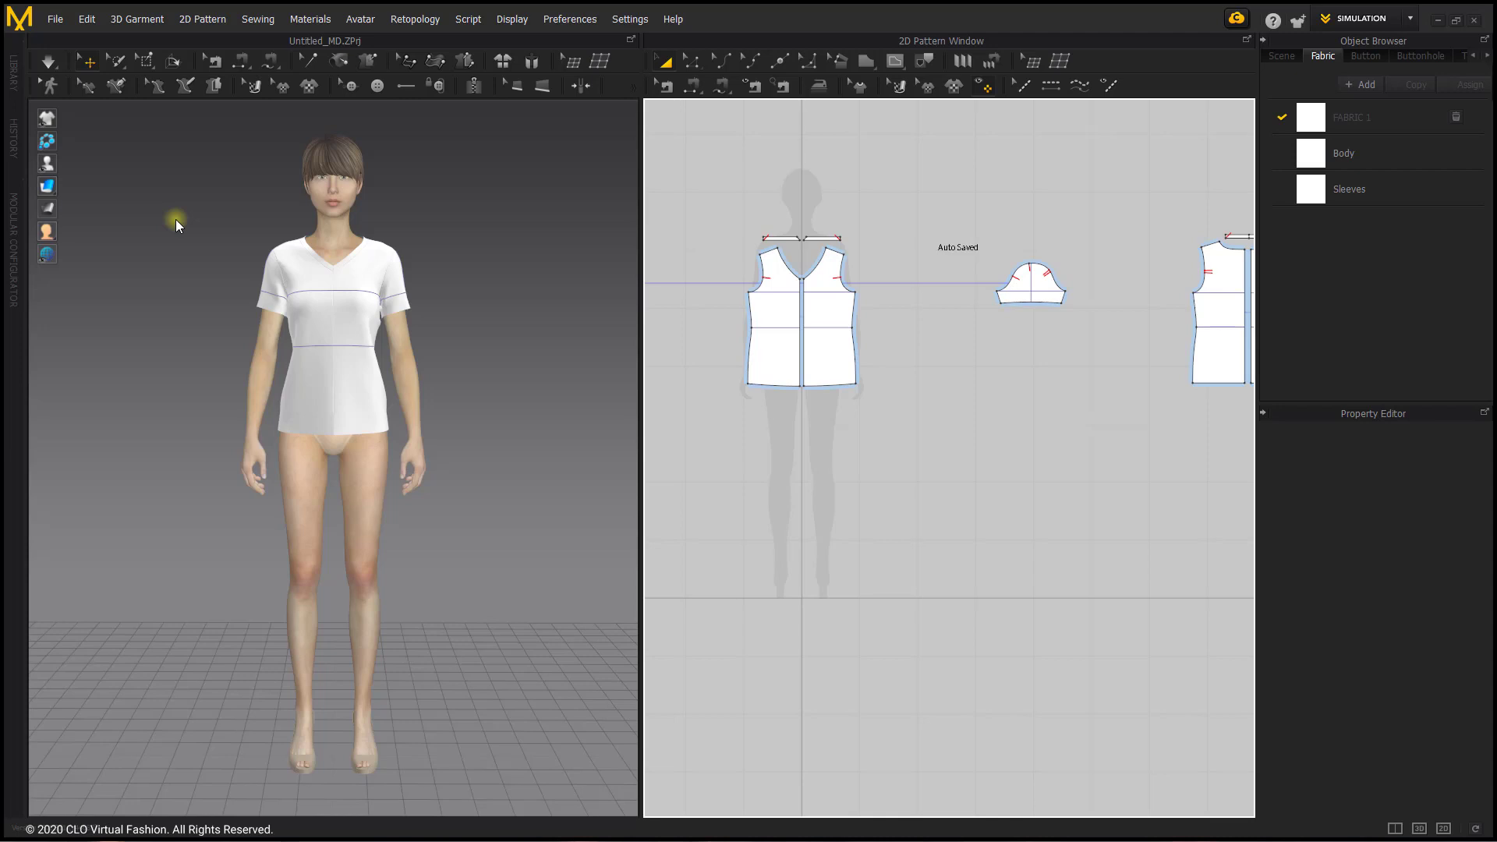
{"action": "mouse_move", "coordinate": [224, 233]}
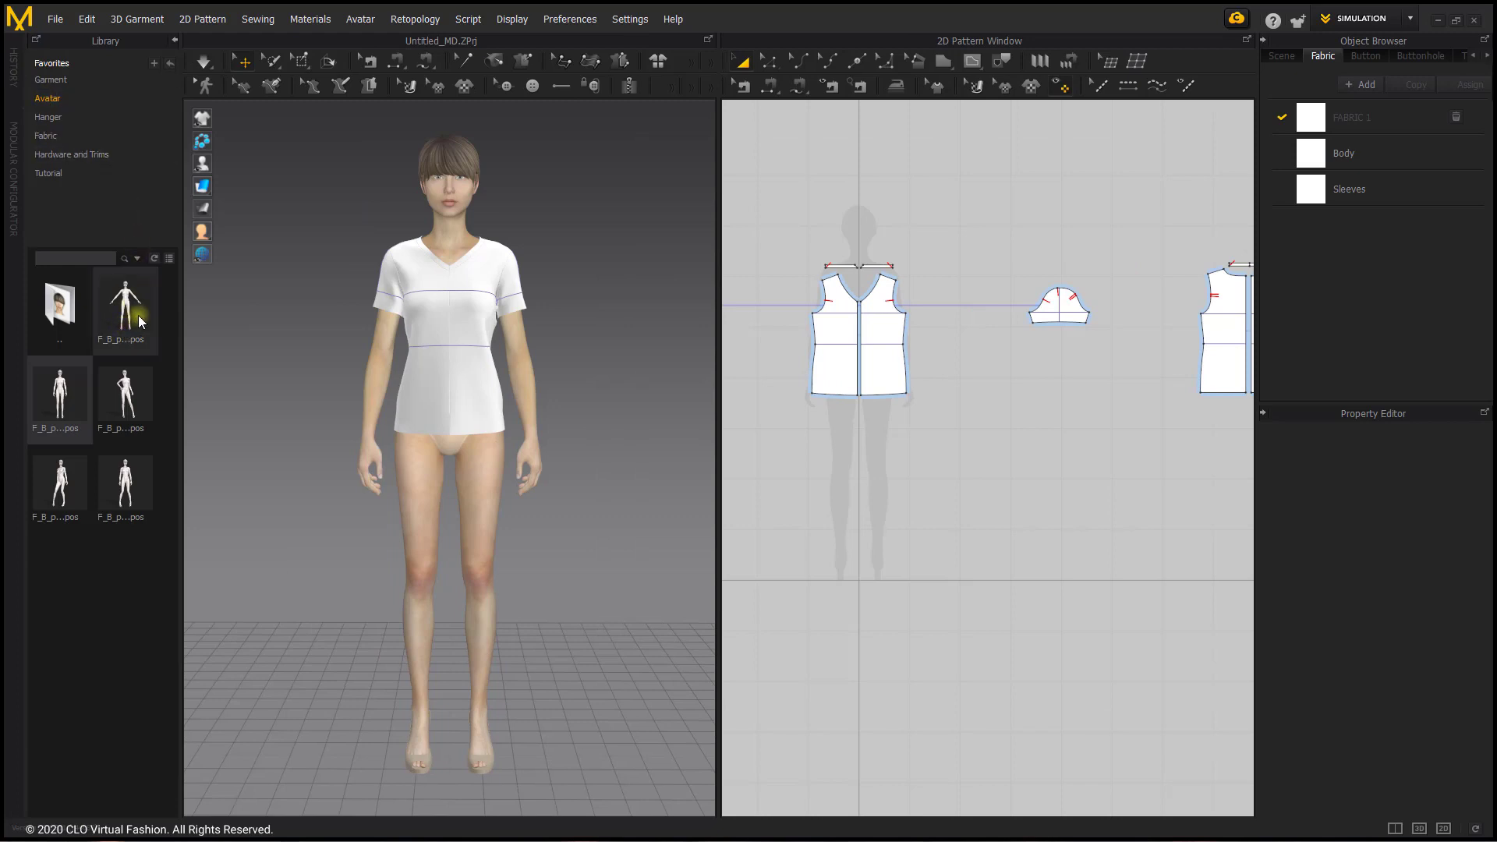
Switch the avatar back to the A-pose using Pose & Joint Translation
{"action": "double_click", "coordinate": [124, 305]}
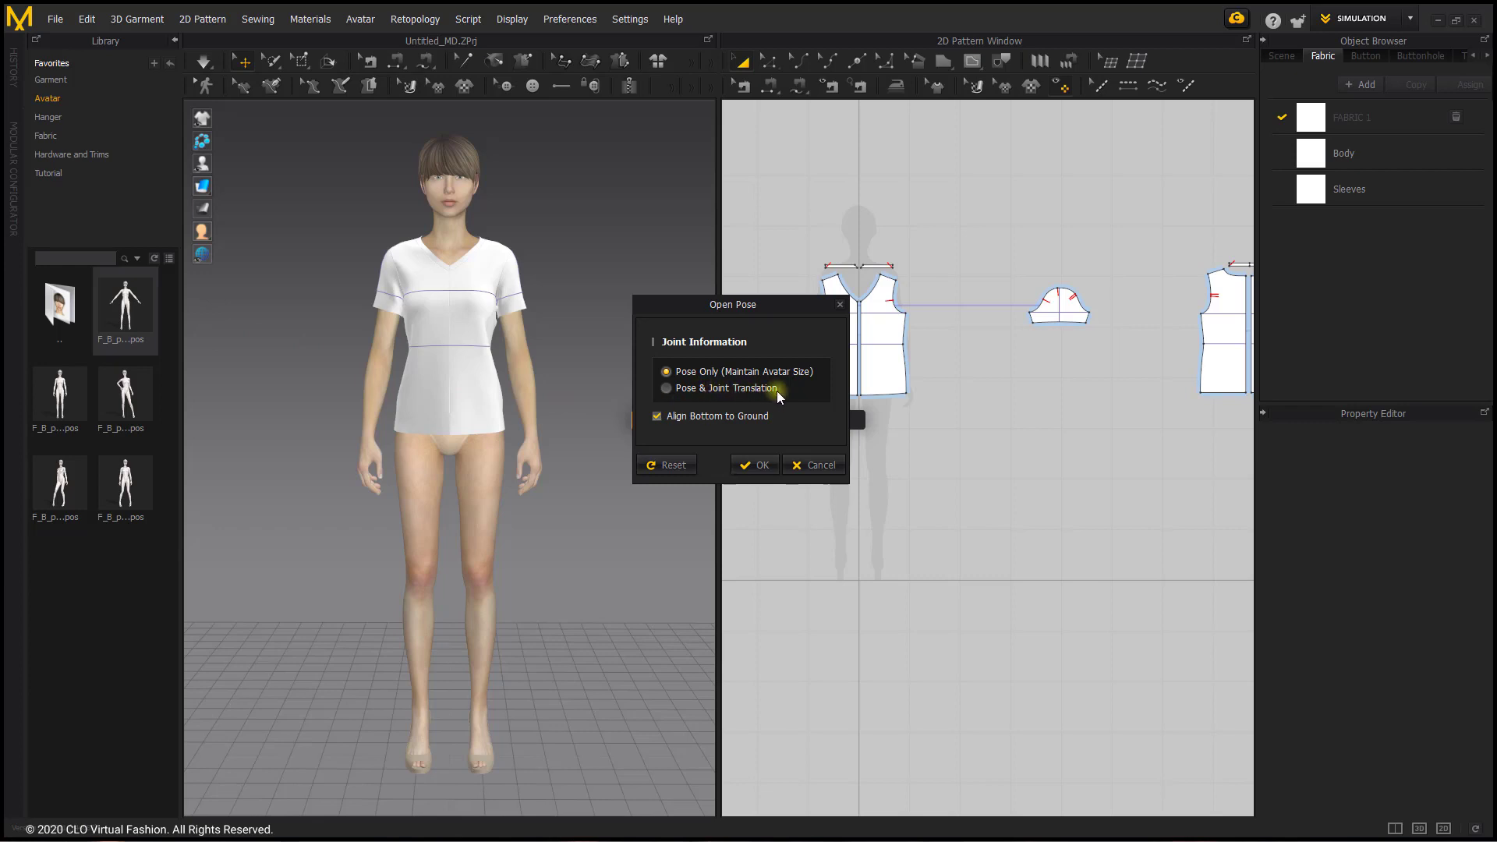
{"action": "left_click", "coordinate": [665, 387]}
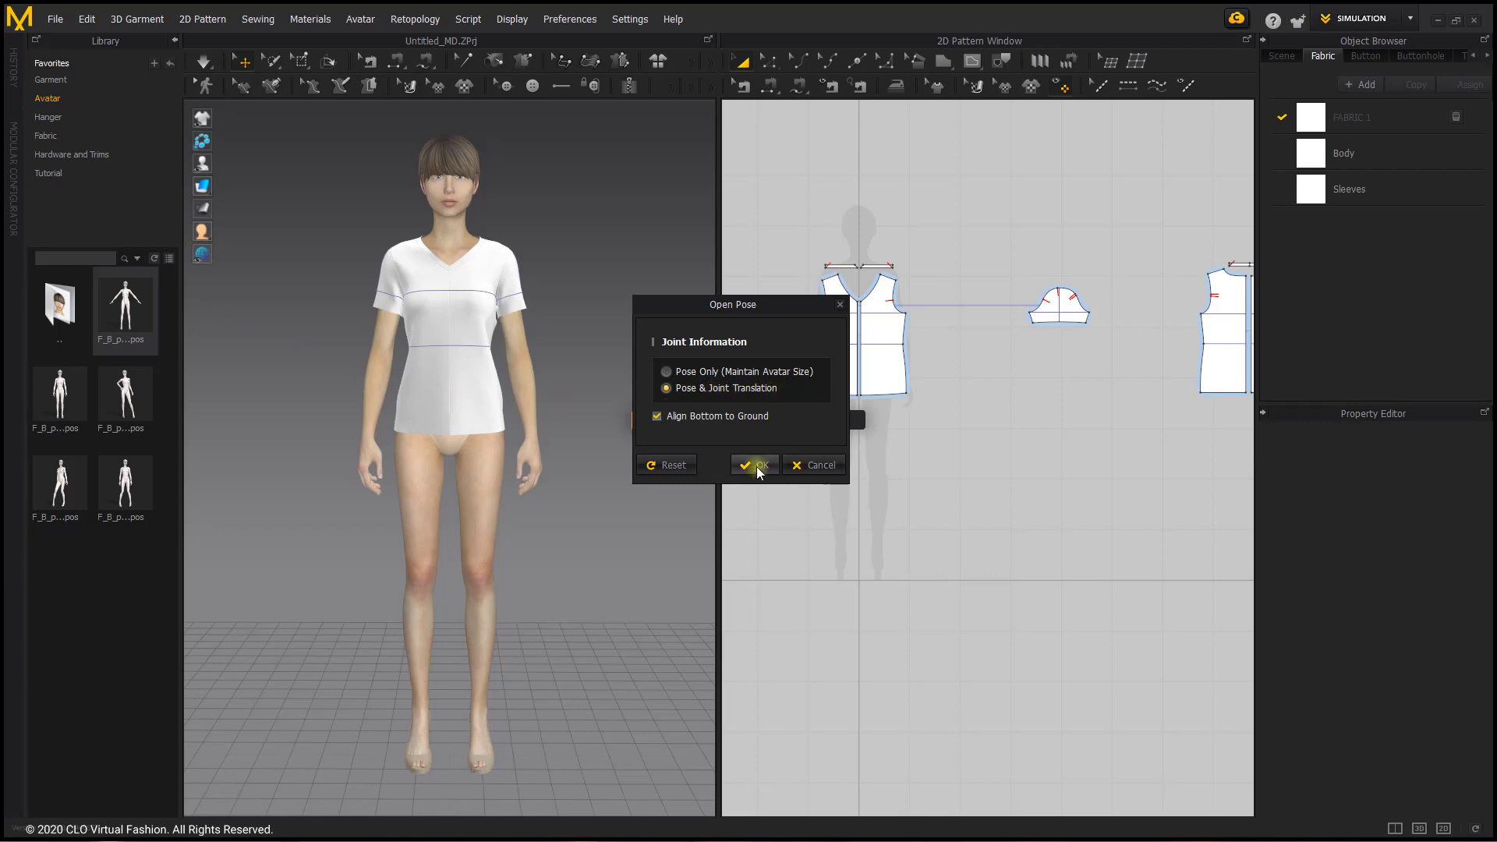
{"action": "left_click", "coordinate": [754, 465]}
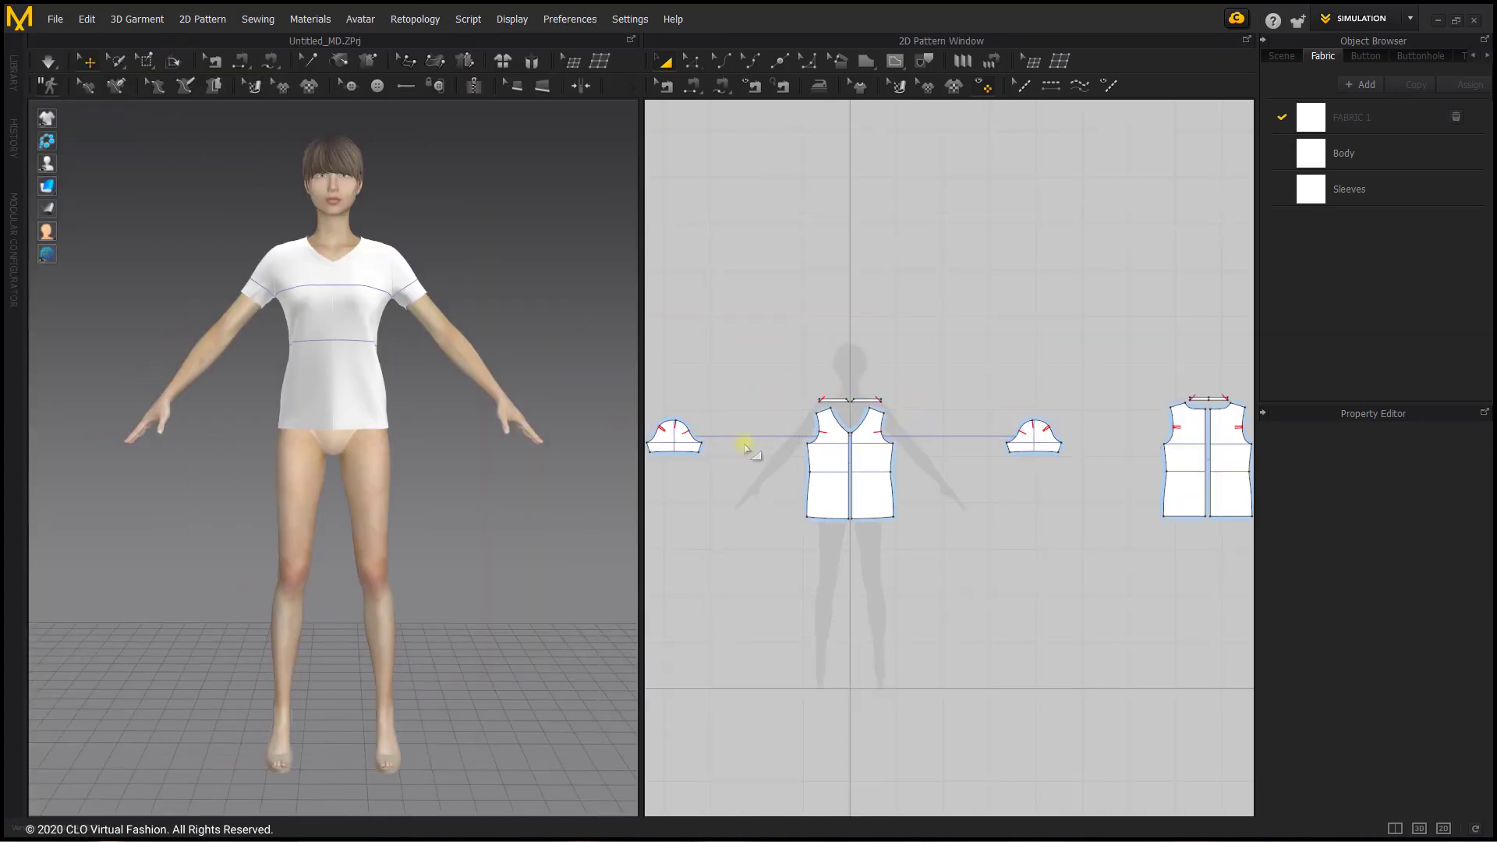
Drag the sleeve, binding and bodice pieces apart into a tidier layout
{"action": "left_click_drag", "start_coordinate": [675, 435], "coordinate": [769, 341]}
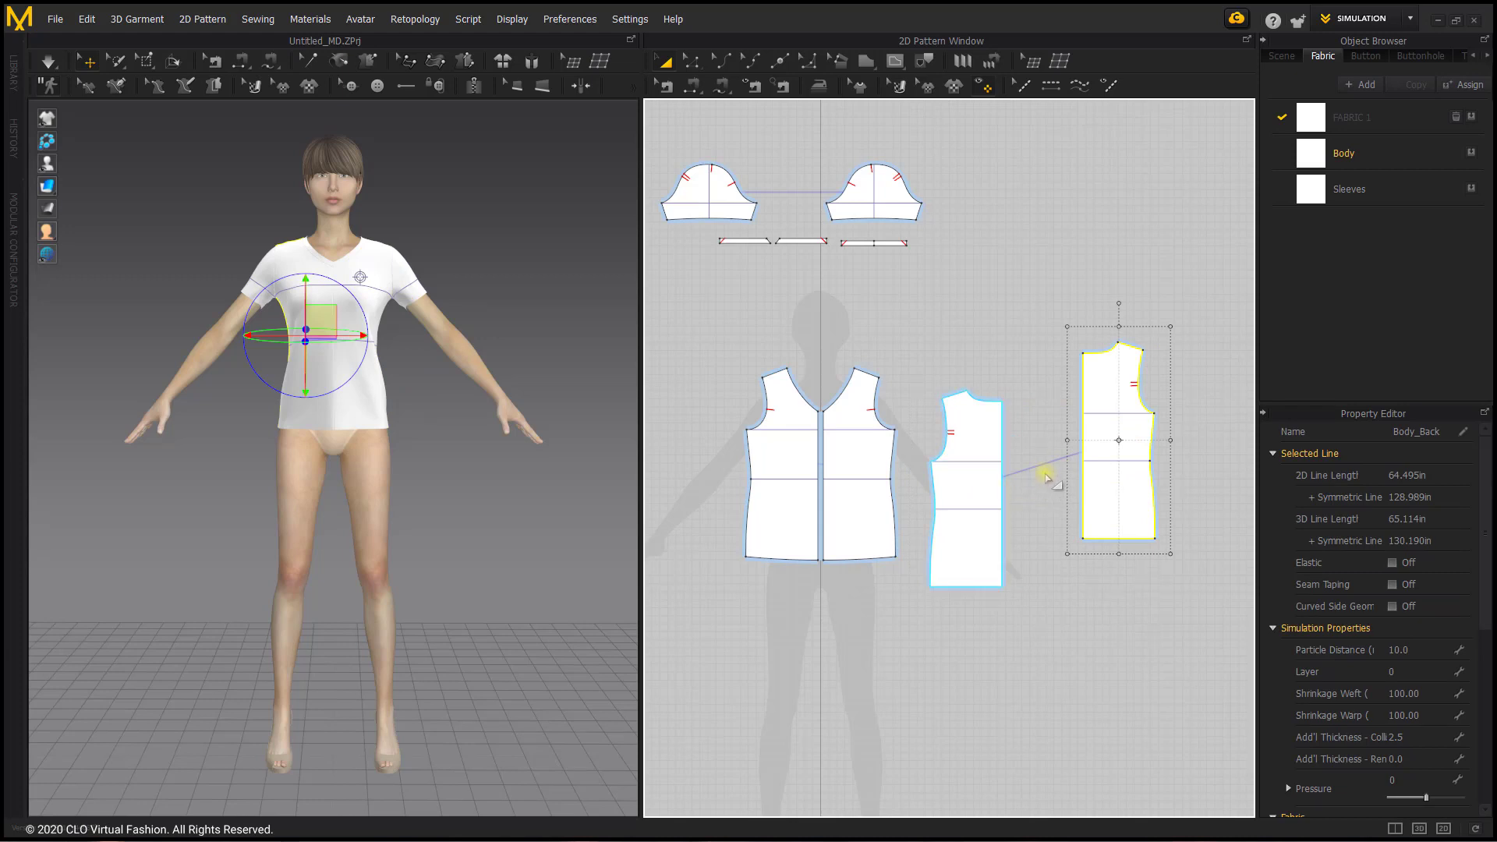
{"action": "mouse_move", "coordinate": [1170, 385]}
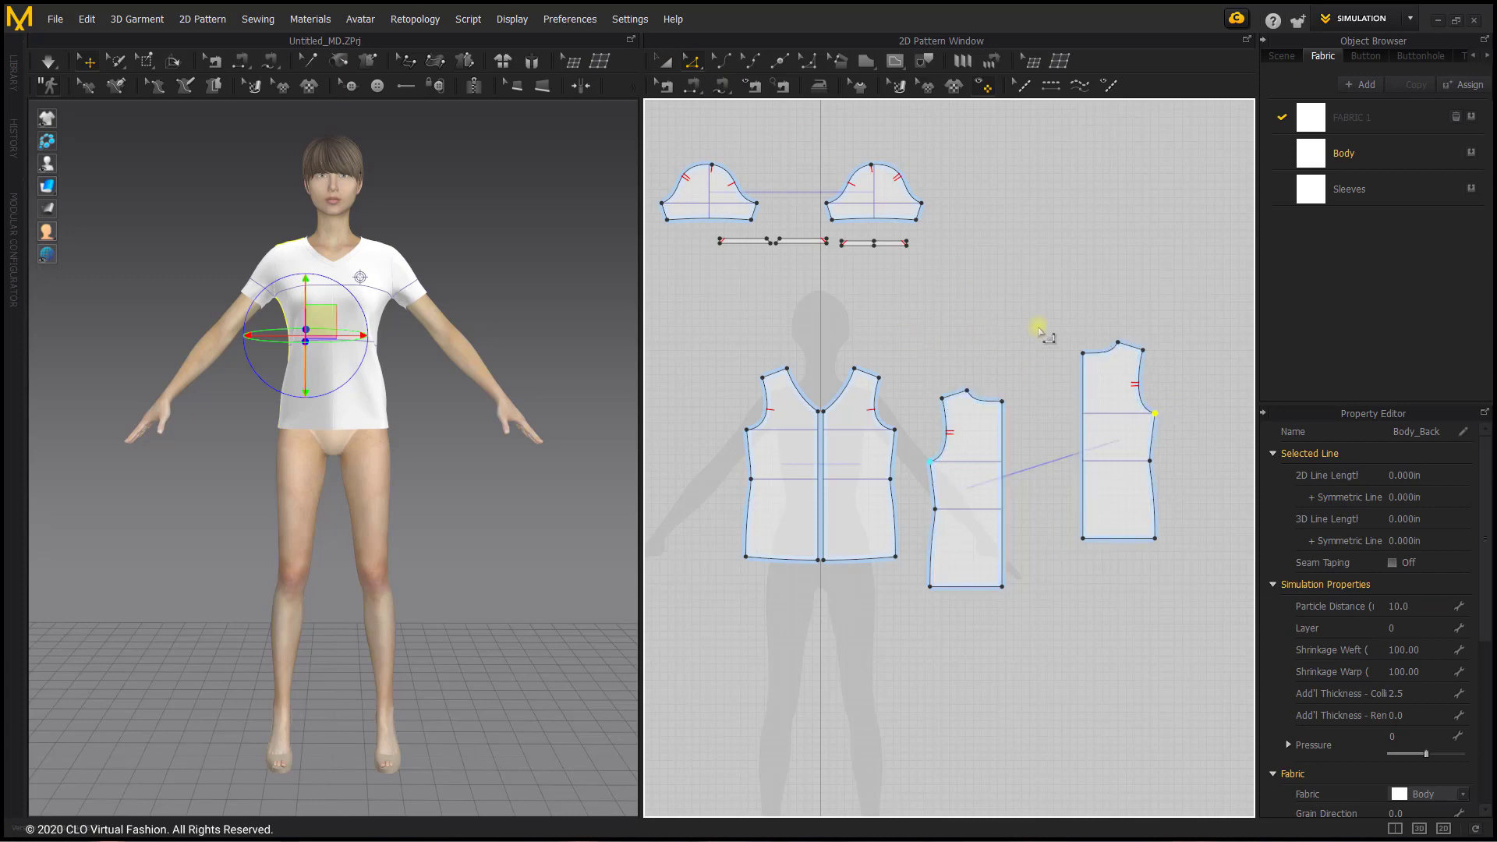
{"action": "mouse_move", "coordinate": [983, 353]}
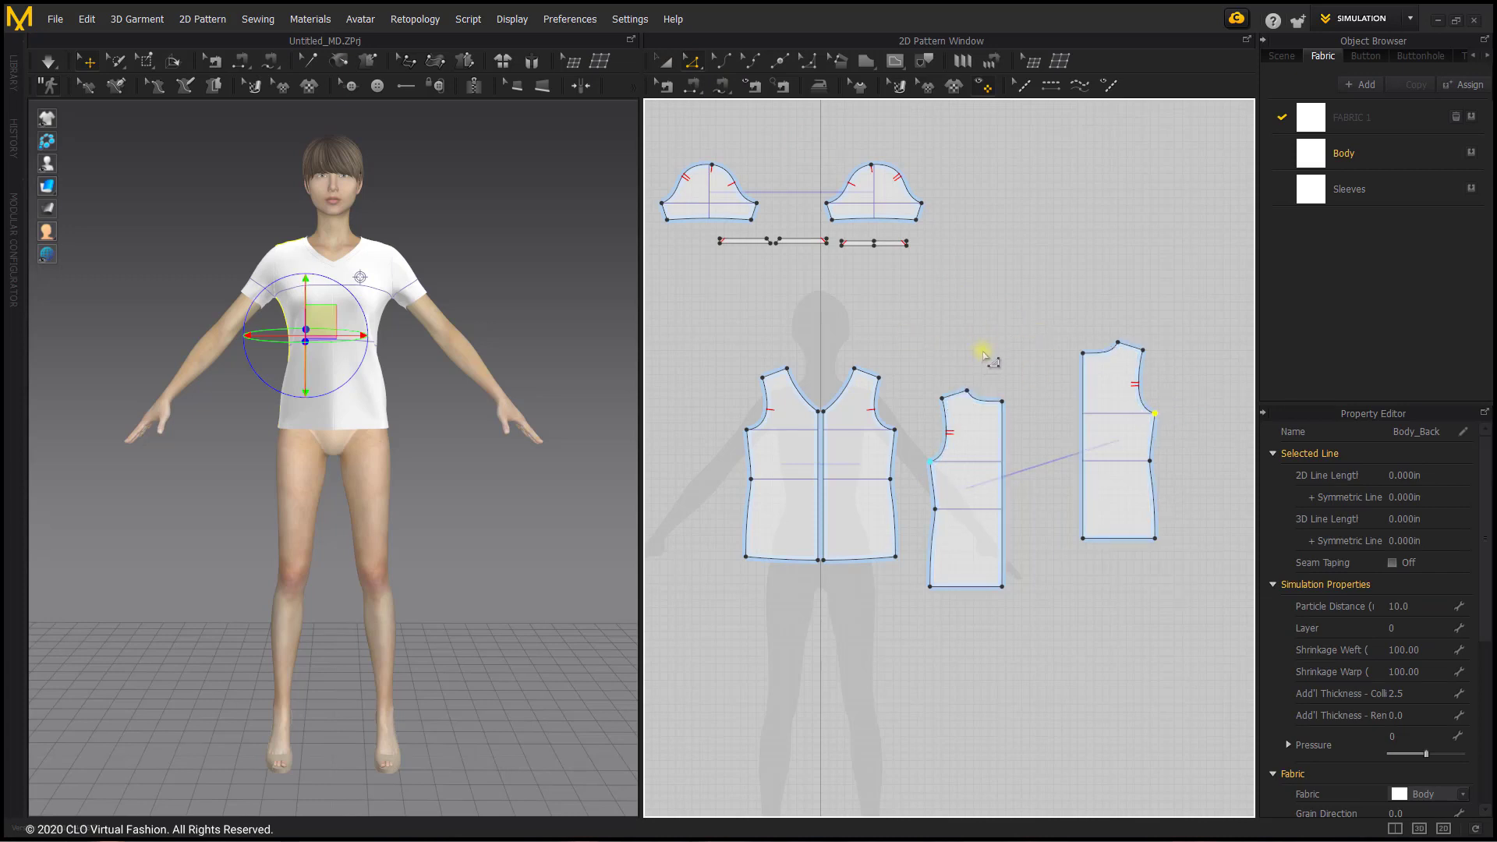
{"action": "mouse_move", "coordinate": [958, 322]}
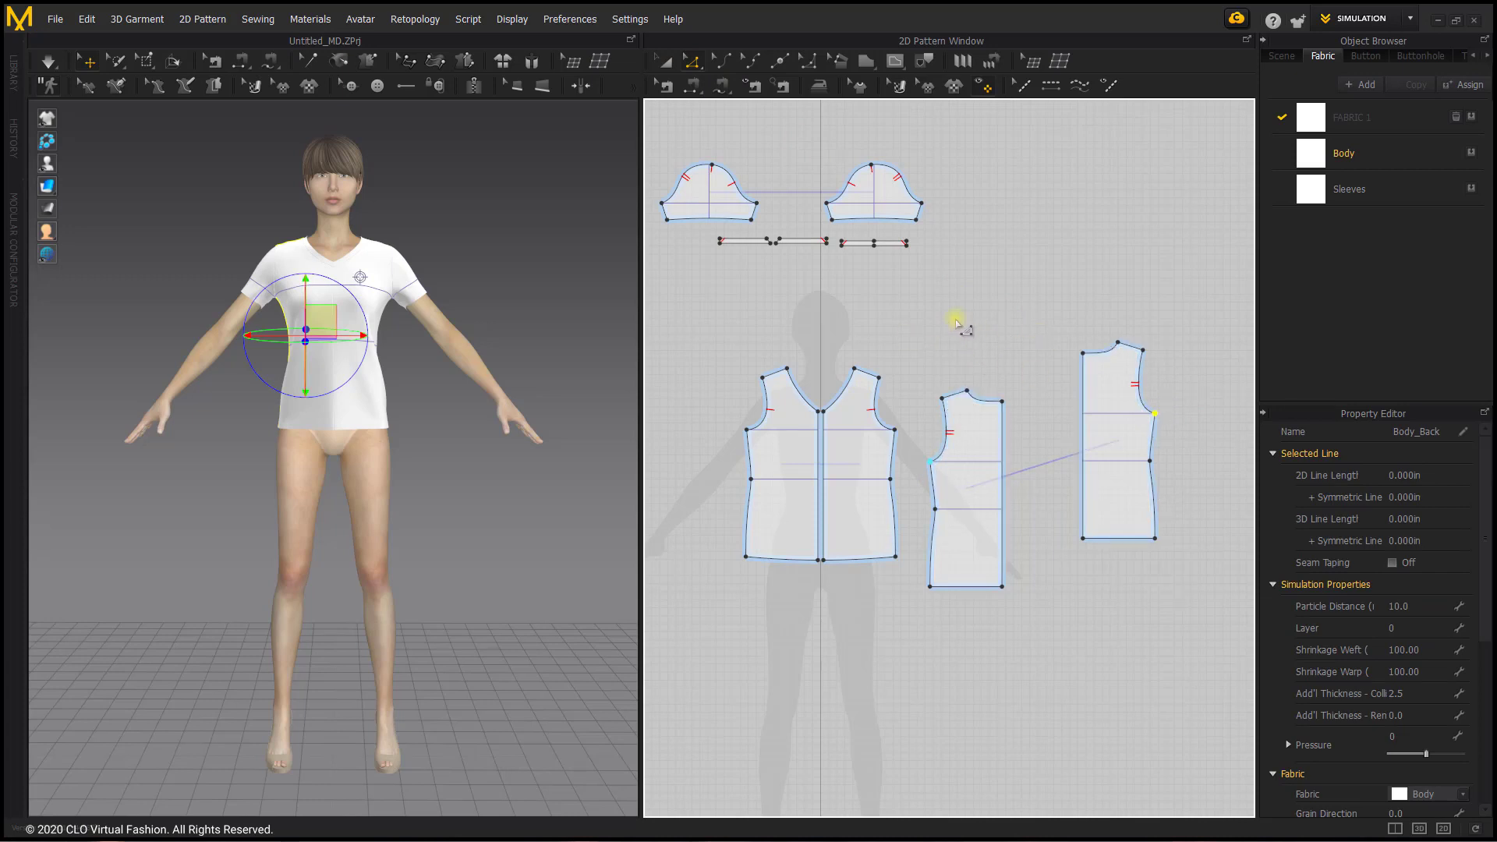
{"action": "mouse_move", "coordinate": [835, 458]}
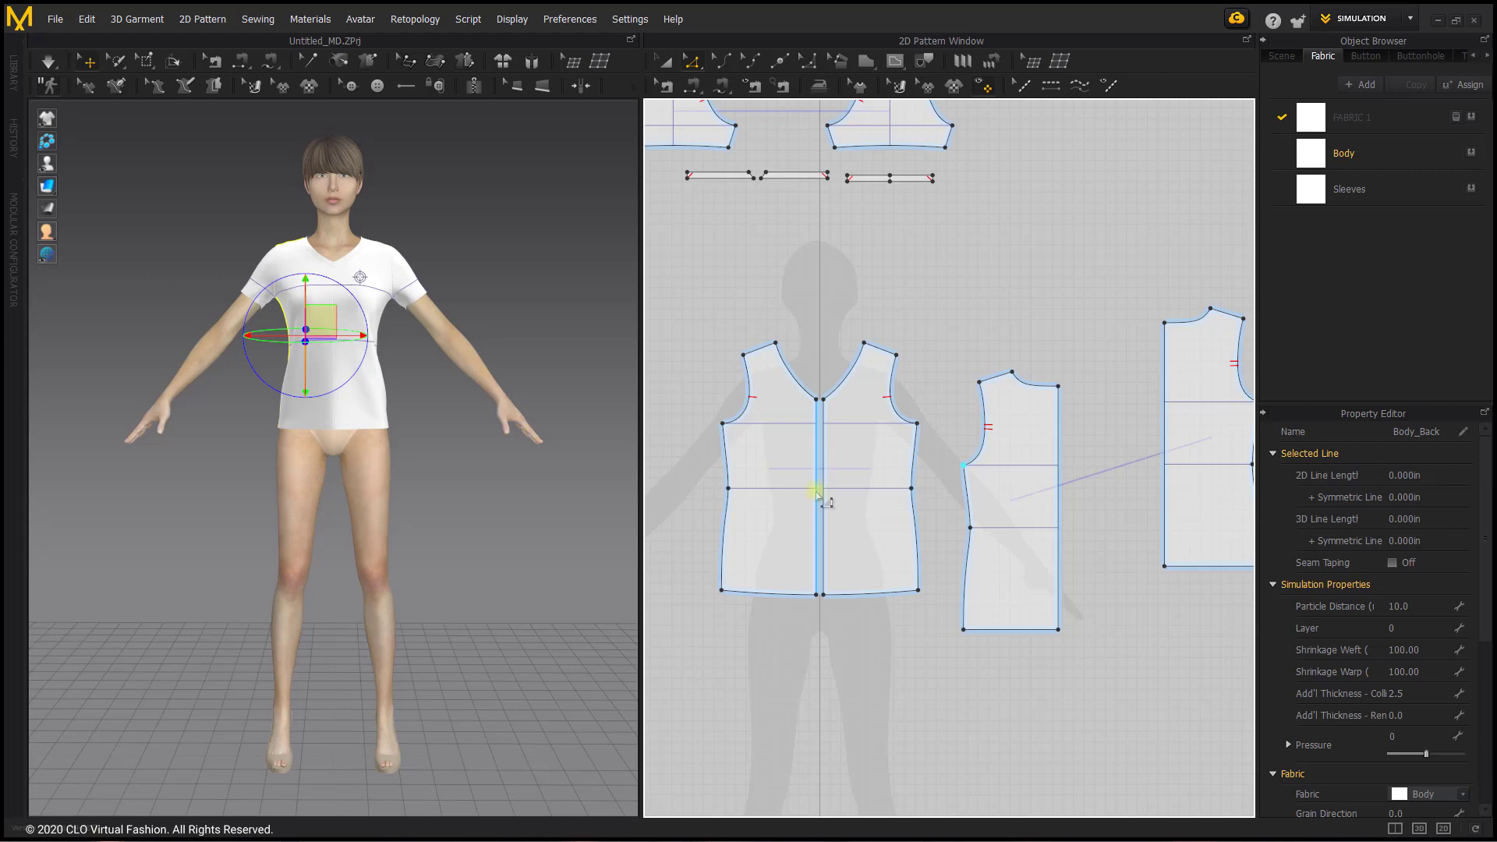
Join the two front bodice halves with Unfold Symmetric Editing on the centre seam
{"action": "right_click", "coordinate": [816, 492]}
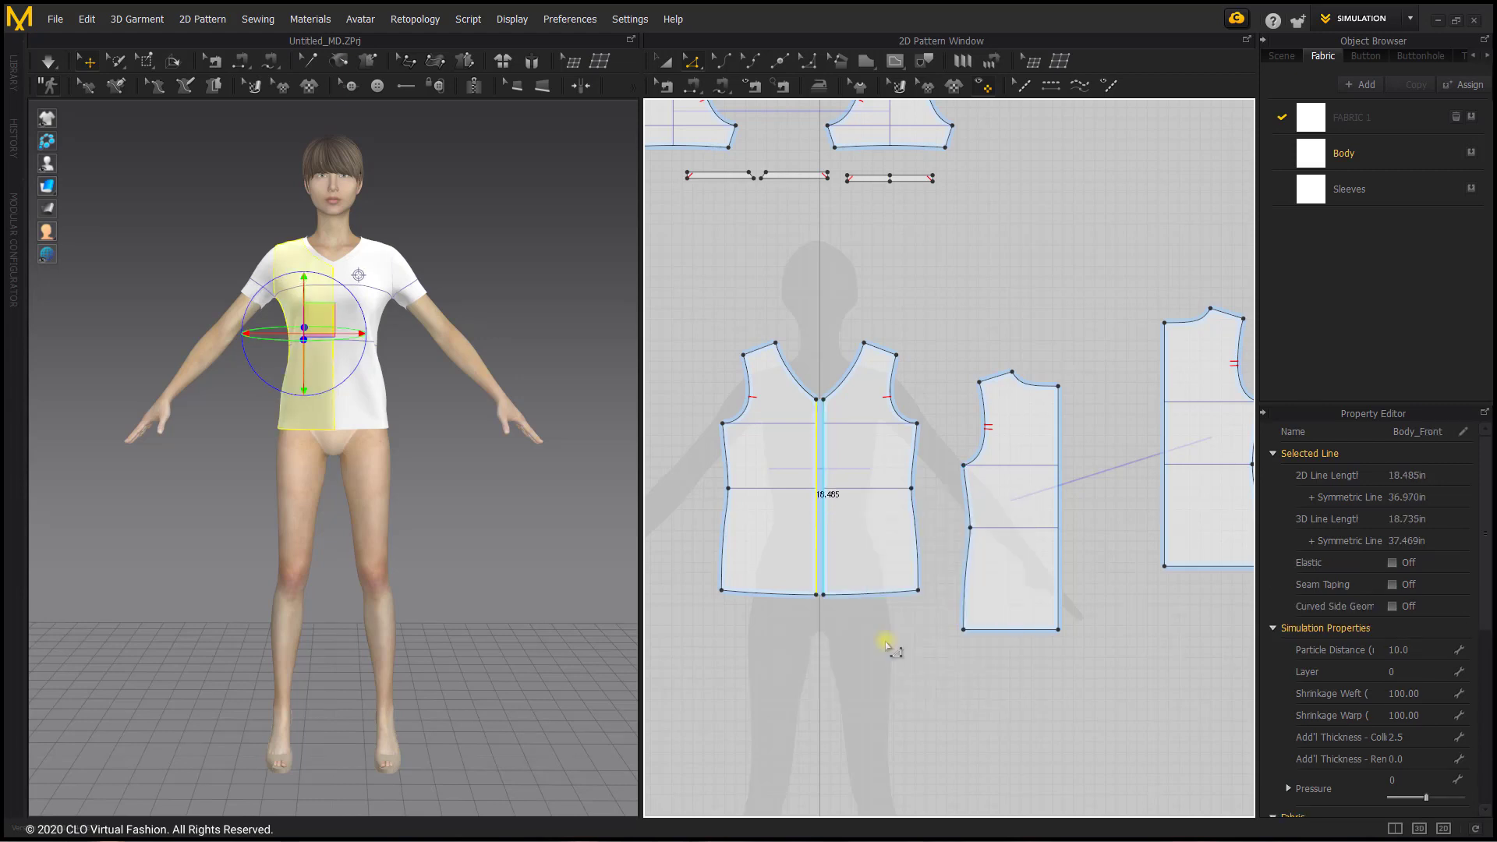
{"action": "left_click", "coordinate": [831, 425]}
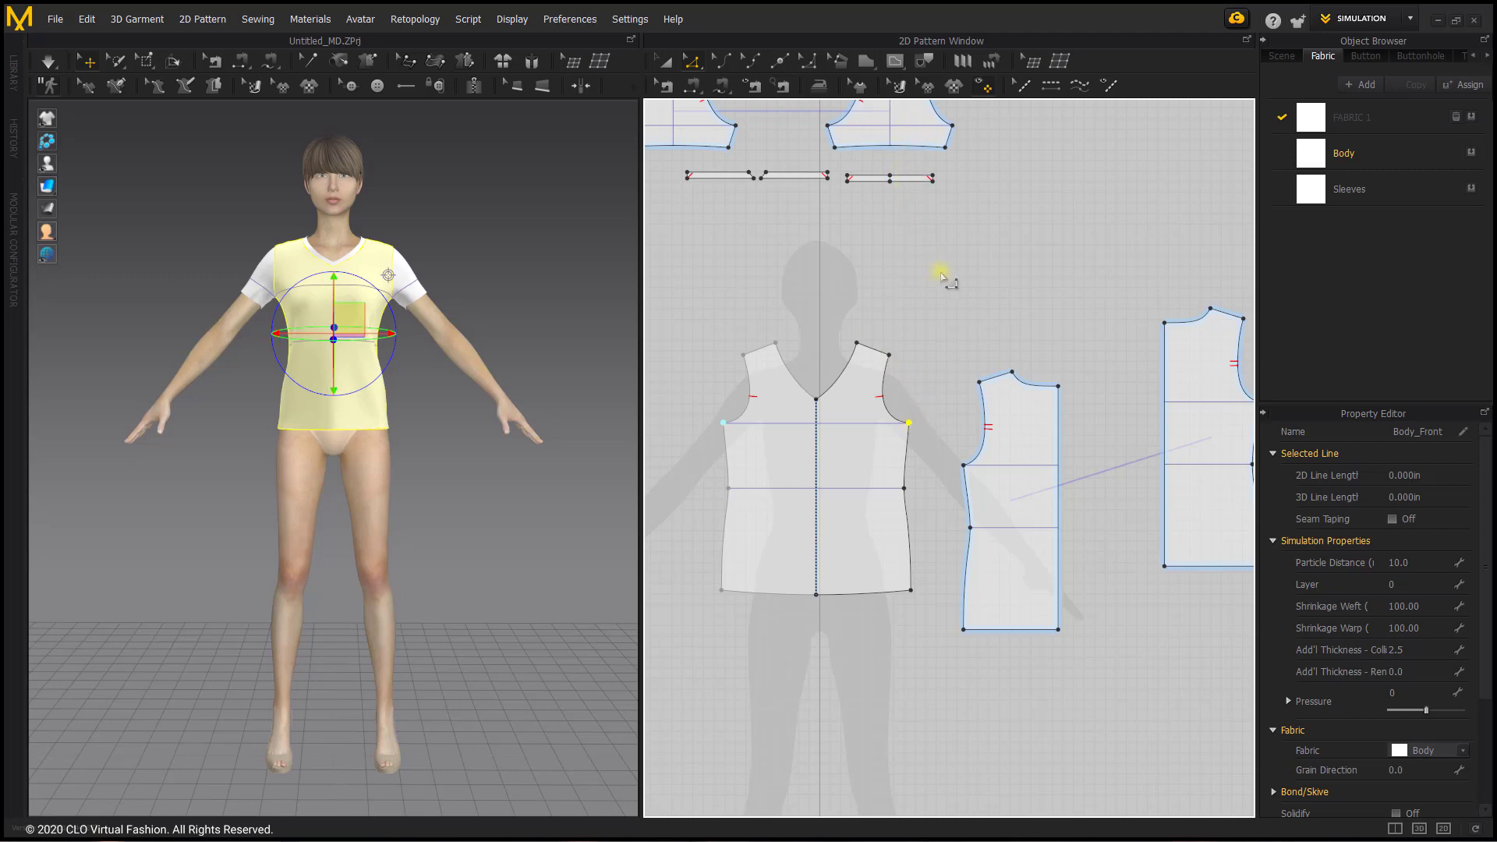
{"action": "mouse_move", "coordinate": [924, 489]}
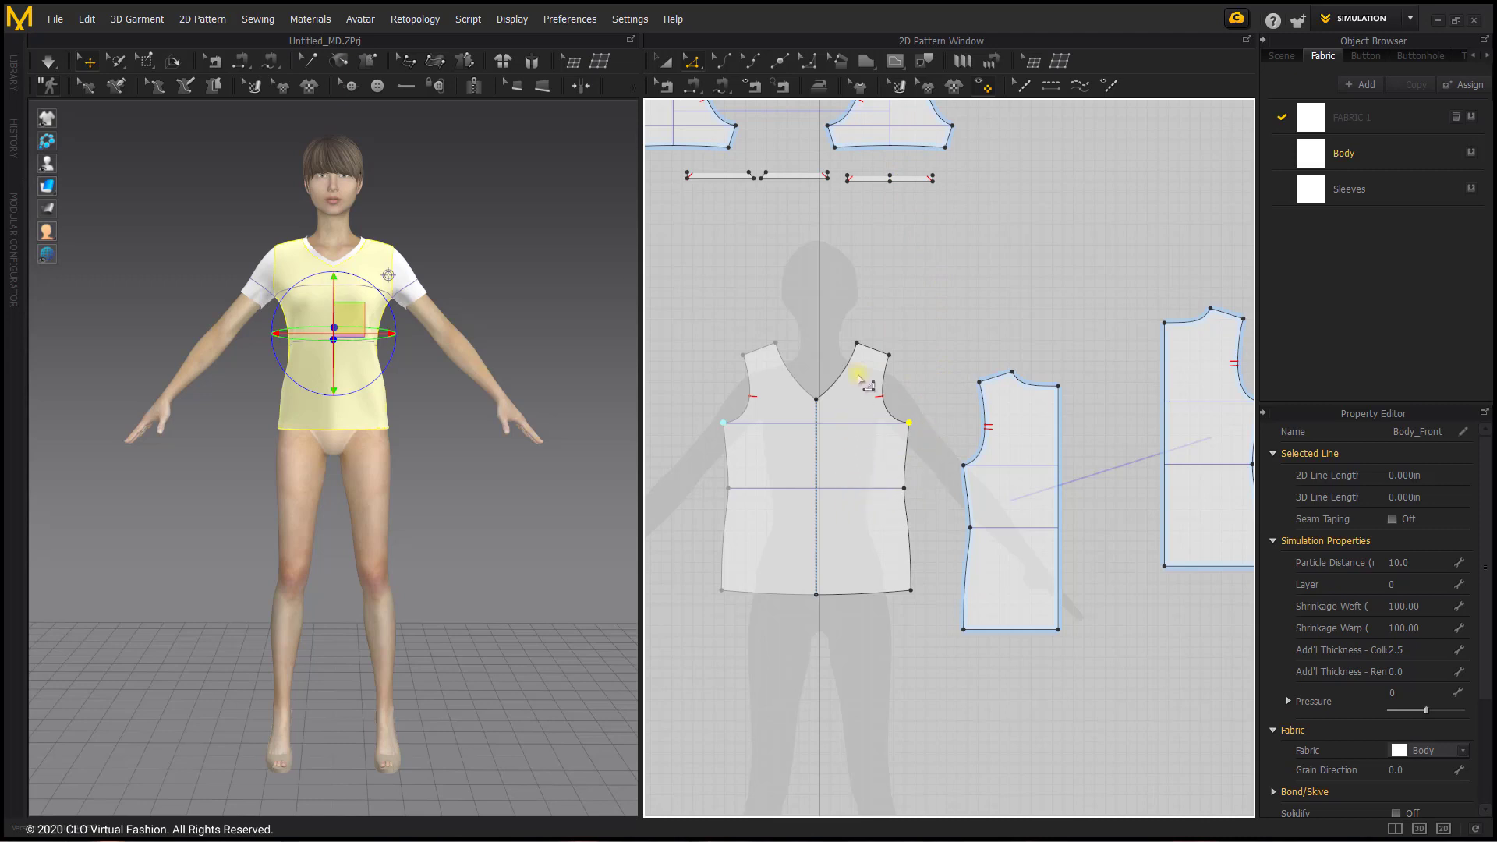
{"action": "mouse_move", "coordinate": [966, 187]}
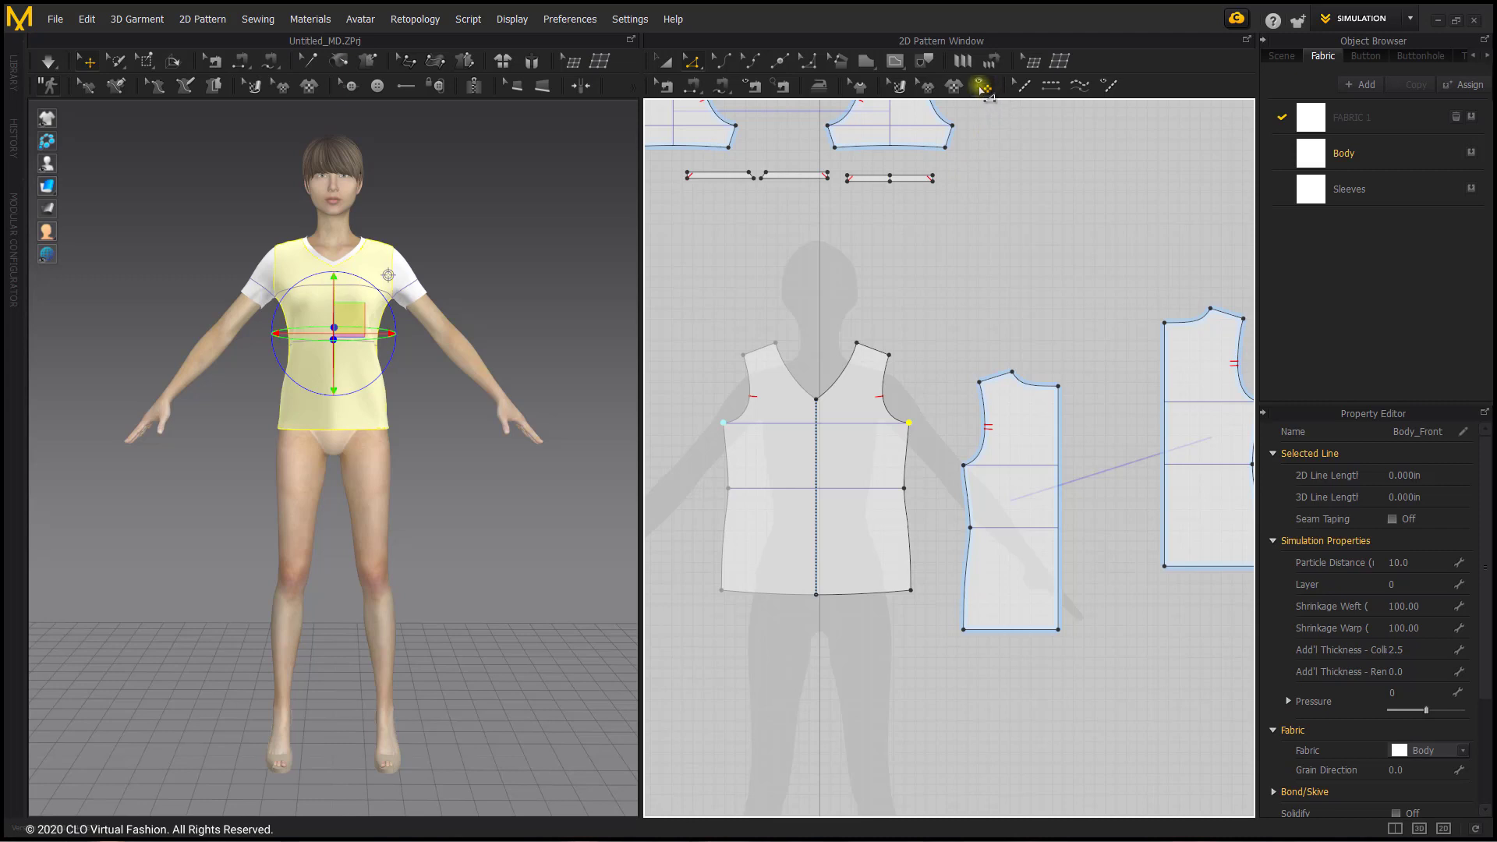
{"action": "mouse_move", "coordinate": [983, 86]}
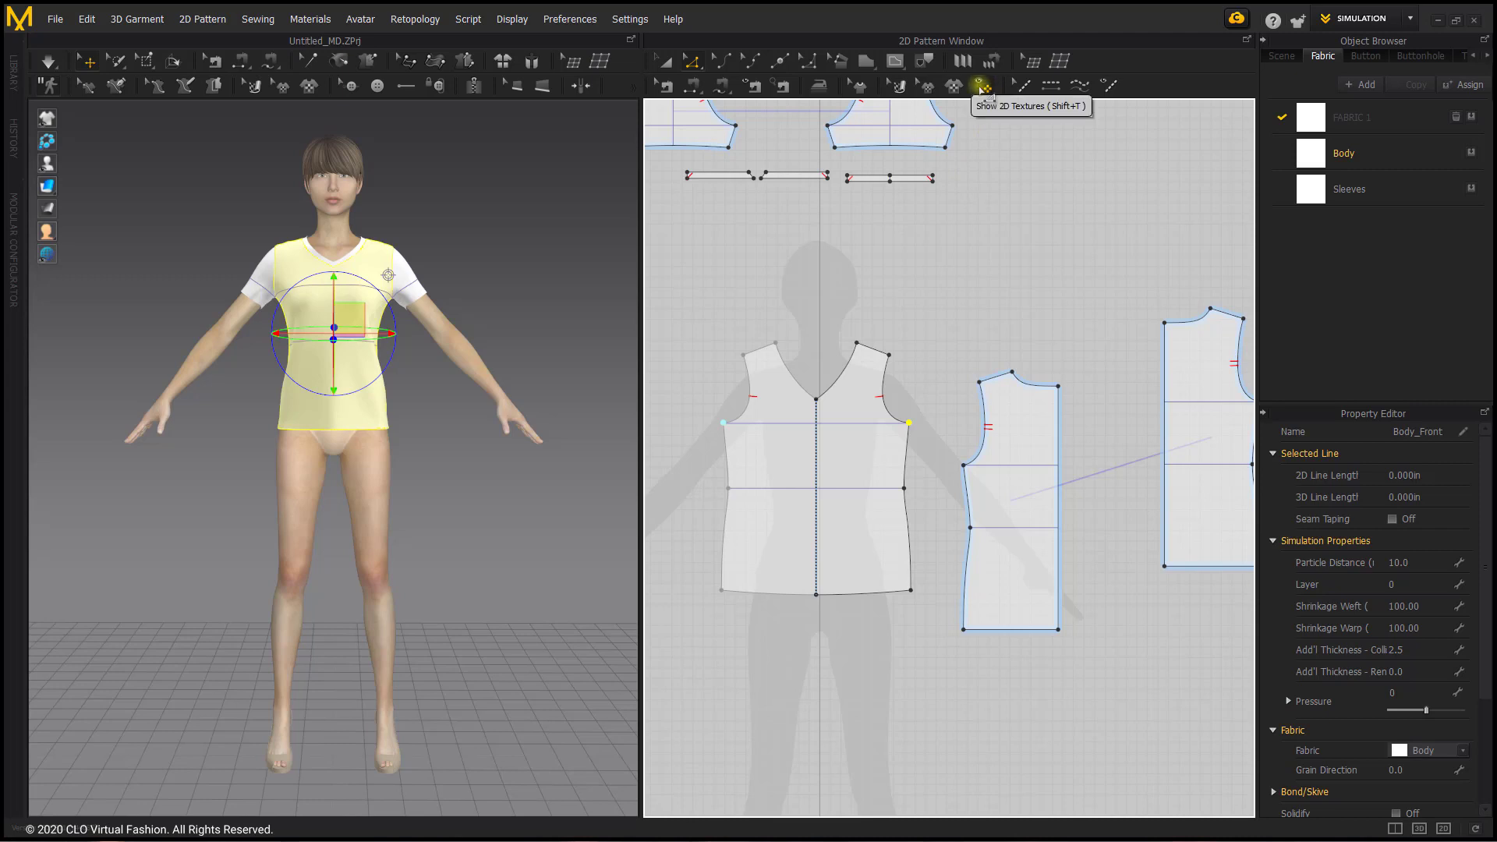
Turn off 2D pattern textures and select the front piece's hem line
{"action": "left_click", "coordinate": [981, 85]}
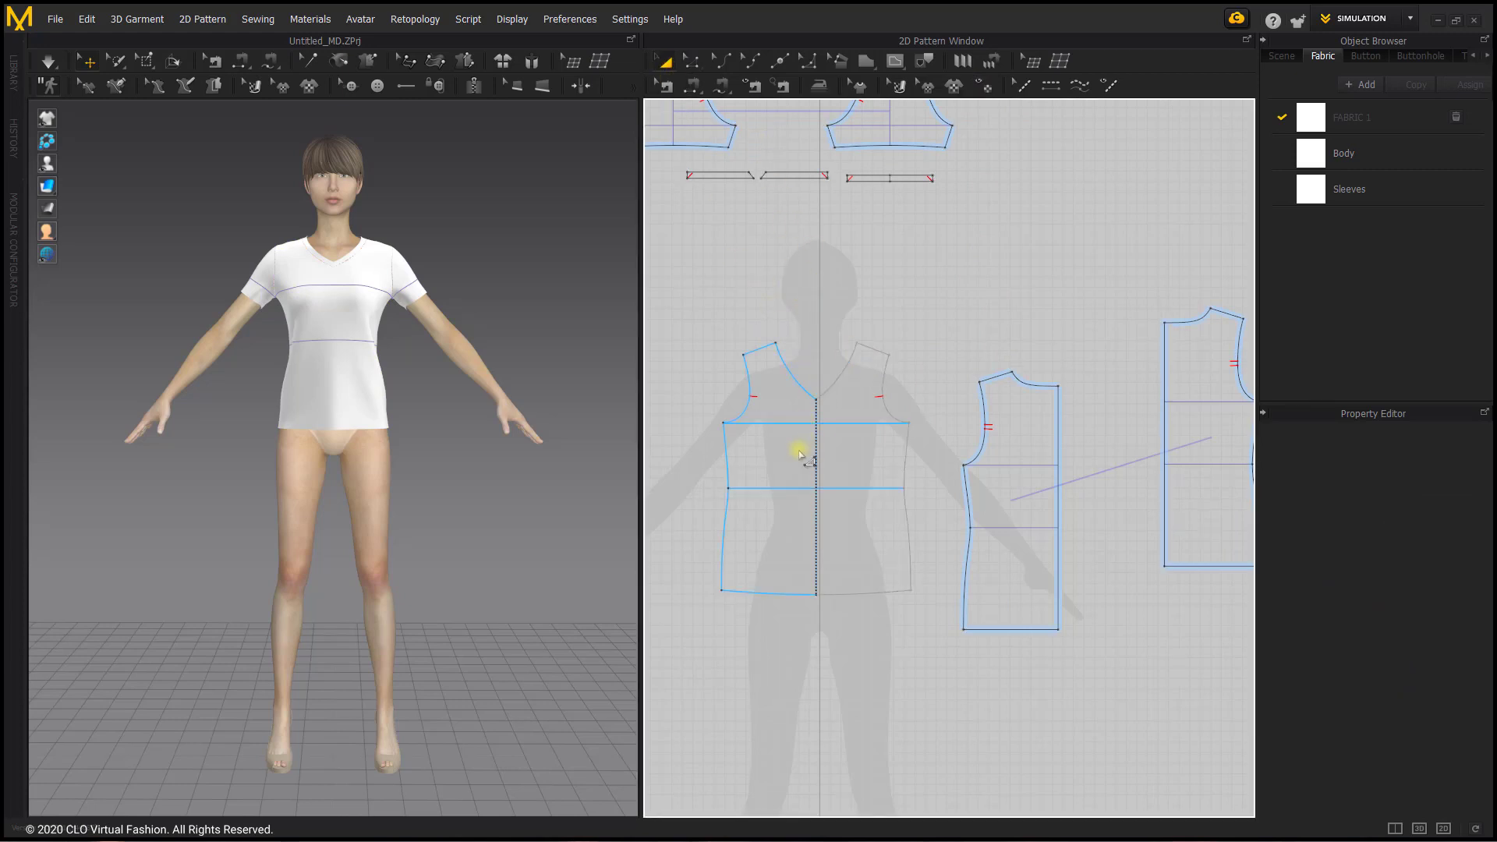
{"action": "left_click", "coordinate": [774, 468]}
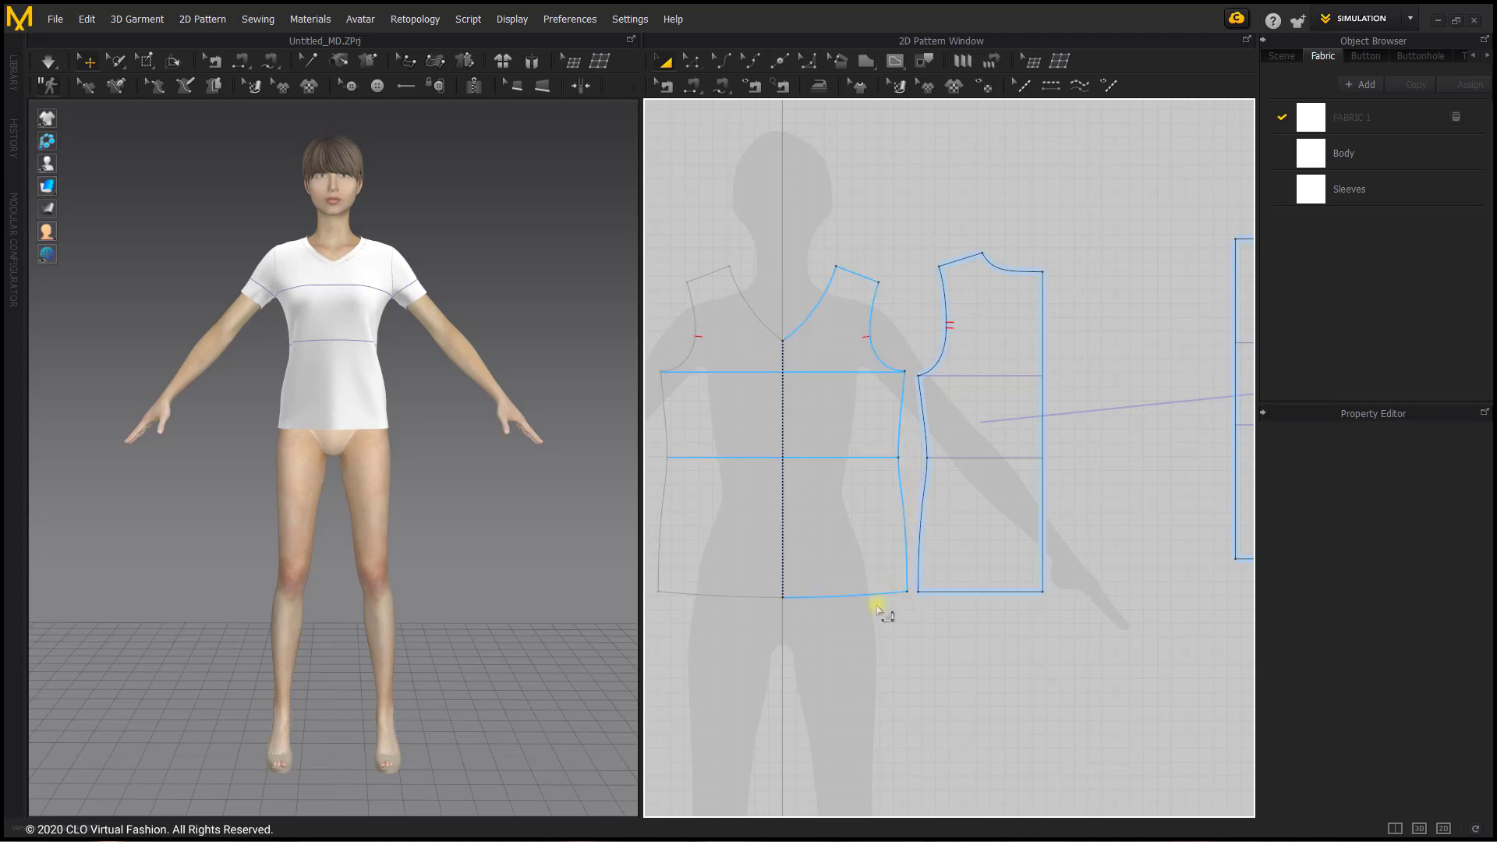
Shift-drag the front and back hem lines downward to lengthen the body into a dress
{"action": "left_click", "coordinate": [821, 687]}
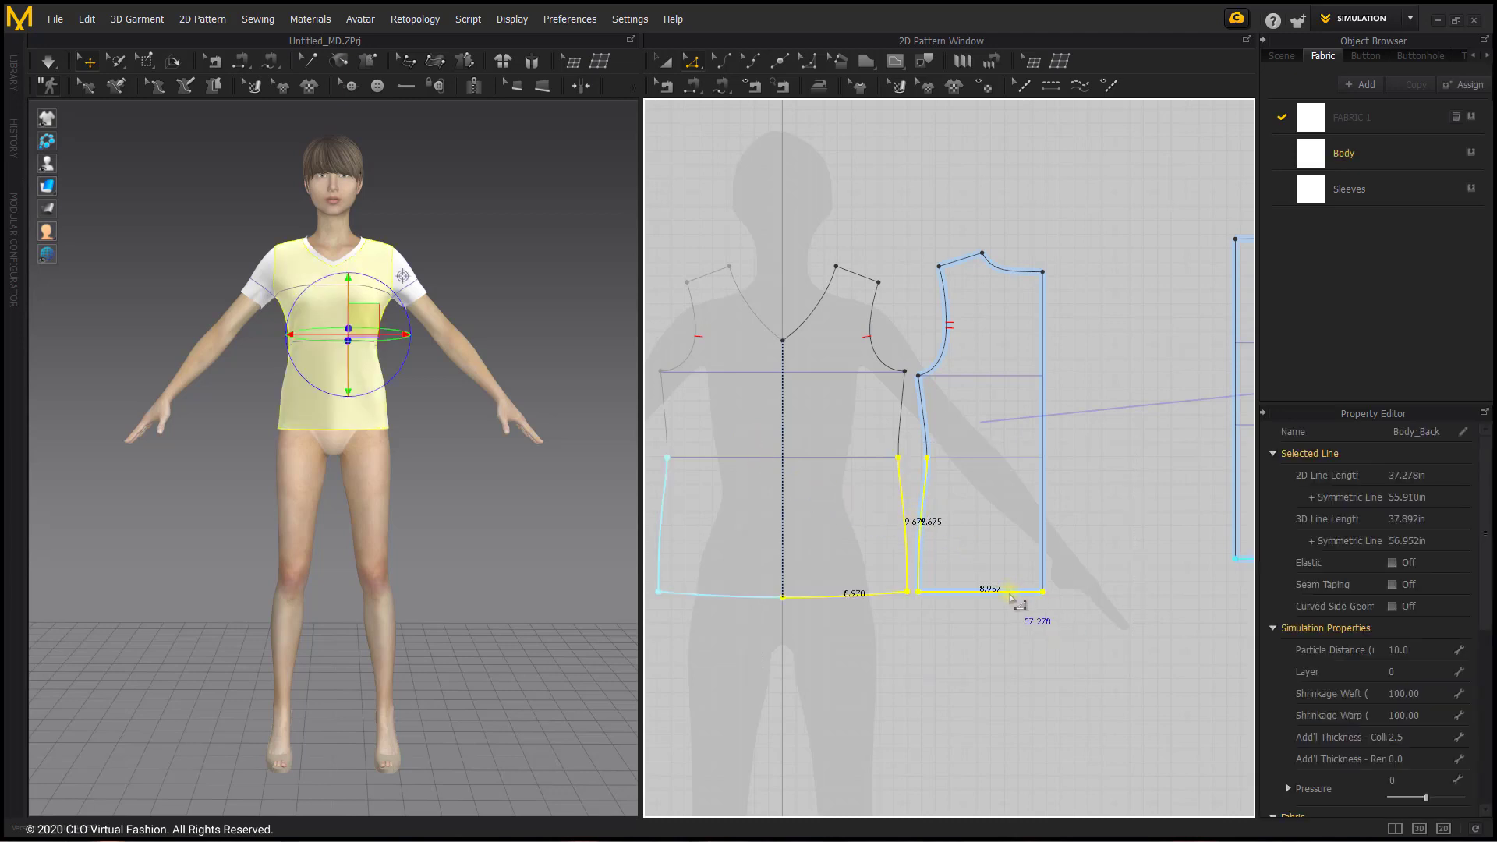
{"action": "key", "text": "shift"}
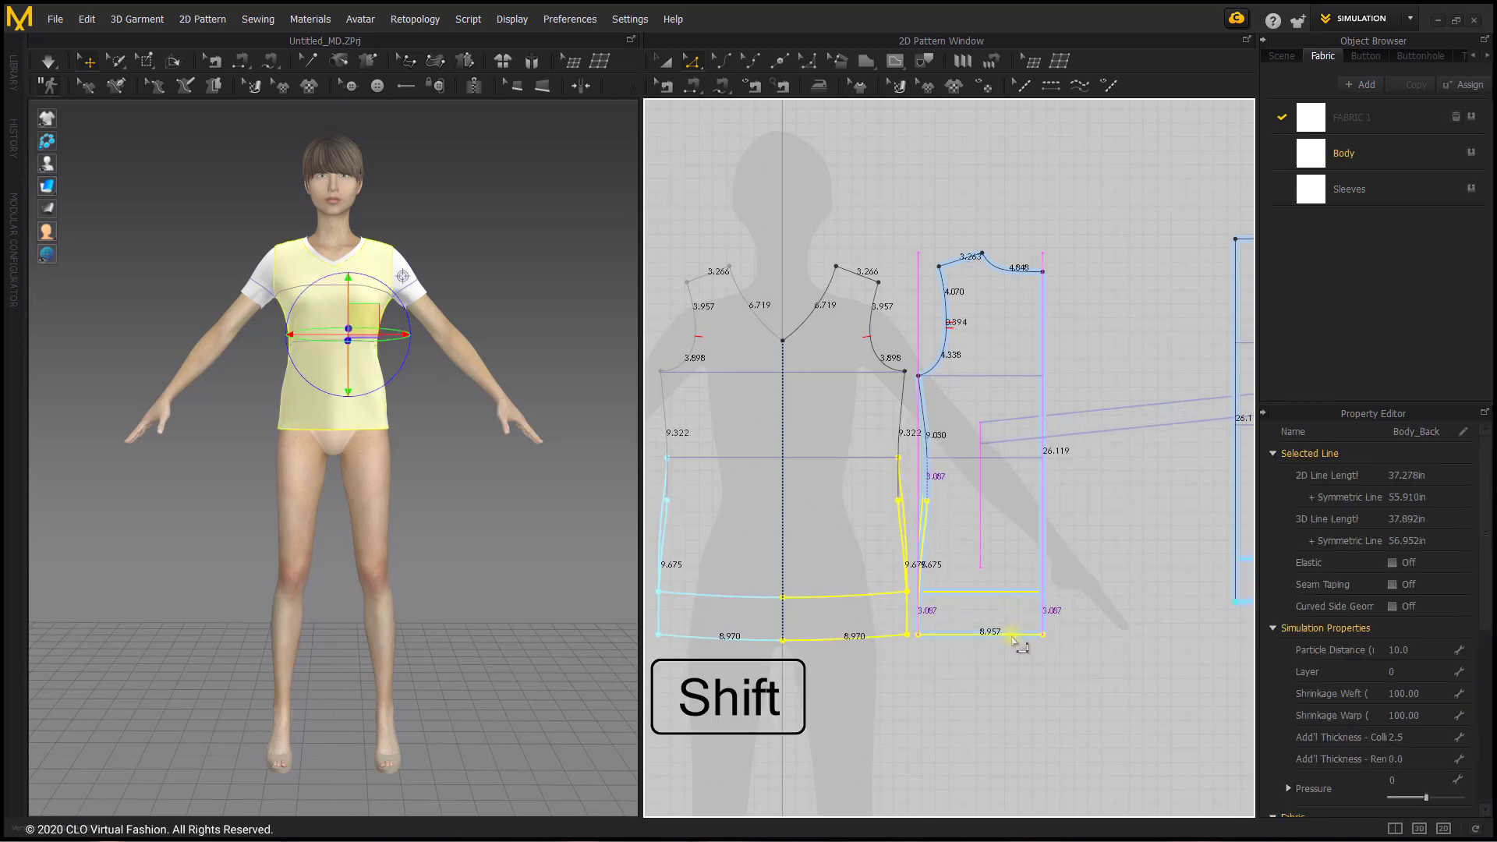
{"action": "left_click_drag", "start_coordinate": [1041, 633], "coordinate": [1019, 634]}
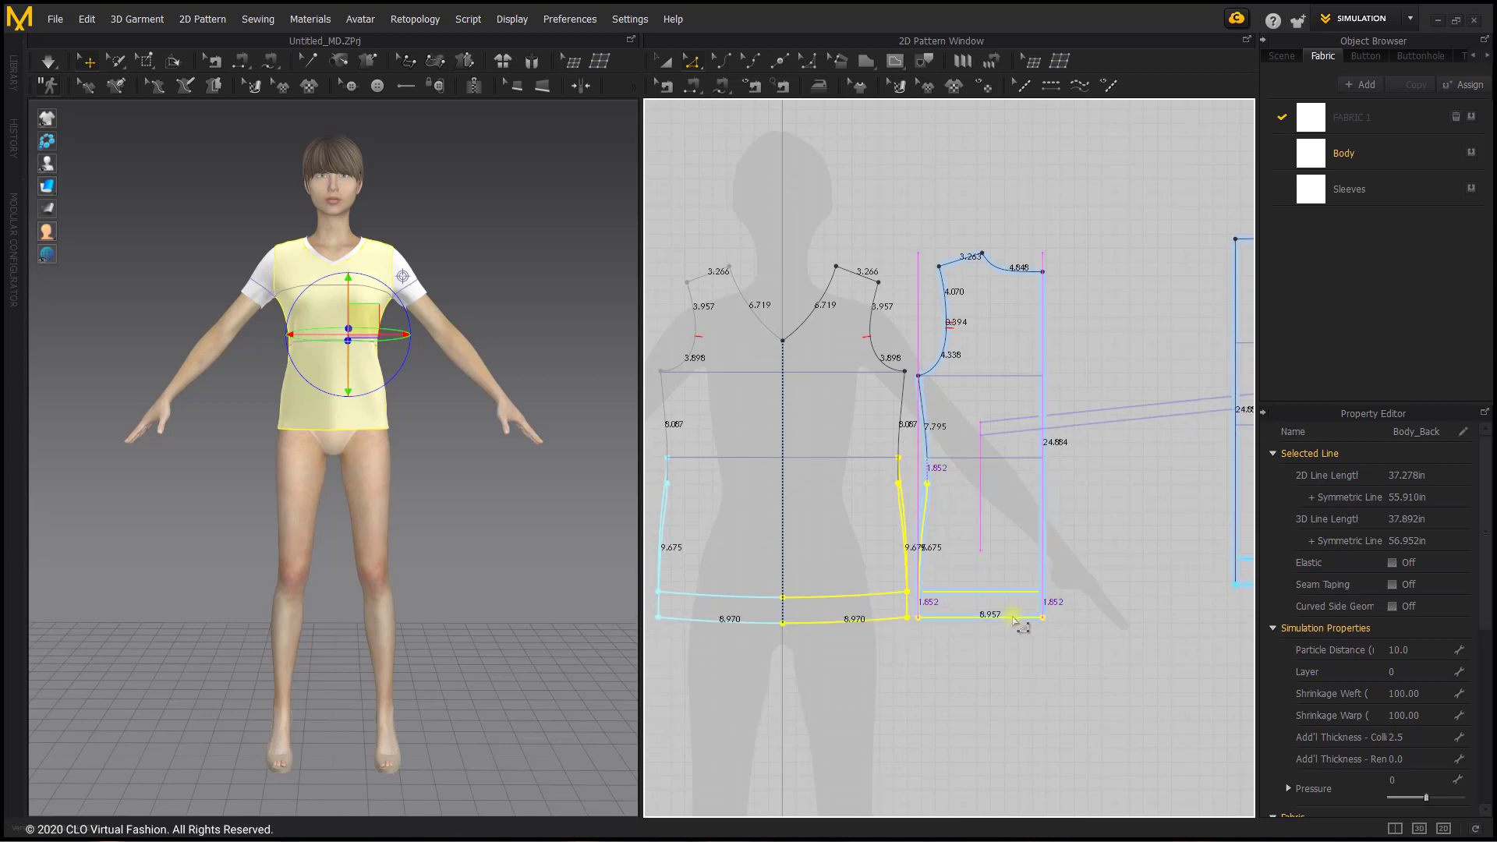
{"action": "left_click_drag", "start_coordinate": [1015, 616], "coordinate": [1041, 630]}
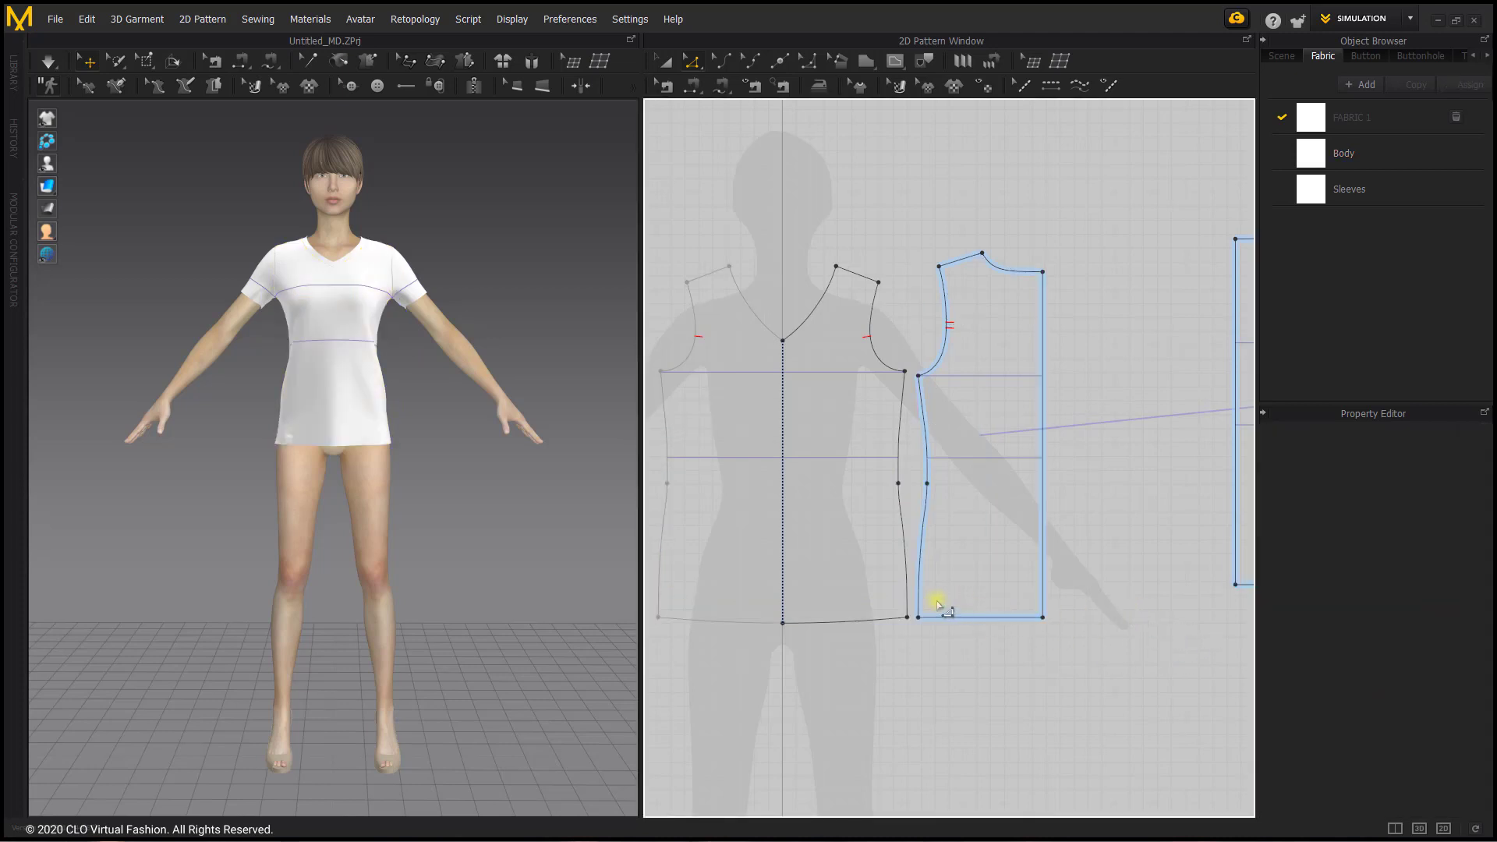
{"action": "key", "text": "shift"}
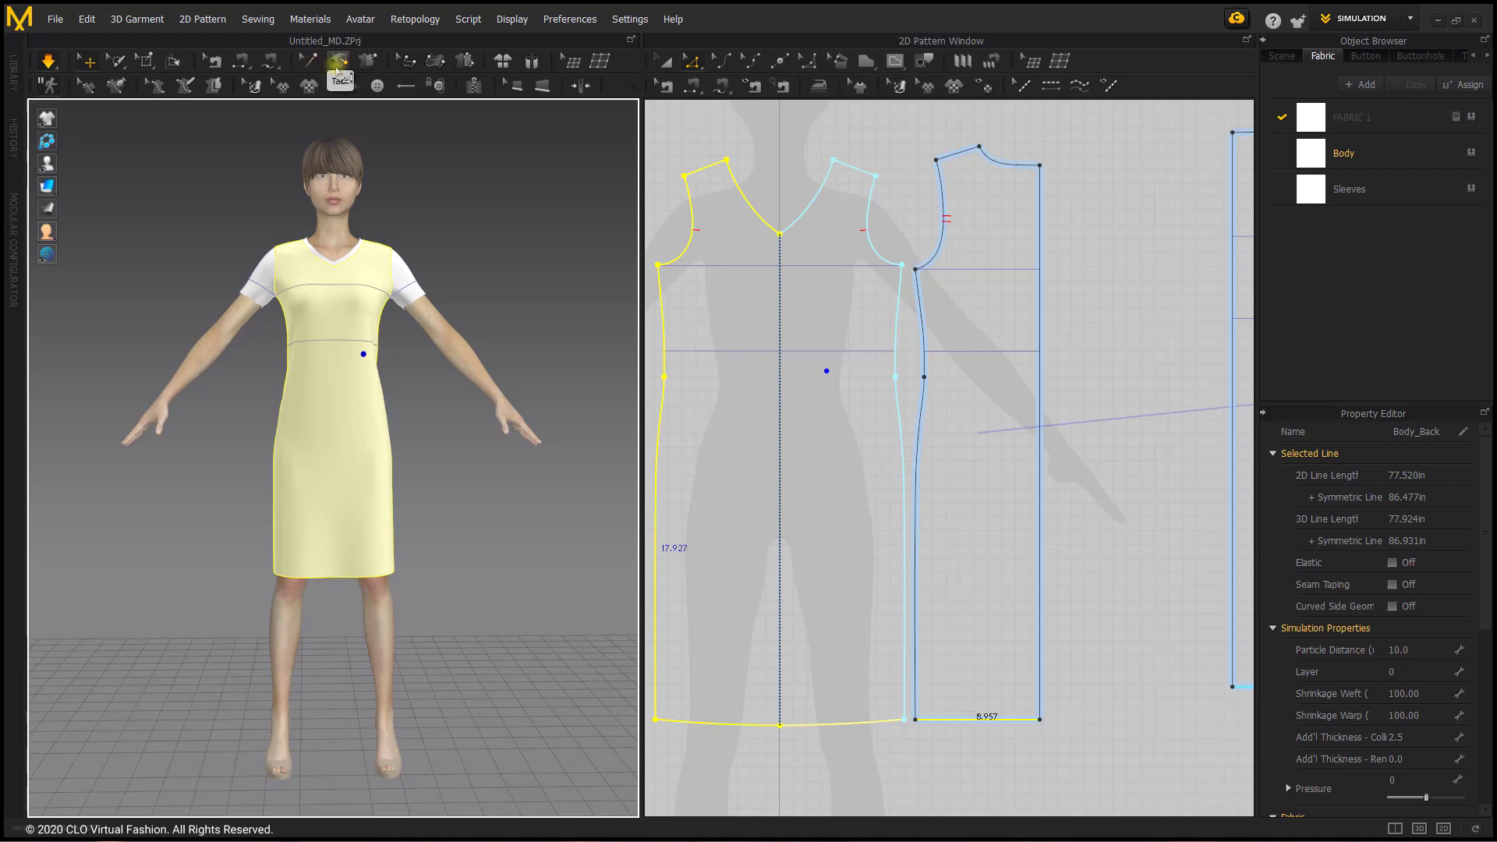
{"action": "mouse_move", "coordinate": [367, 60]}
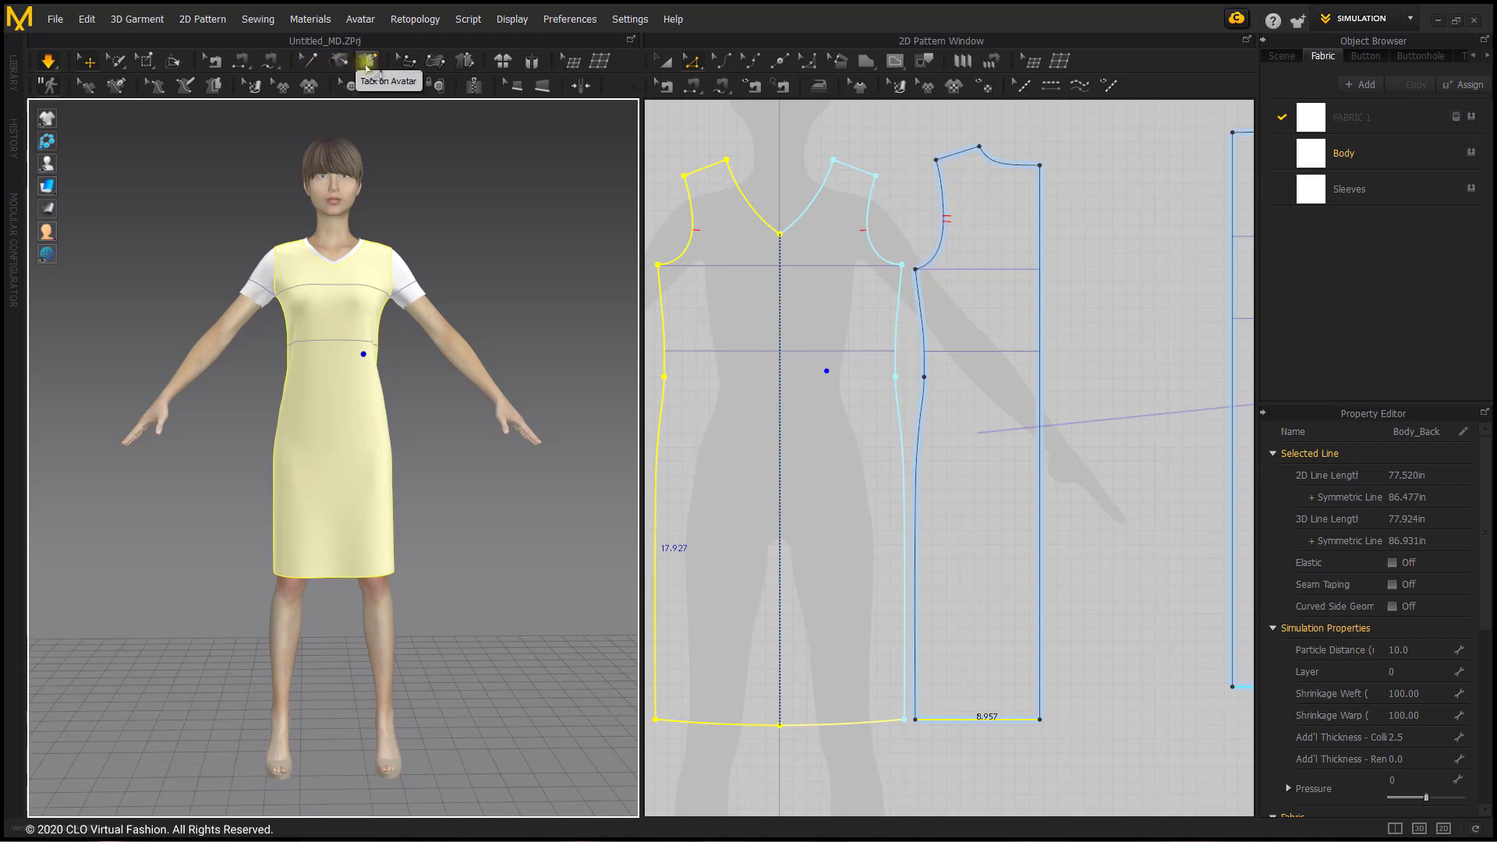
{"action": "mouse_move", "coordinate": [342, 60]}
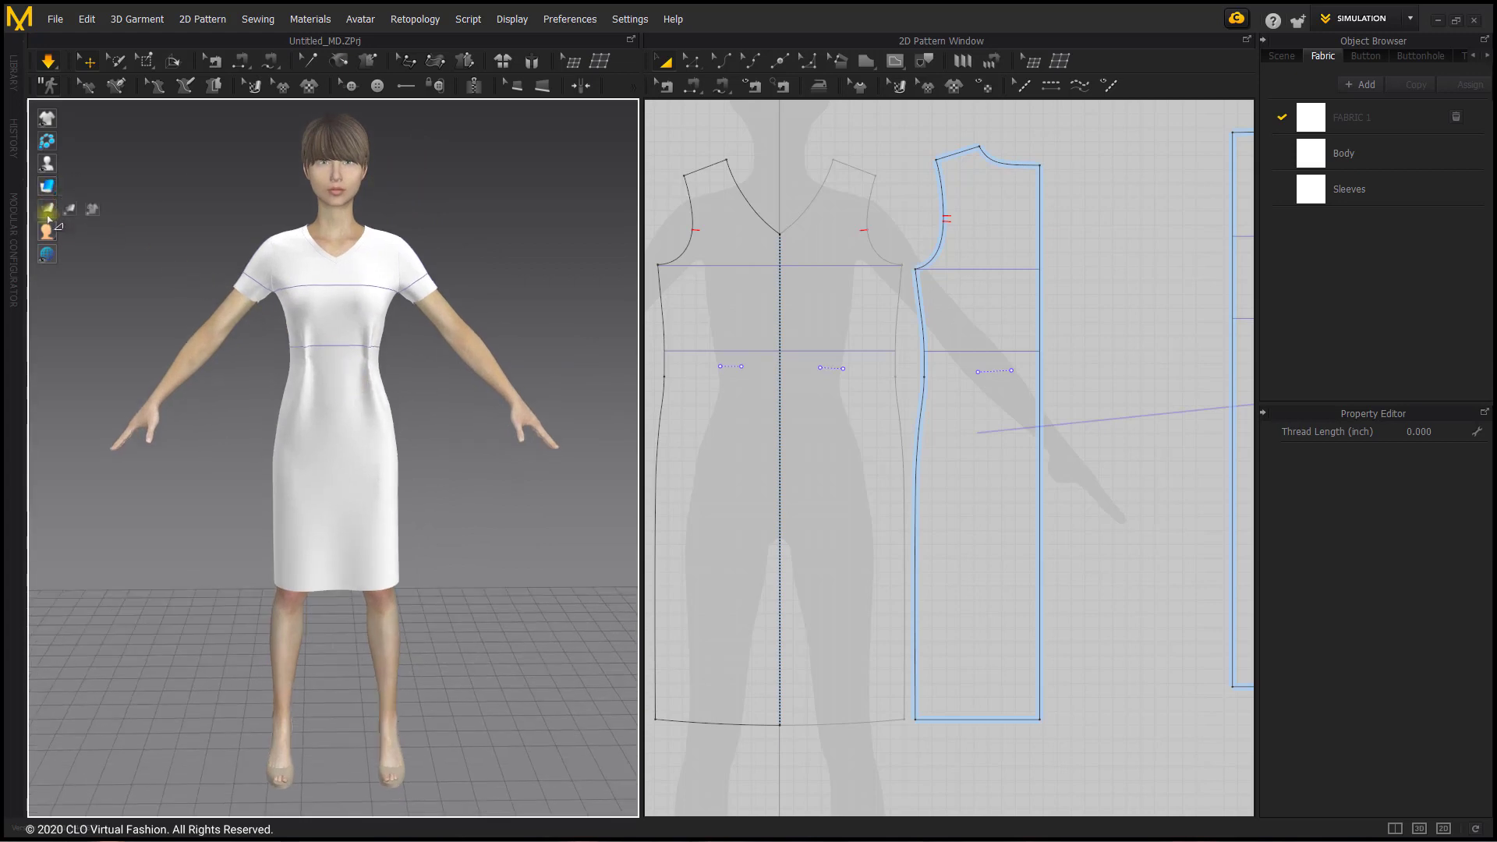
{"action": "mouse_move", "coordinate": [48, 218]}
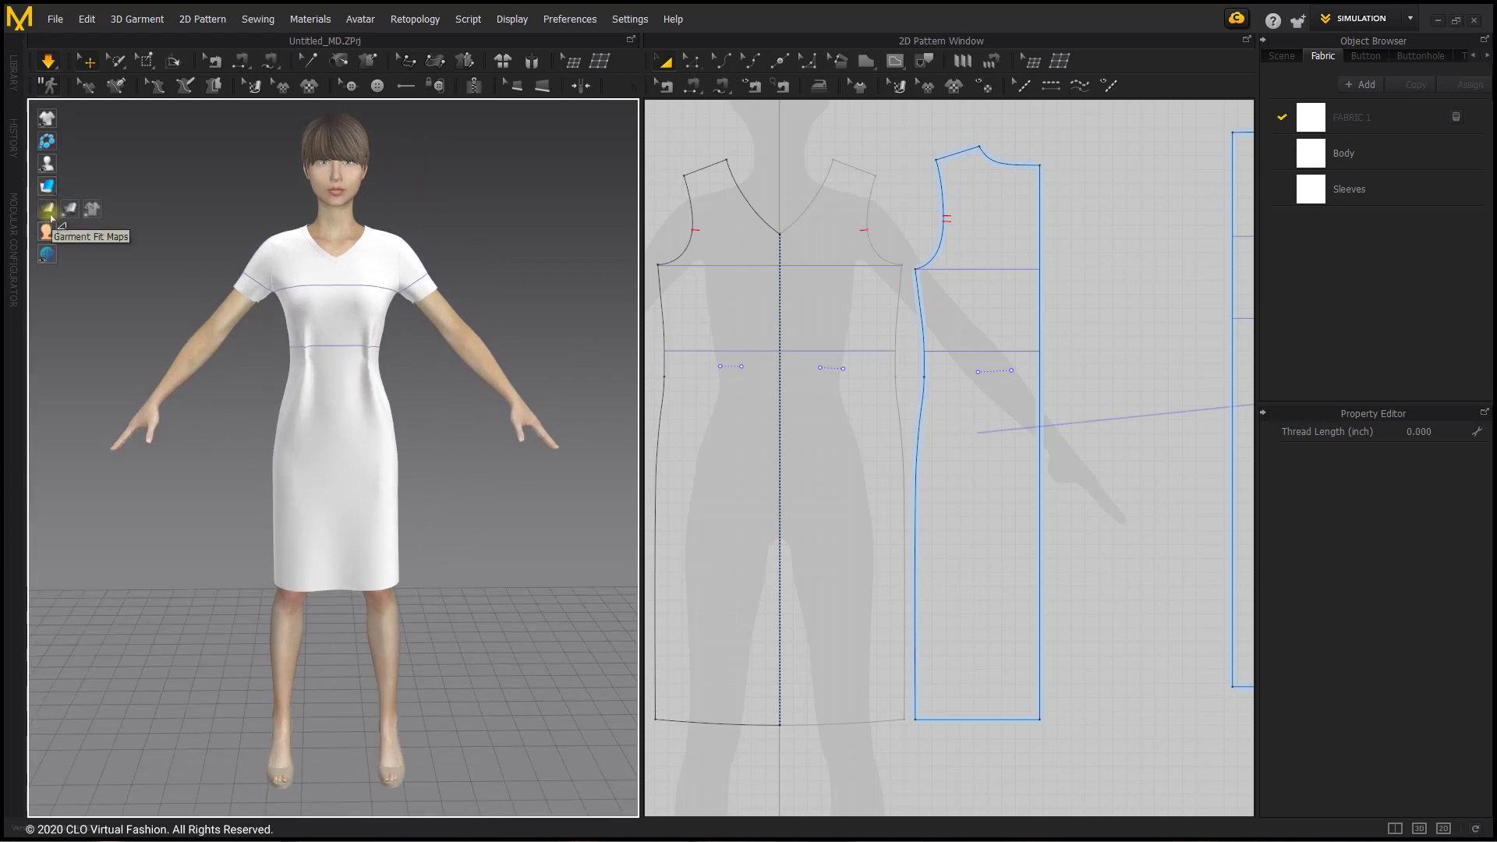
{"action": "mouse_move", "coordinate": [69, 208]}
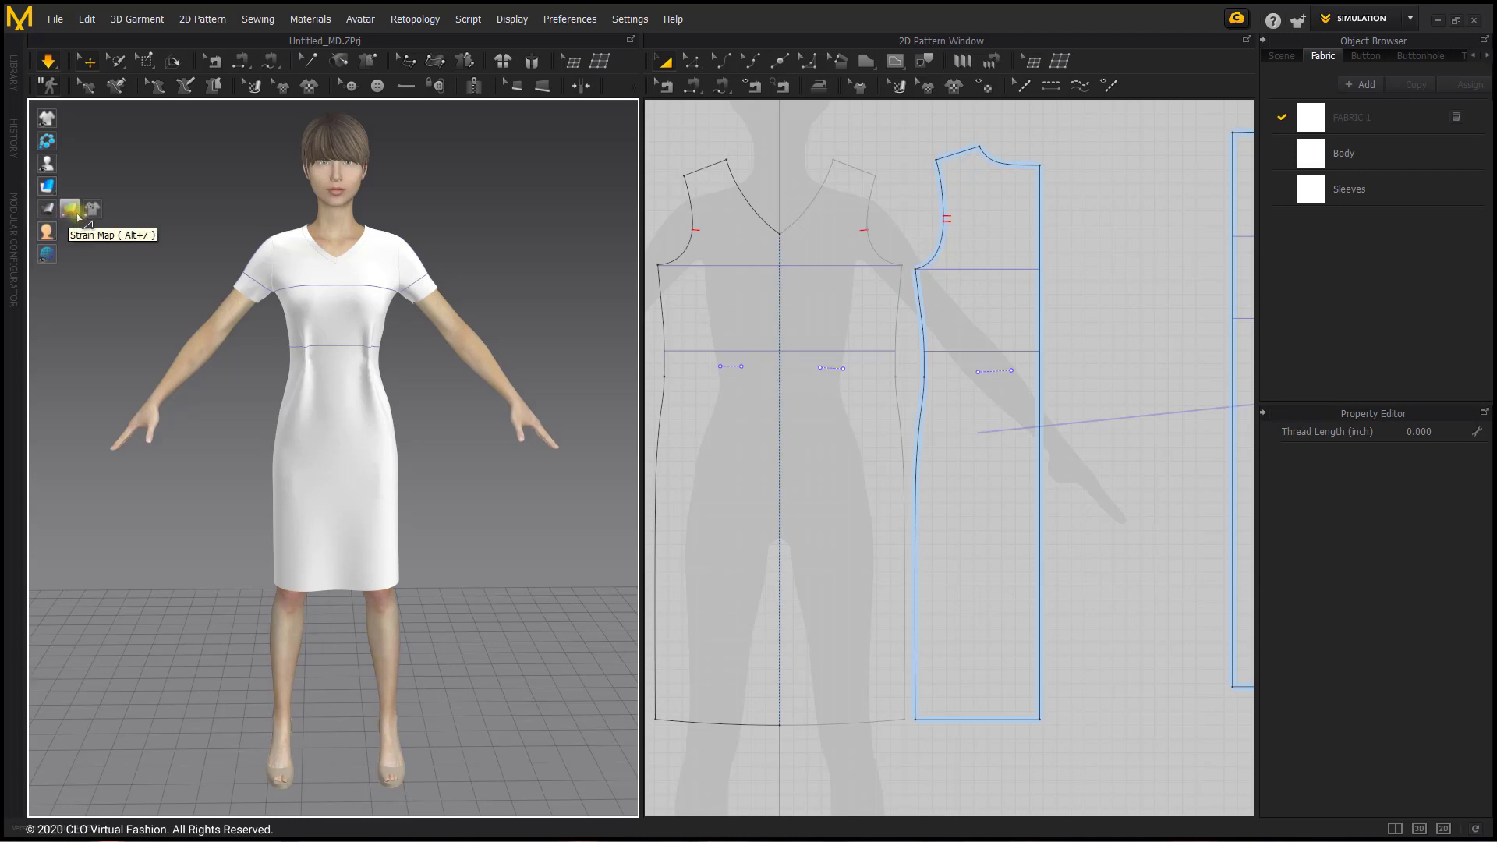
{"action": "left_click", "coordinate": [69, 208]}
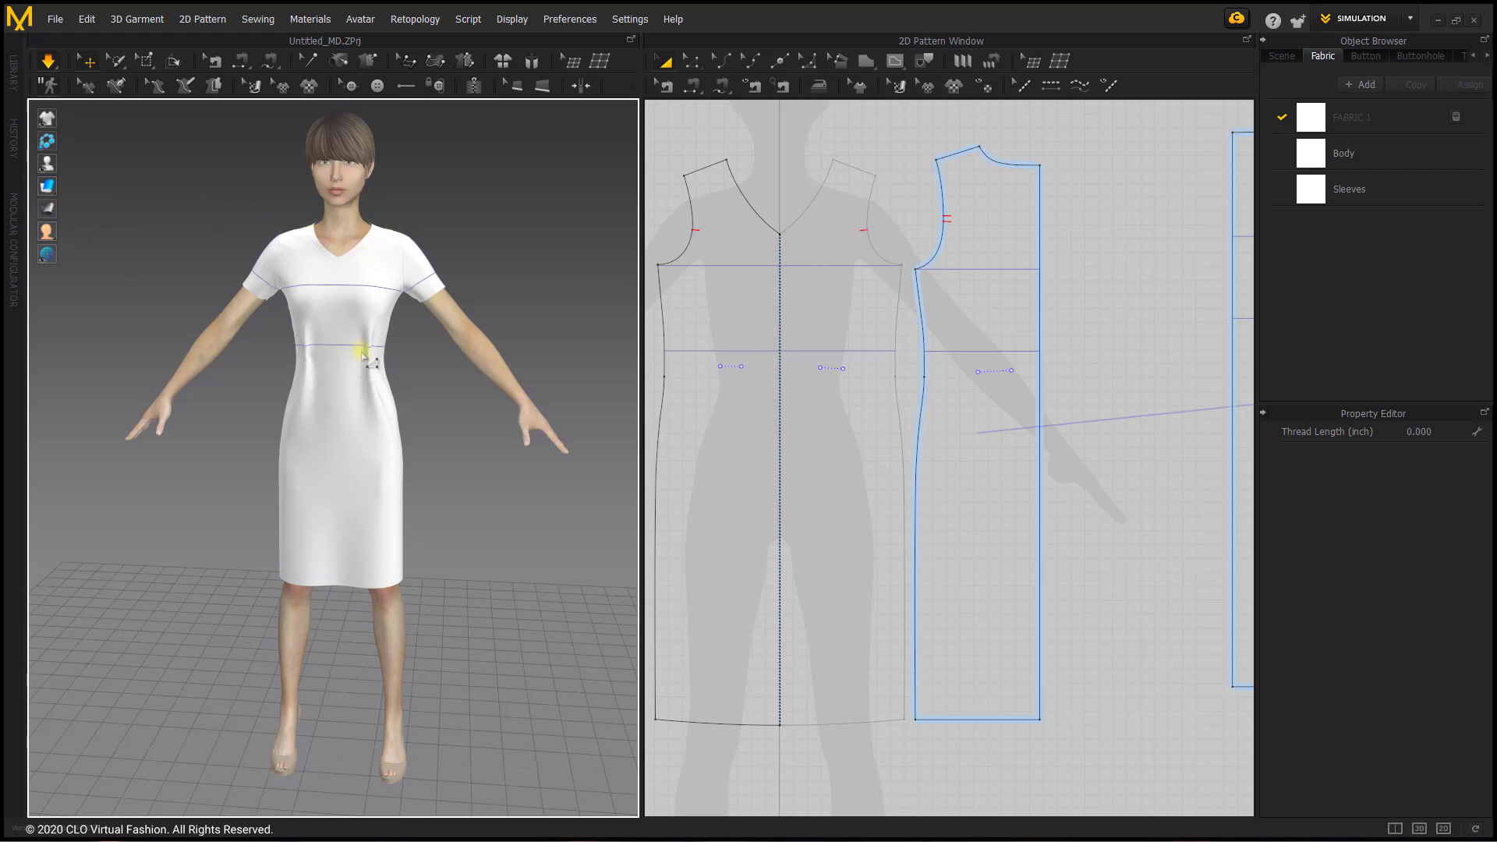
{"action": "mouse_move", "coordinate": [483, 212]}
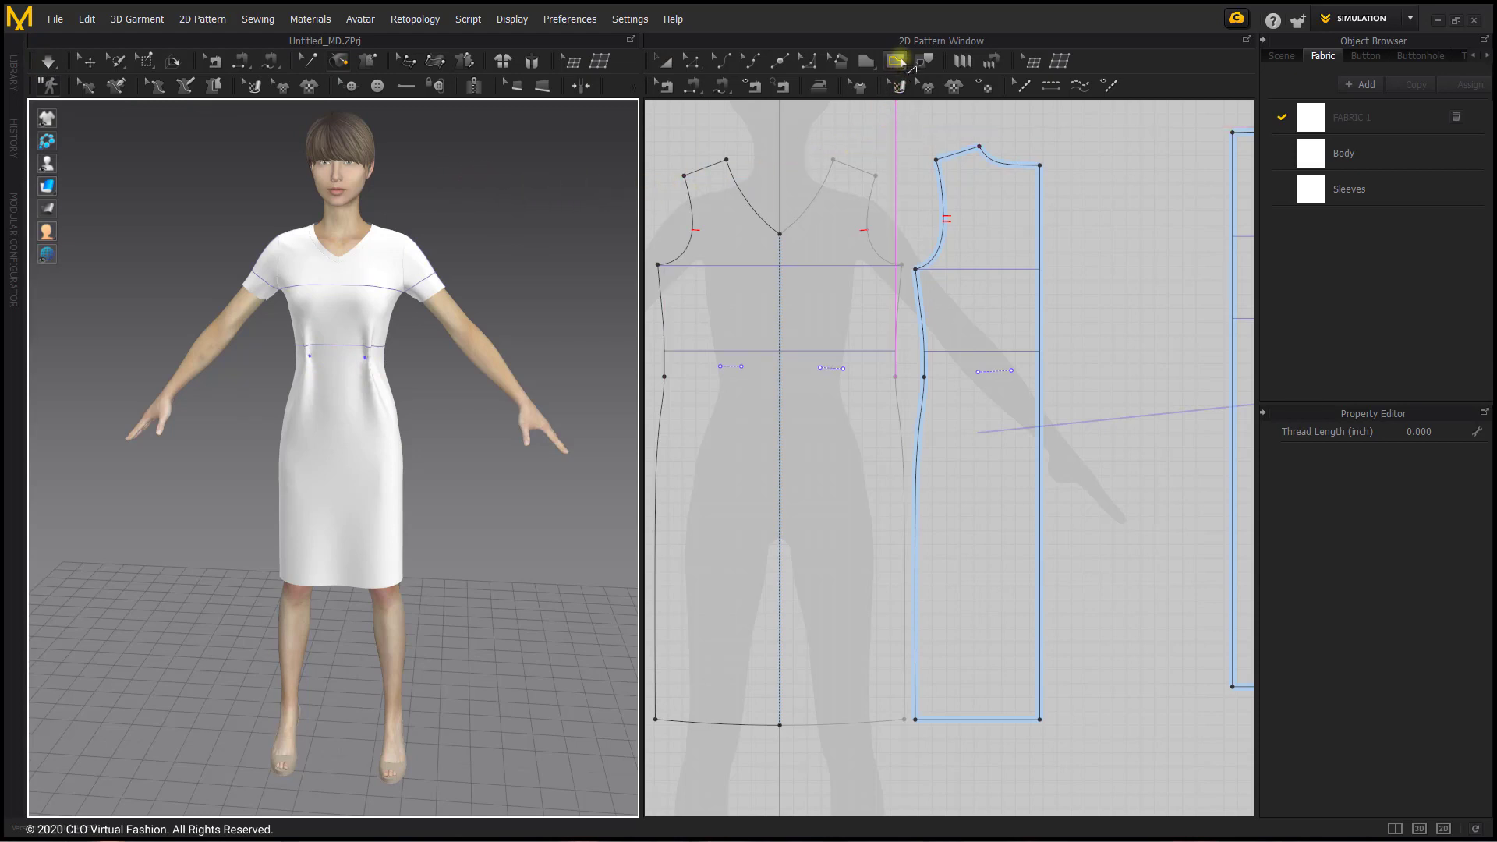
{"action": "mouse_move", "coordinate": [898, 60]}
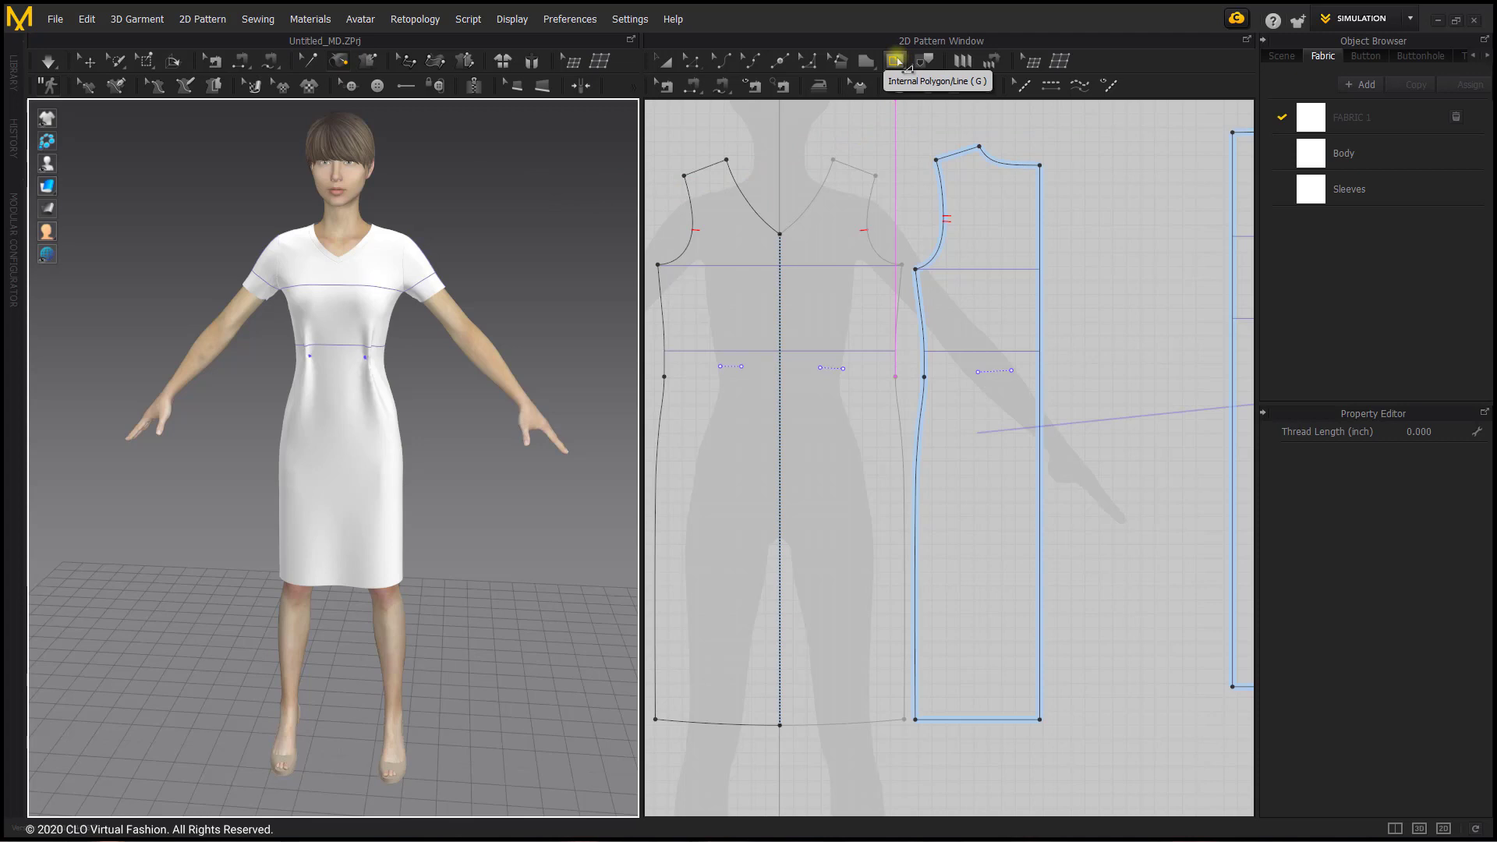
Draw diamond waist darts on the front and back pieces with Internal Polygon/Line
{"action": "left_click", "coordinate": [895, 60]}
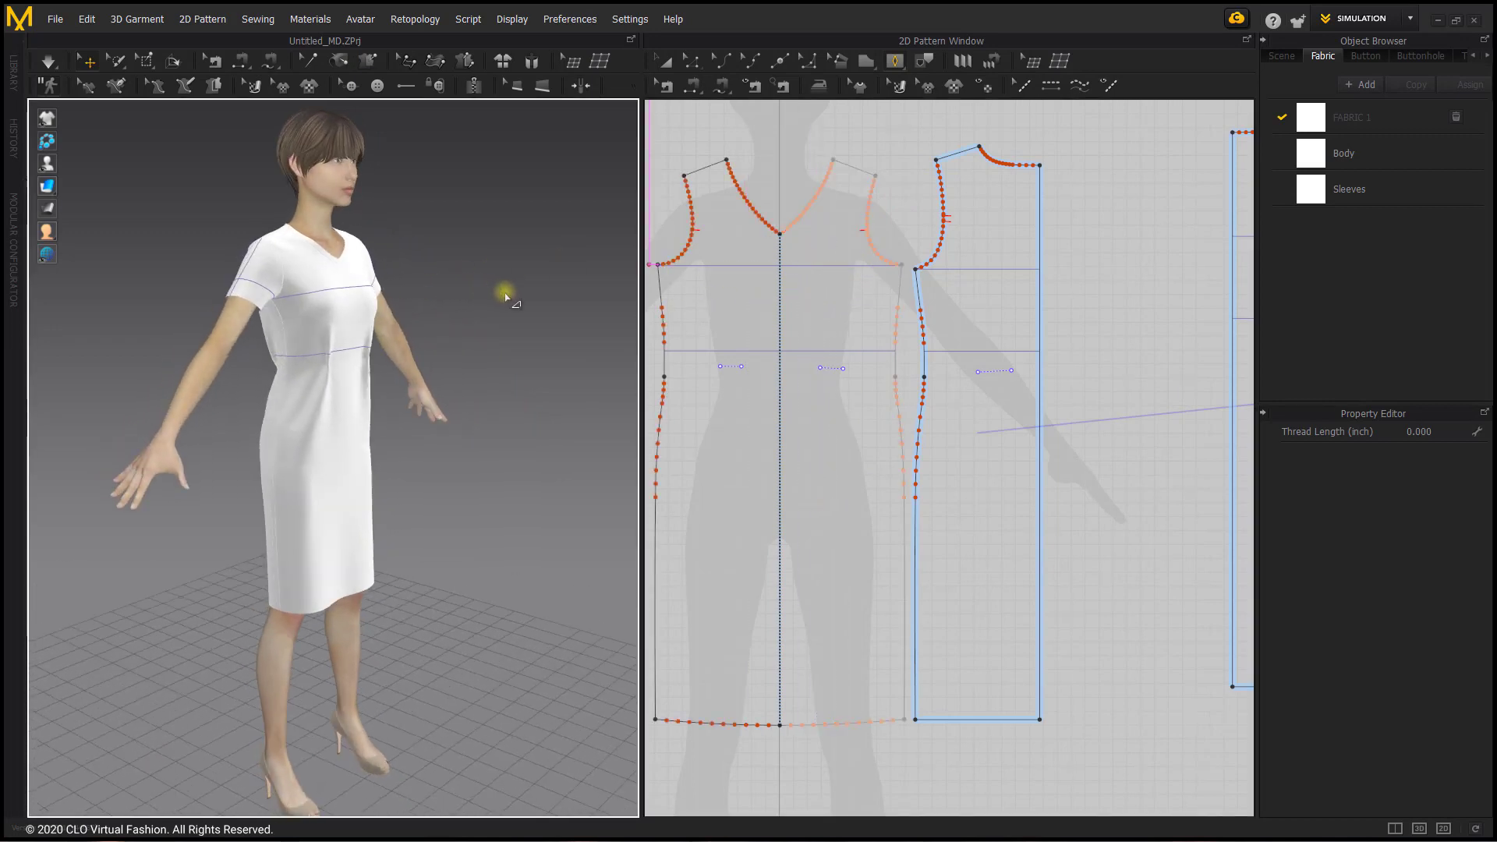
{"action": "mouse_move", "coordinate": [380, 309]}
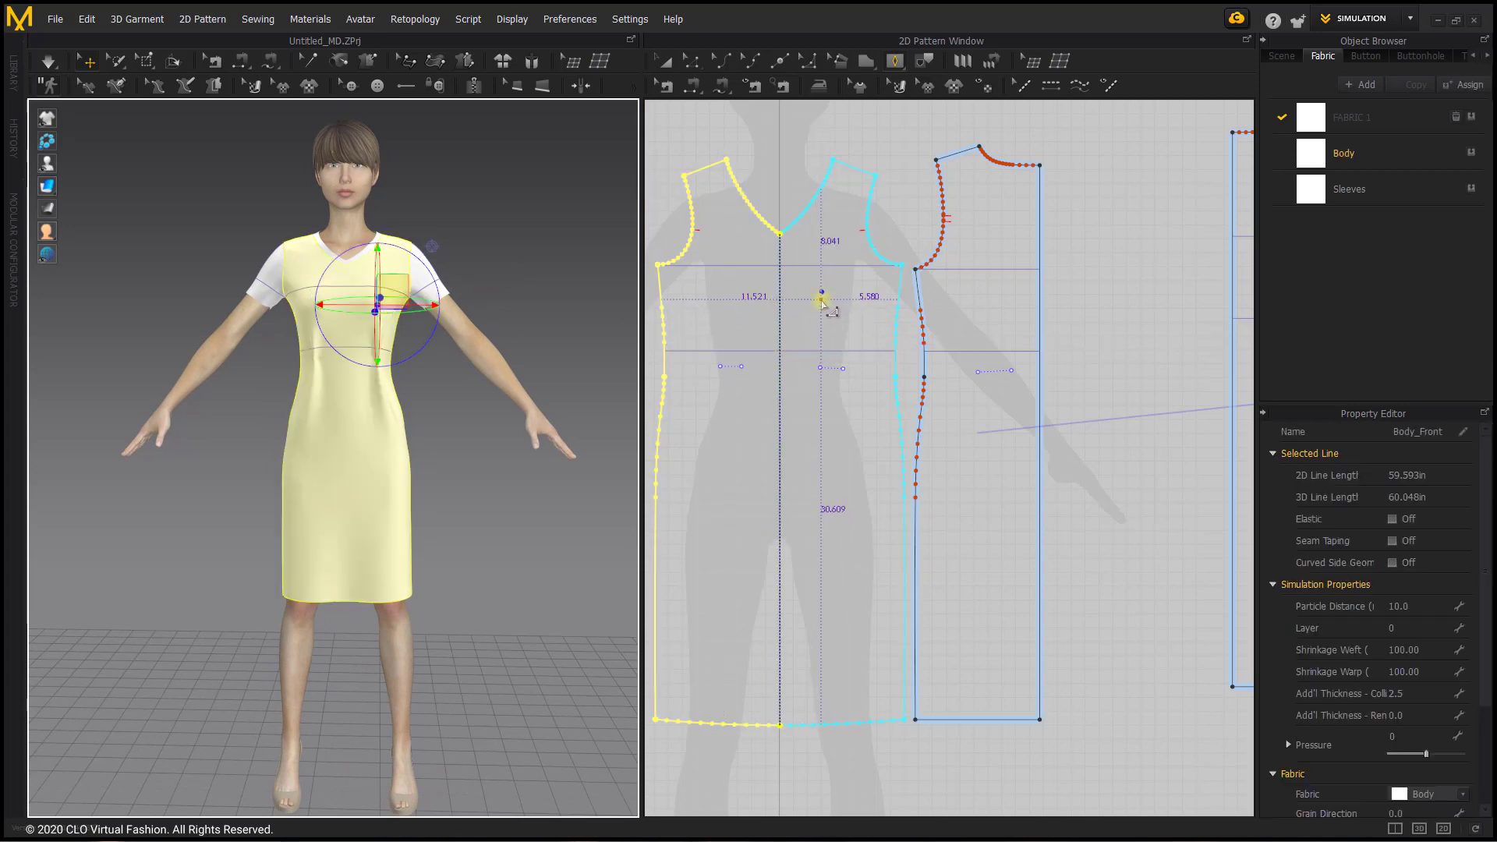
{"action": "left_click_drag", "start_coordinate": [820, 296], "coordinate": [830, 342]}
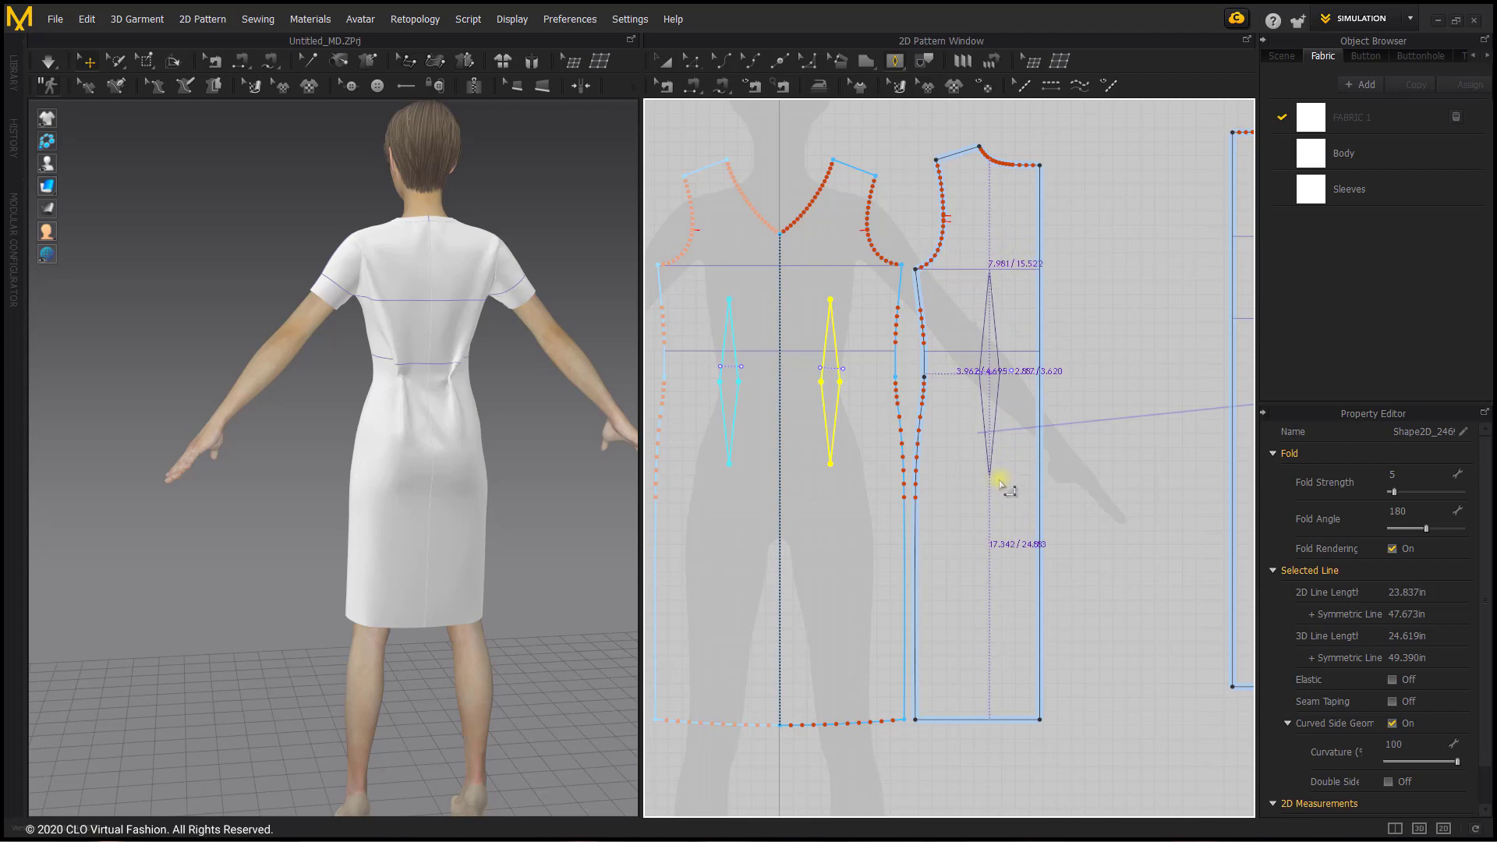
{"action": "left_click_drag", "start_coordinate": [1001, 482], "coordinate": [1003, 472]}
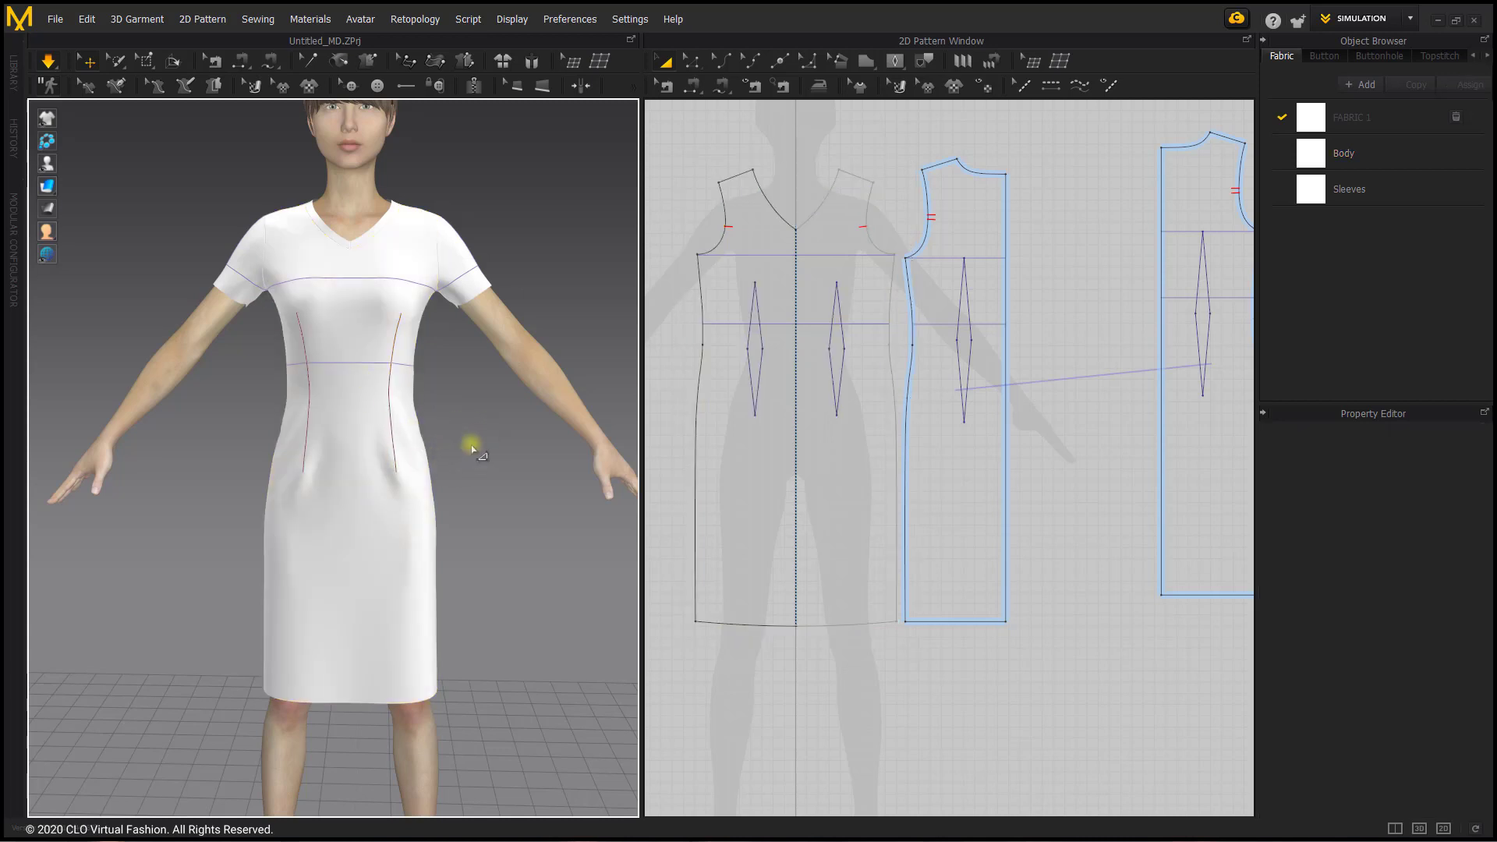
{"action": "mouse_move", "coordinate": [482, 439]}
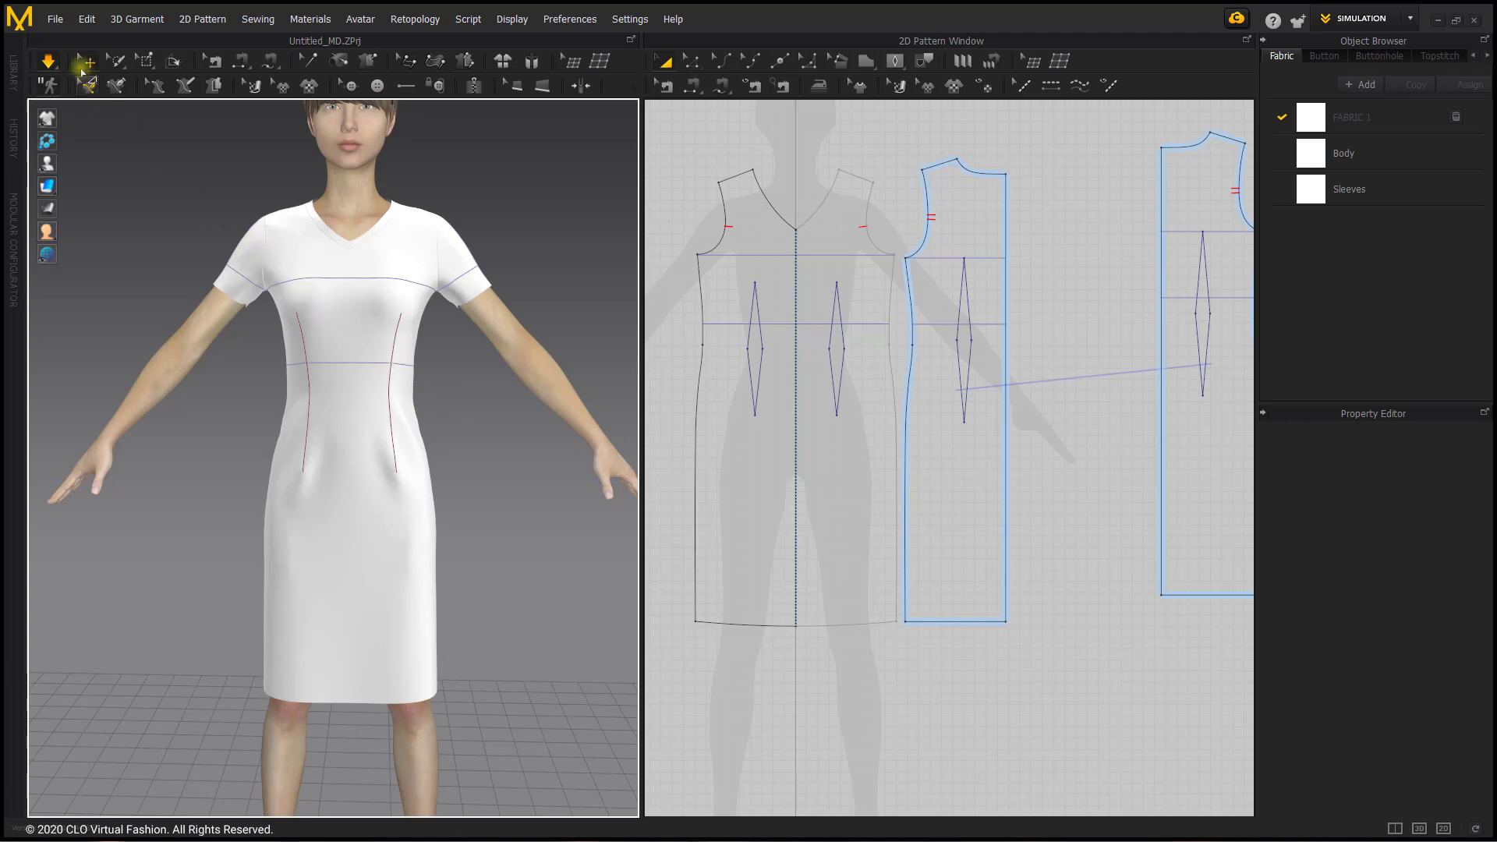
Save the dress as the garment file 'woven darted dress' in Lessons\Dress
{"action": "left_click", "coordinate": [55, 18]}
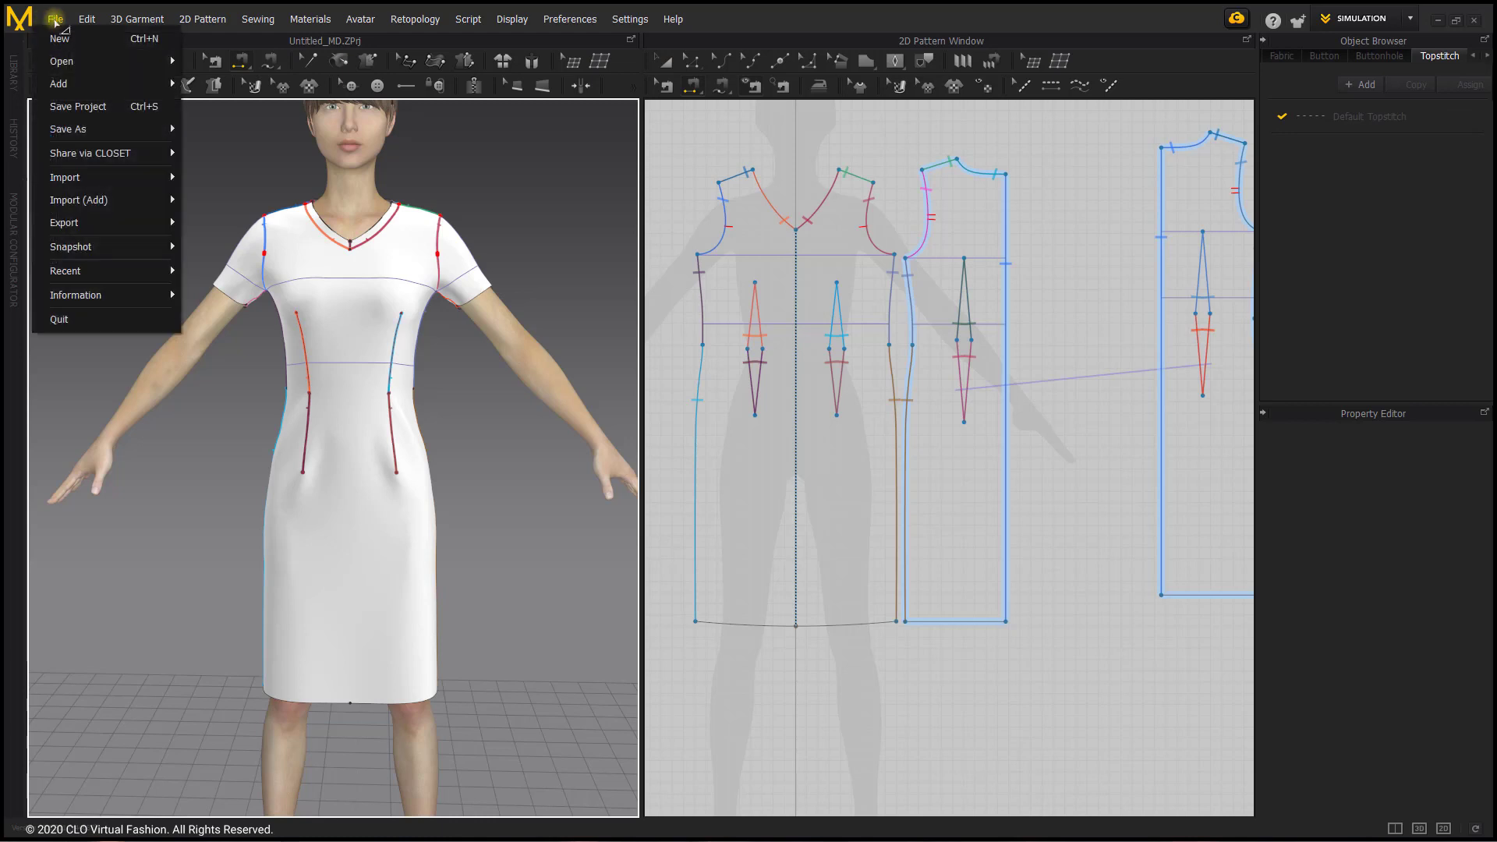
{"action": "mouse_move", "coordinate": [68, 129]}
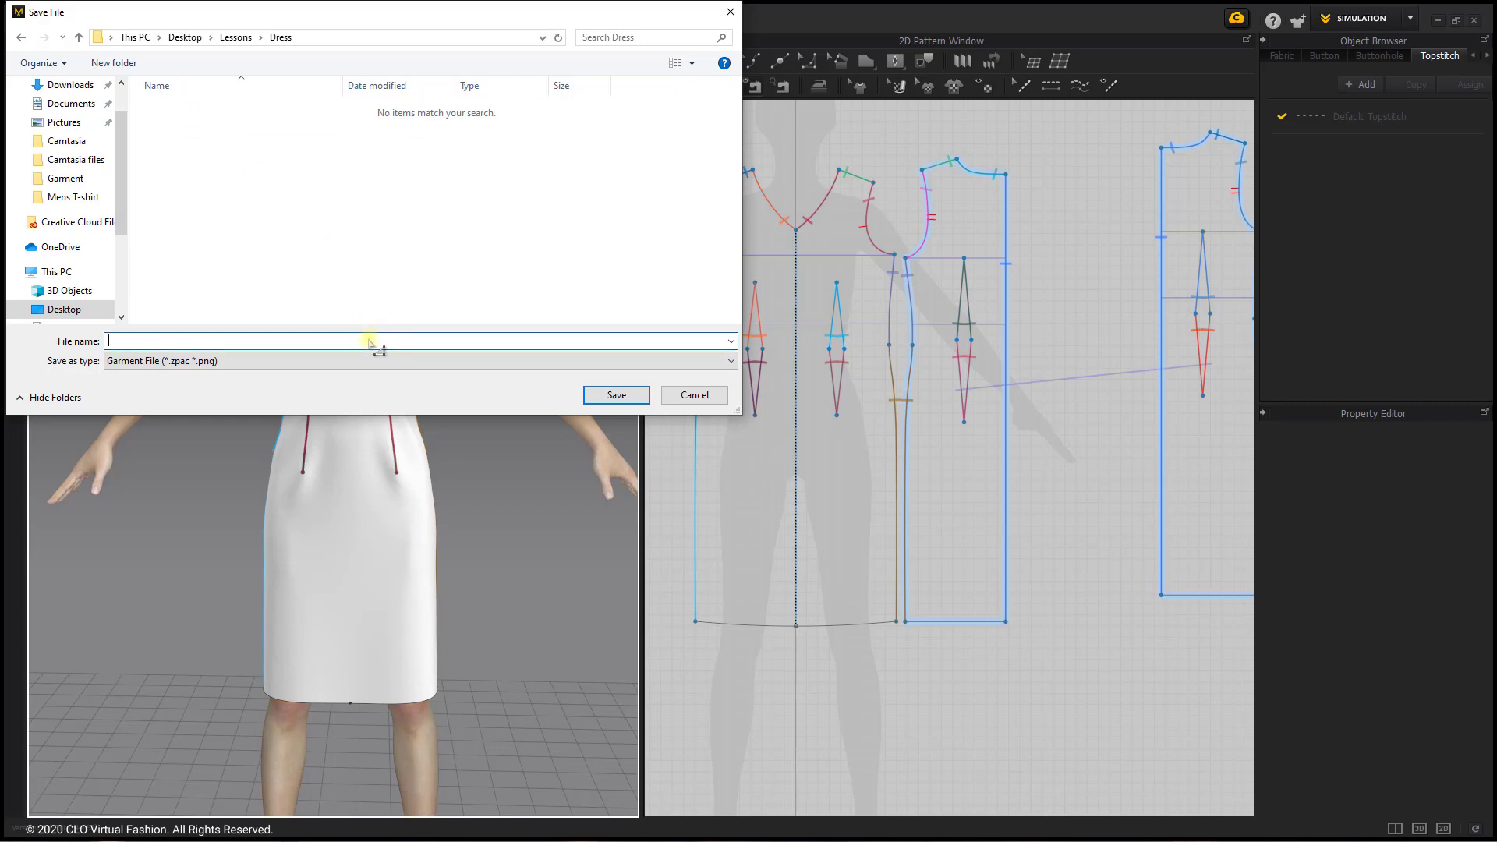
{"action": "type", "text": "woven"}
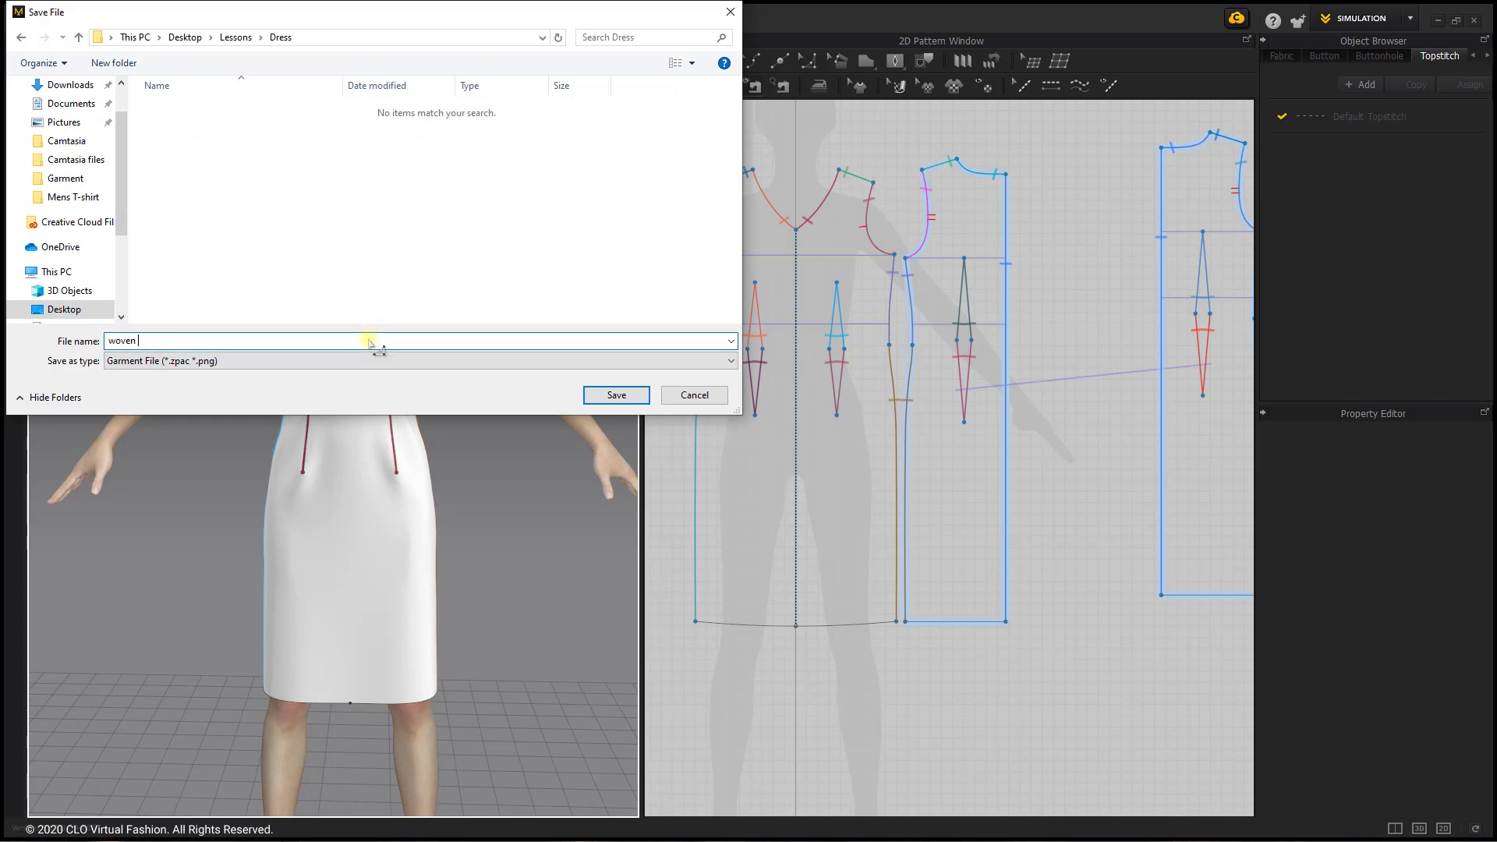
{"action": "type", "text": "darted"}
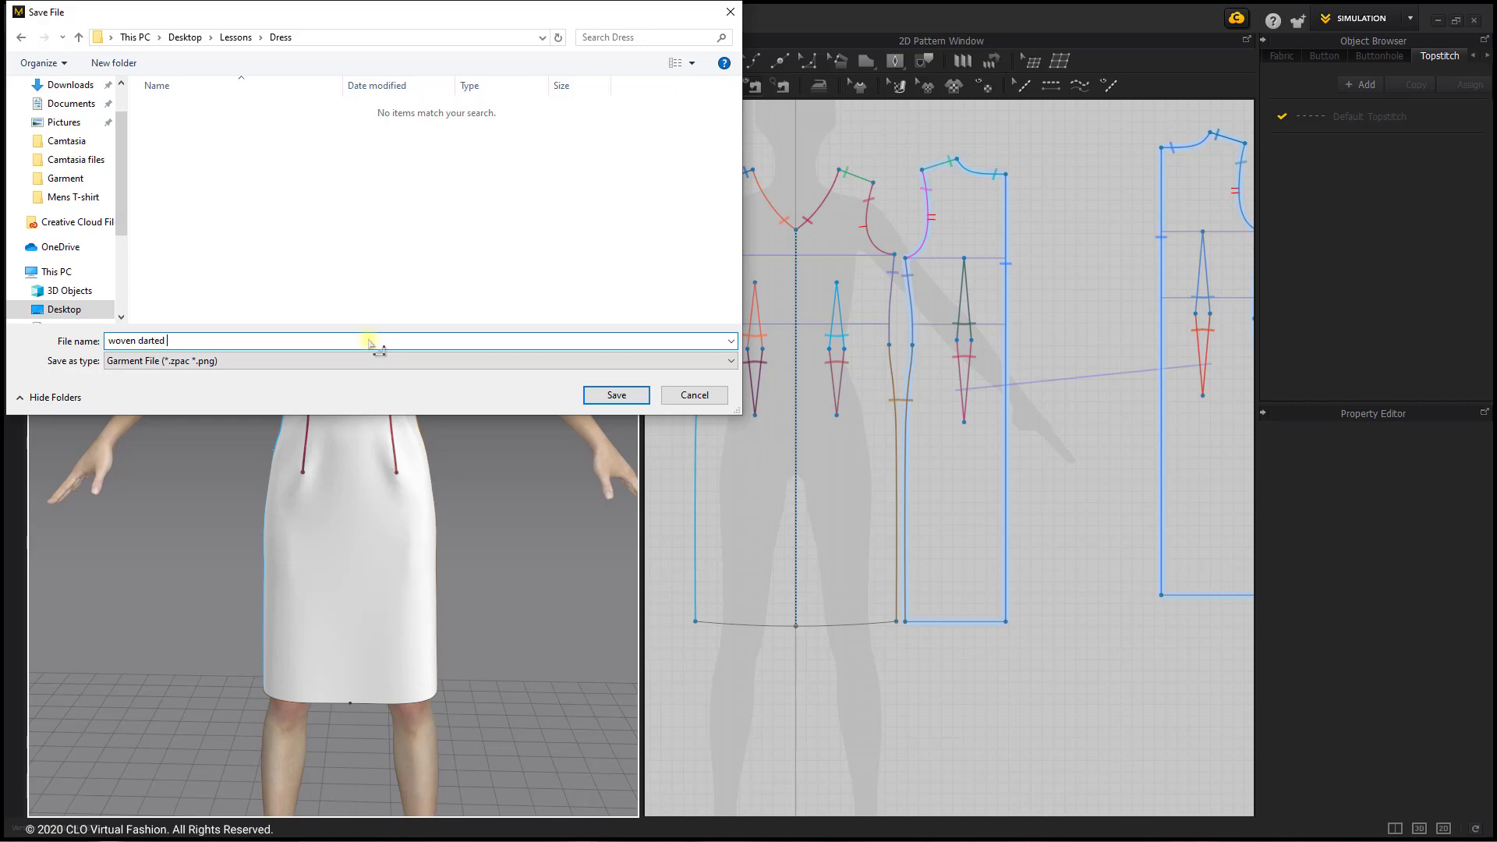
{"action": "left_click", "coordinate": [615, 395]}
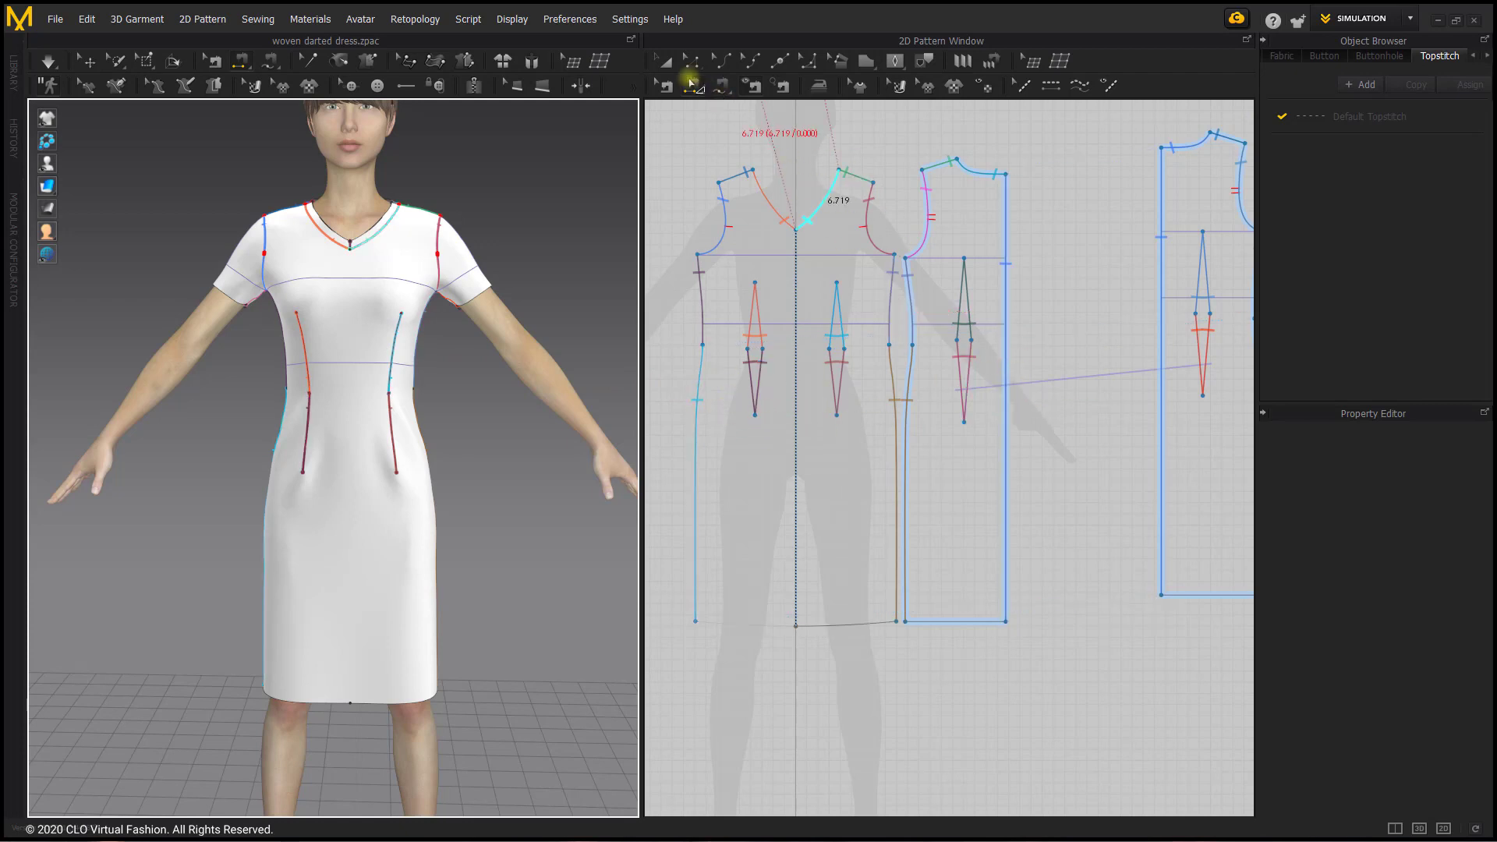
Select every dress pattern piece and set their Shrinkage Weft to 95
{"action": "left_click", "coordinate": [1281, 55]}
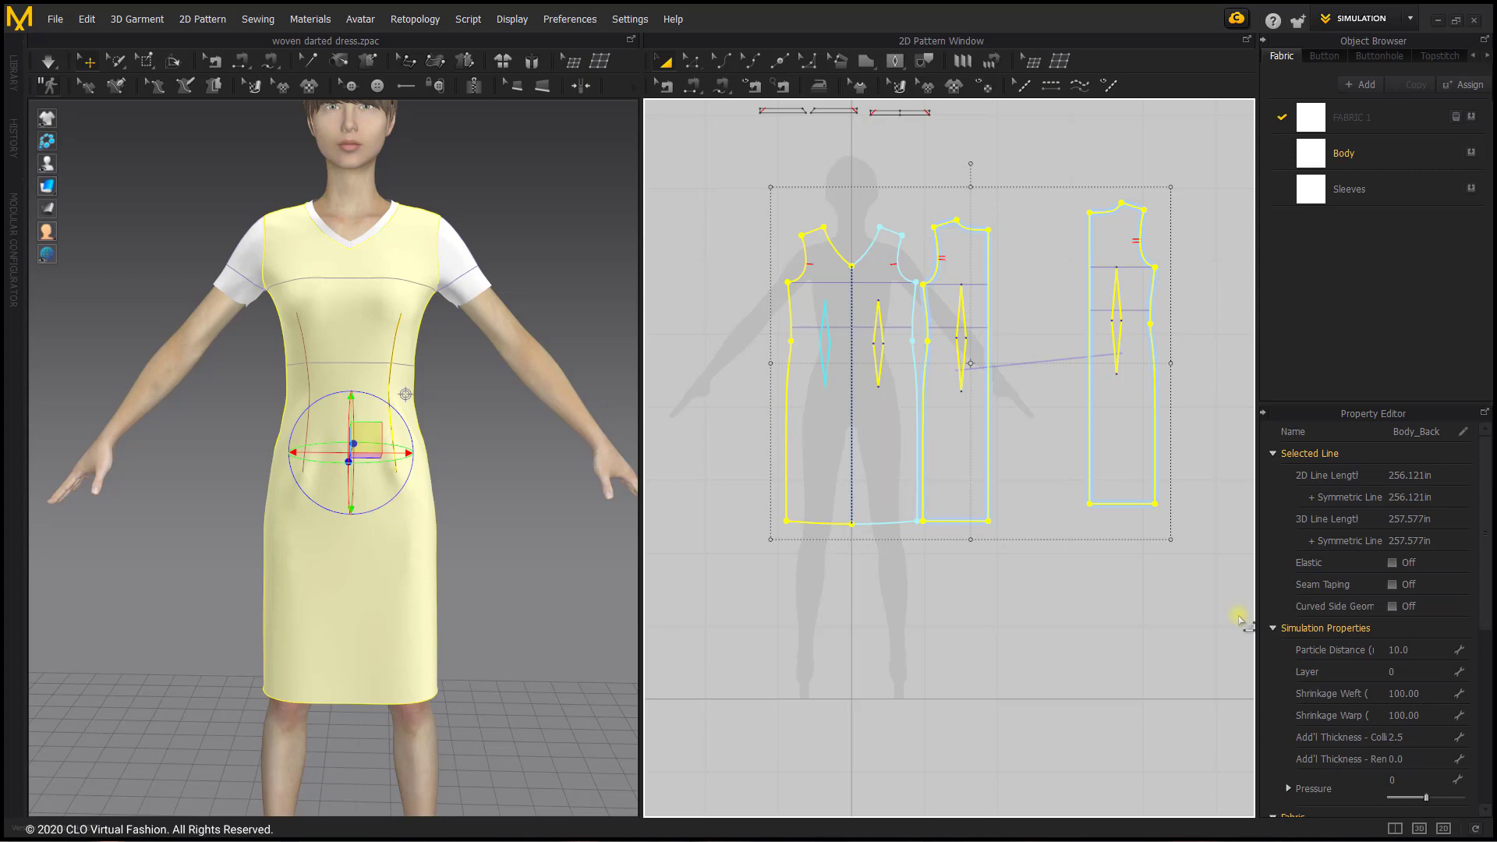
{"action": "mouse_move", "coordinate": [1408, 701]}
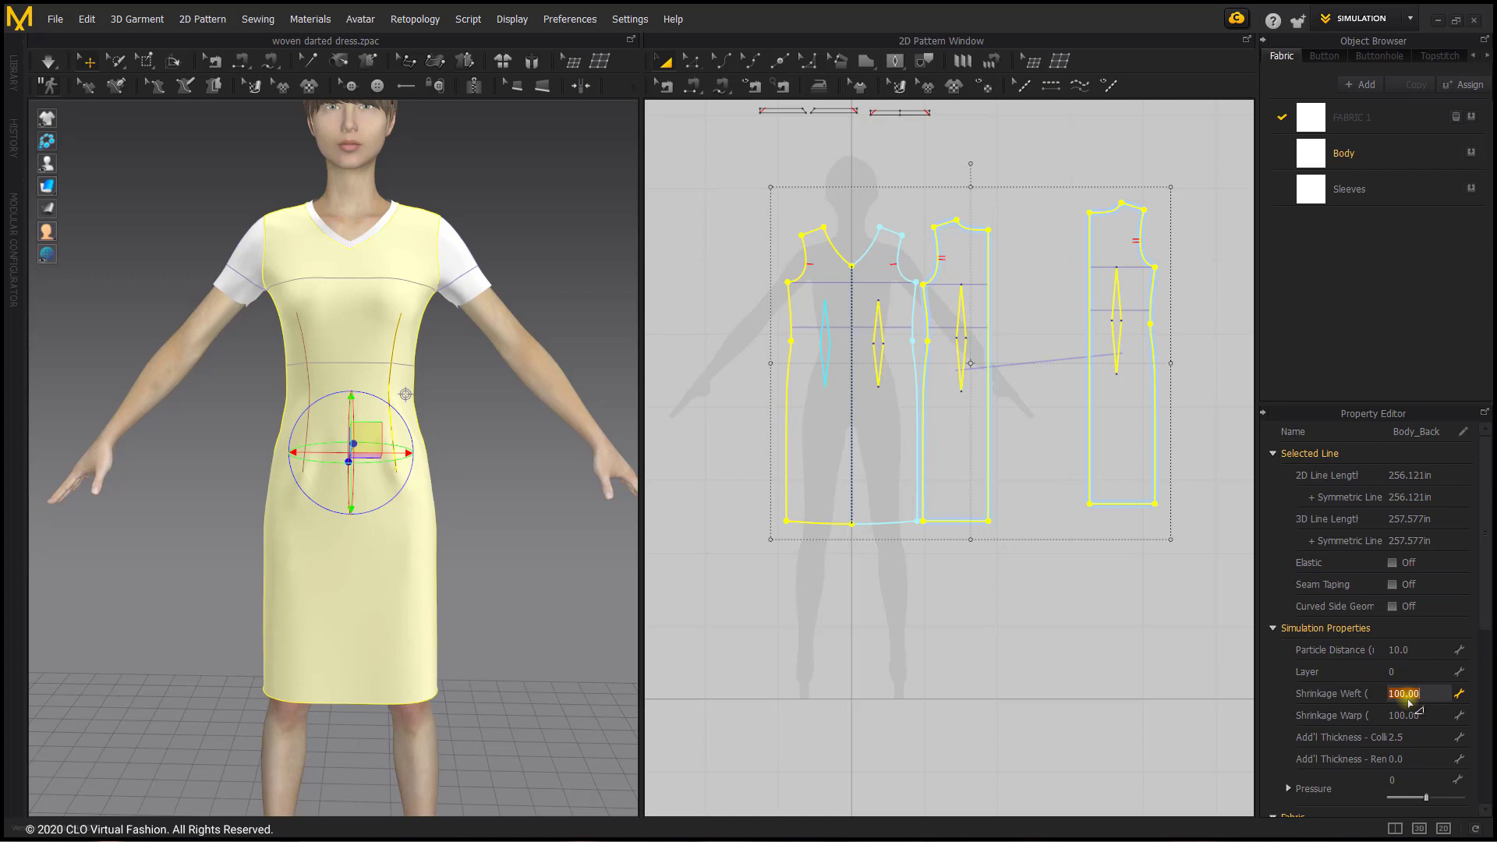
{"action": "type", "text": "95.00"}
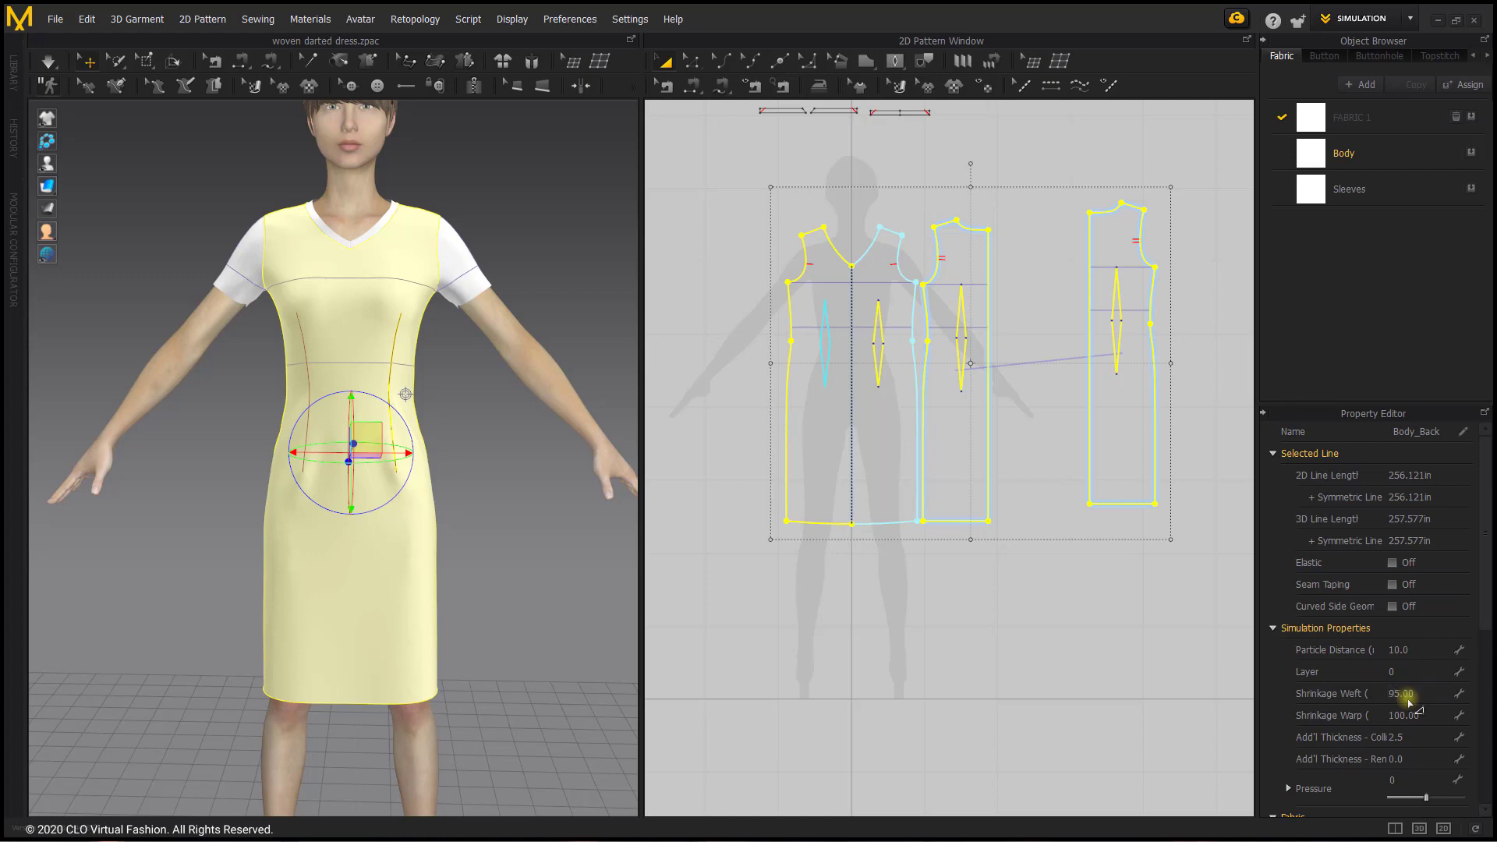